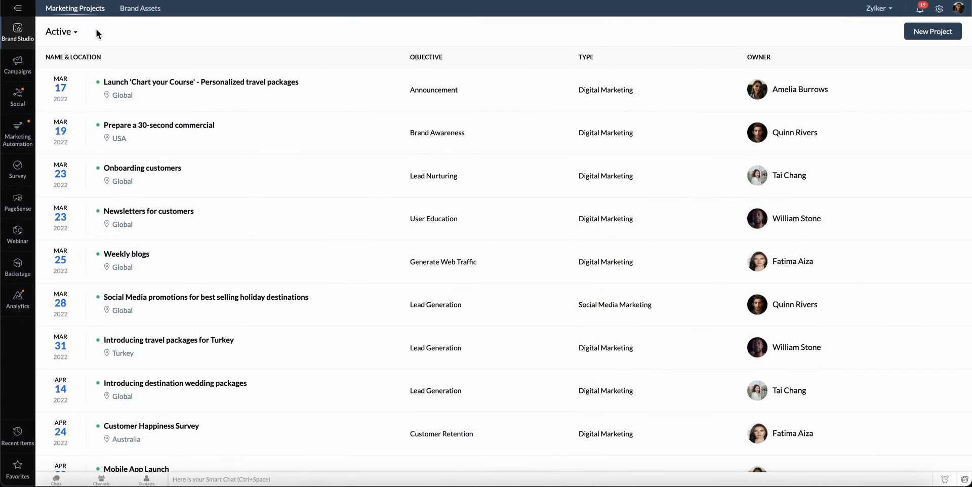
{"action": "mouse_move", "coordinate": [89, 31]}
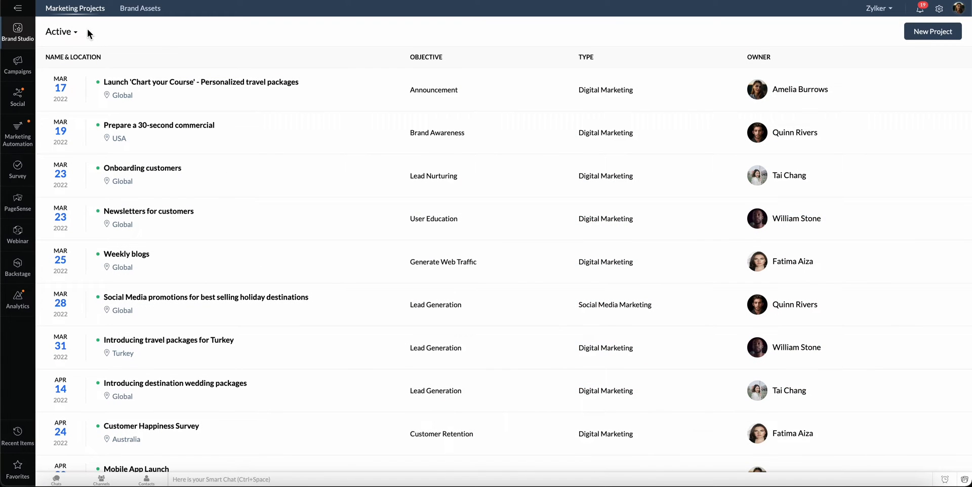
{"action": "mouse_move", "coordinate": [43, 252]}
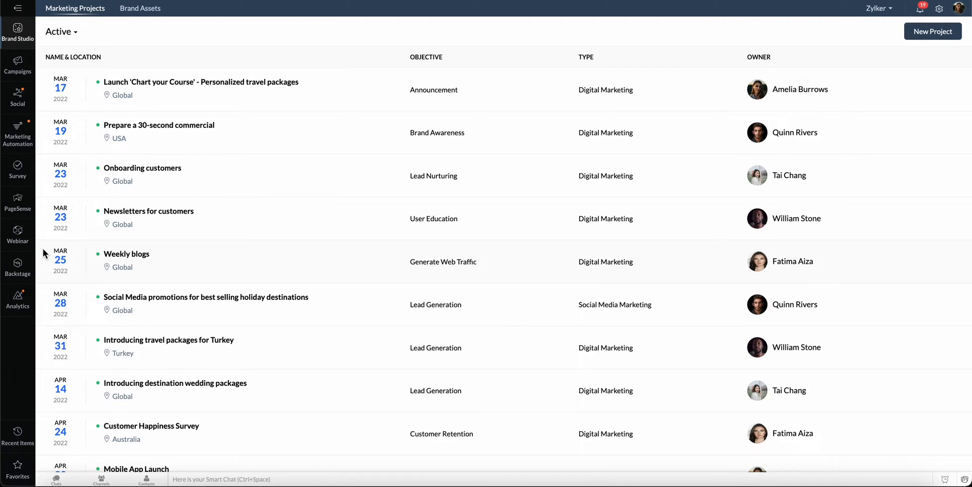
{"action": "mouse_move", "coordinate": [17, 29]}
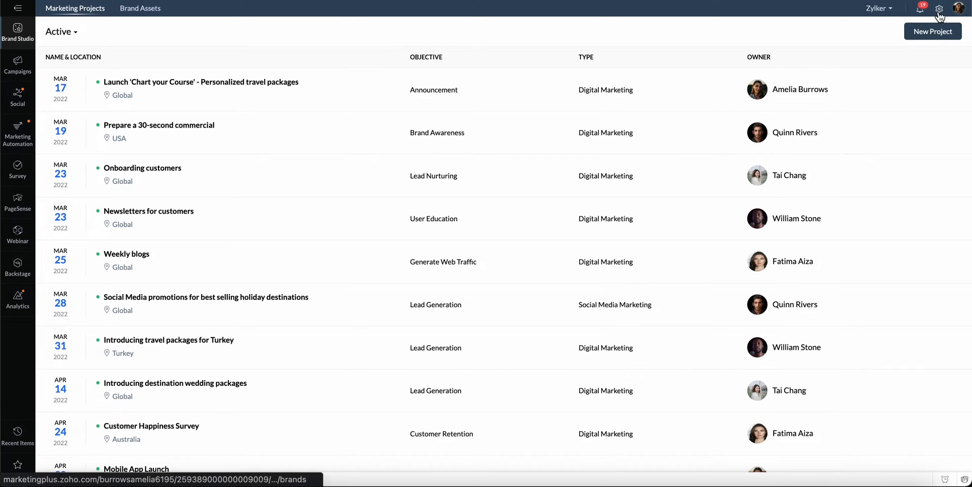
{"action": "mouse_move", "coordinate": [938, 8]}
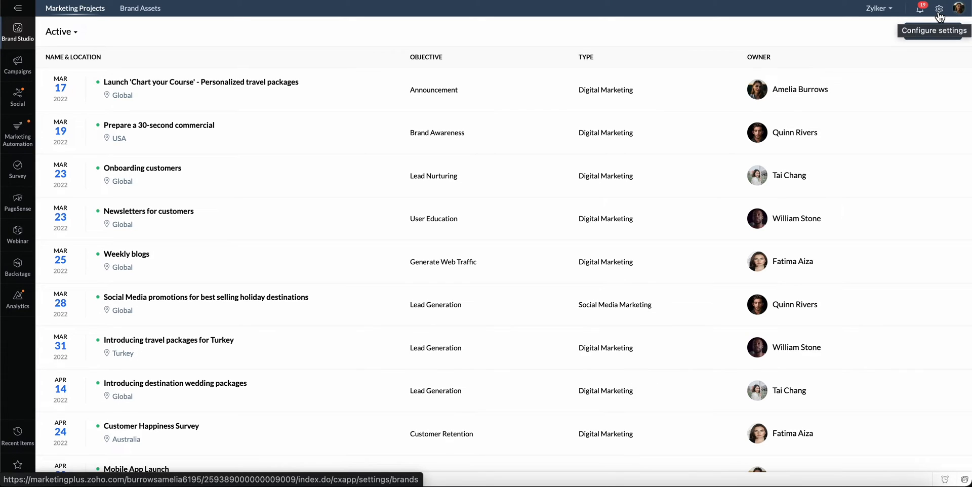
{"action": "mouse_move", "coordinate": [899, 20]}
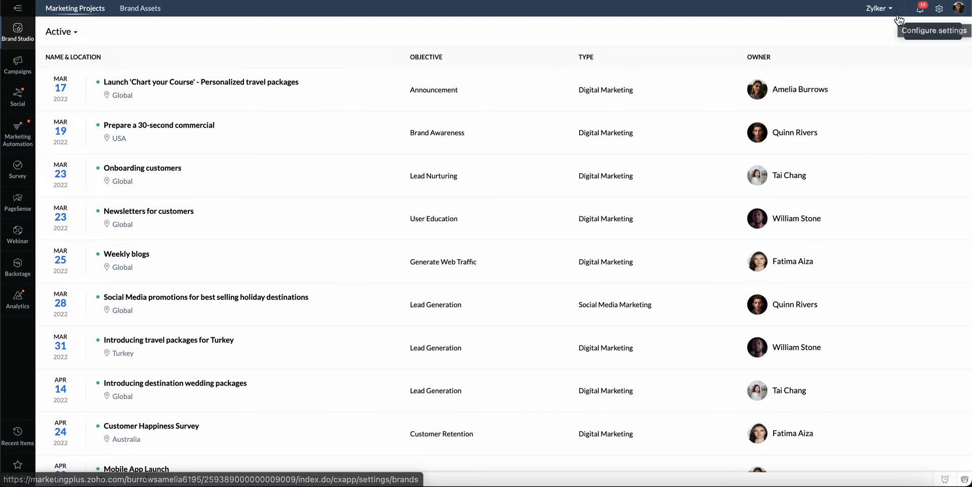
Step: Show the brand list with Zylker MENA and the option to create a new brand
{"action": "left_click", "coordinate": [877, 8]}
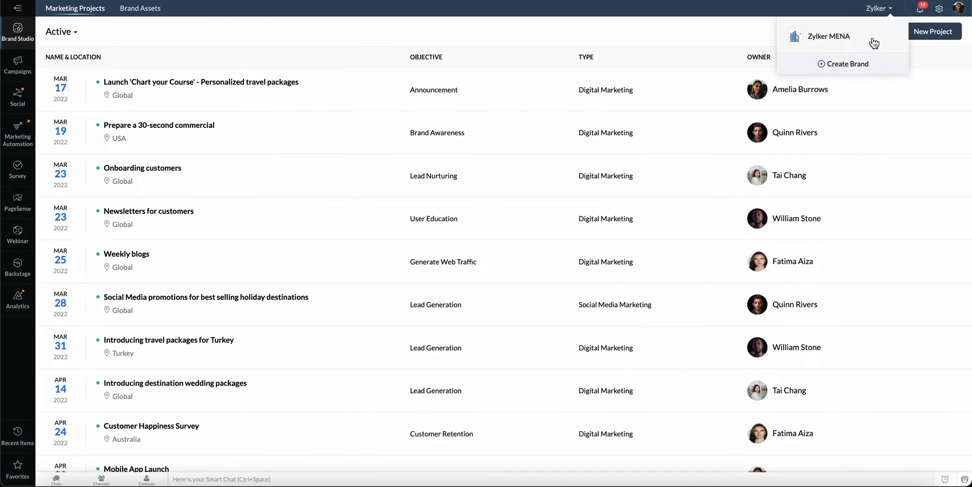
Step: Go to the Brands setup page and view the Zylker brand's basic information
{"action": "left_click", "coordinate": [829, 35]}
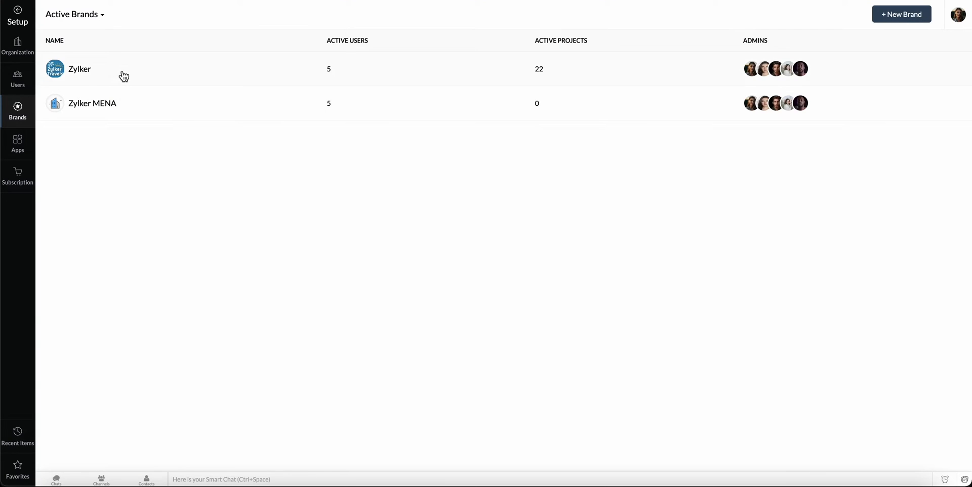
{"action": "mouse_move", "coordinate": [360, 72]}
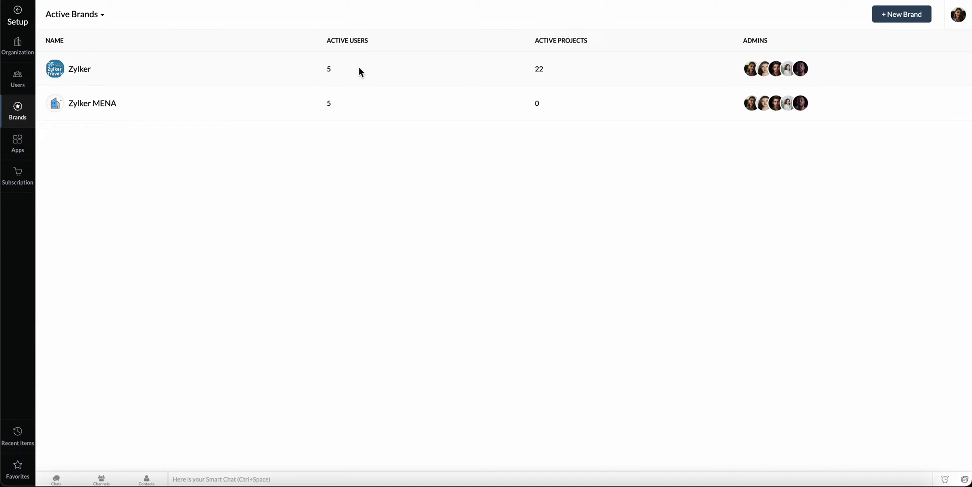
{"action": "mouse_move", "coordinate": [805, 85]}
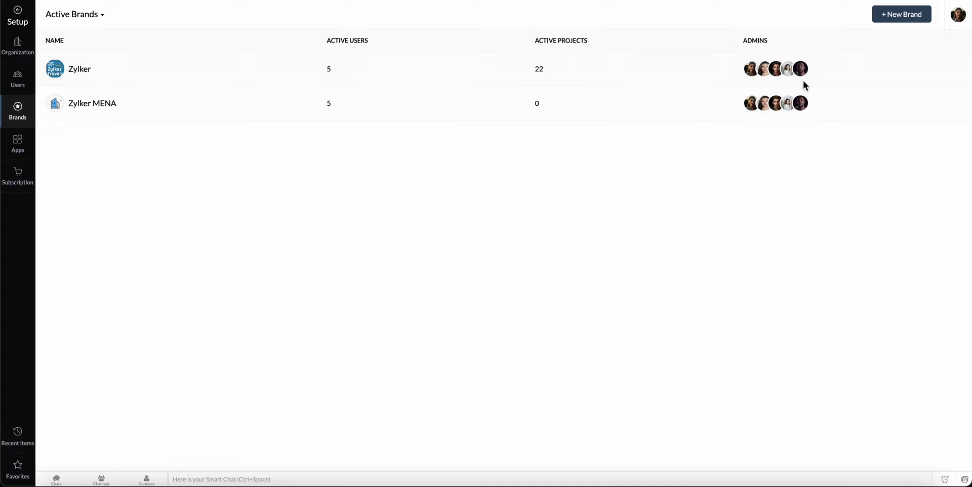
{"action": "mouse_move", "coordinate": [91, 68]}
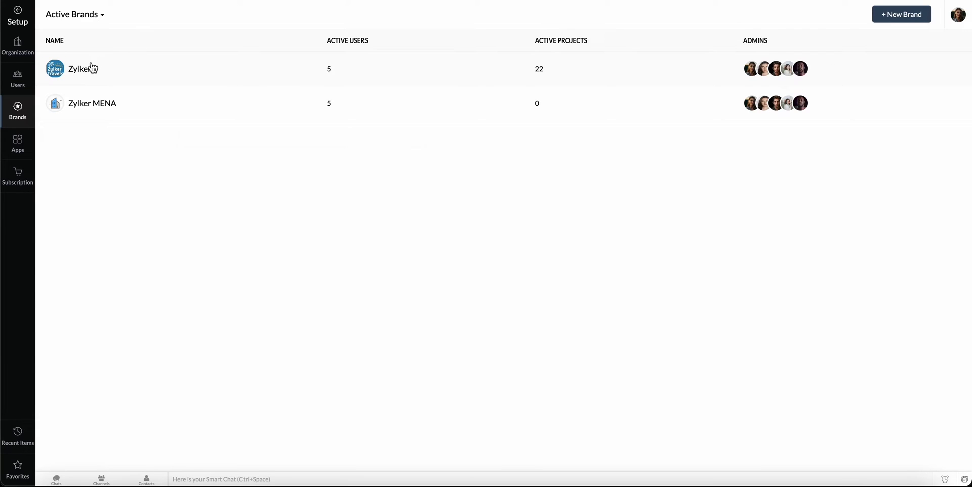
{"action": "left_click", "coordinate": [81, 68]}
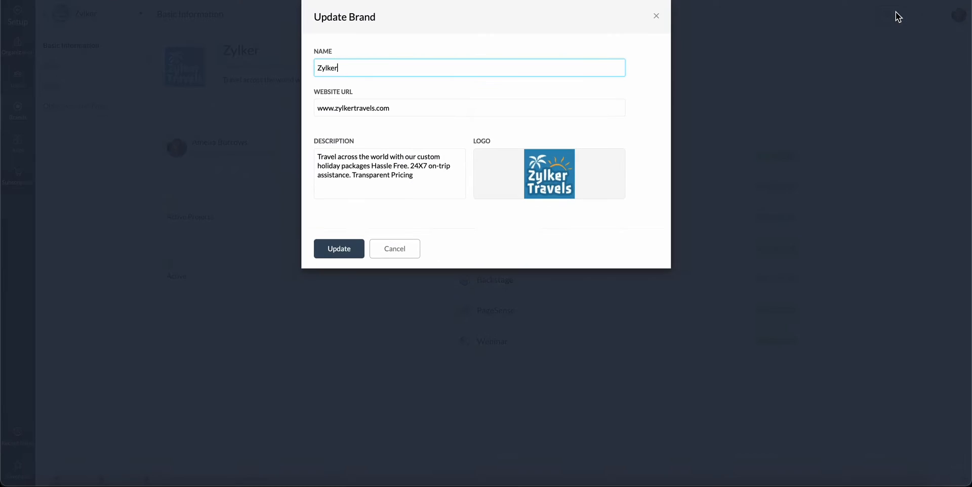
{"action": "mouse_move", "coordinate": [489, 137]}
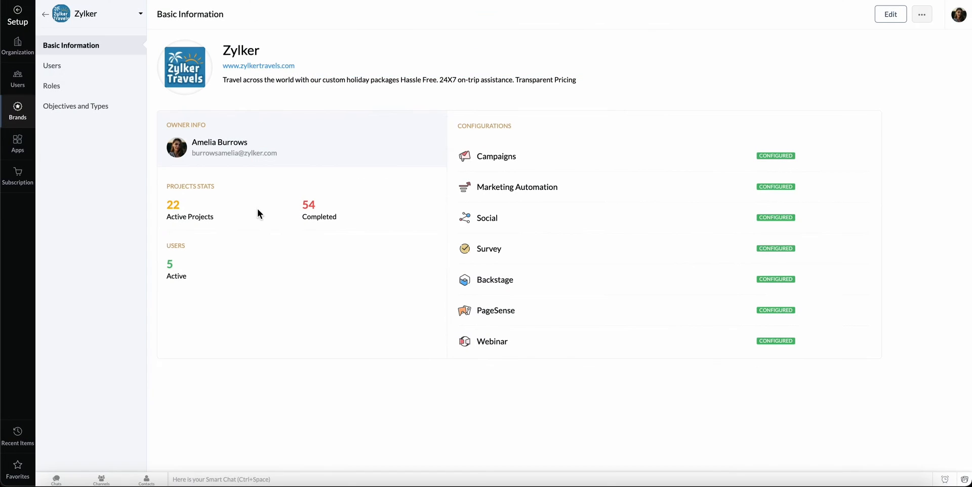
{"action": "mouse_move", "coordinate": [225, 195]}
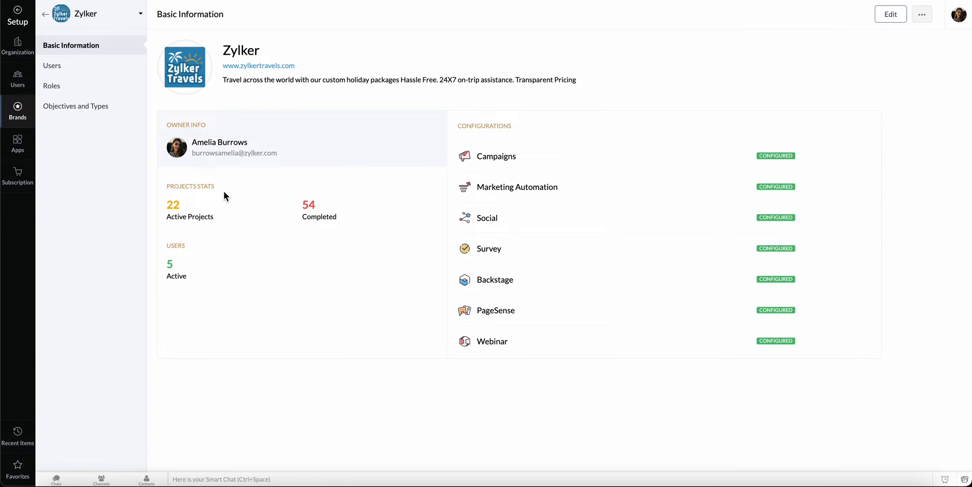
{"action": "mouse_move", "coordinate": [530, 134]}
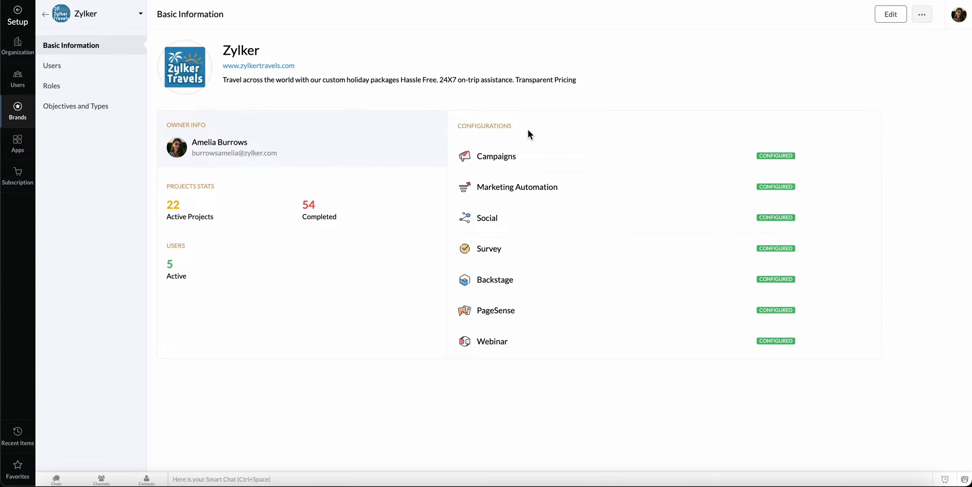
{"action": "mouse_move", "coordinate": [85, 73]}
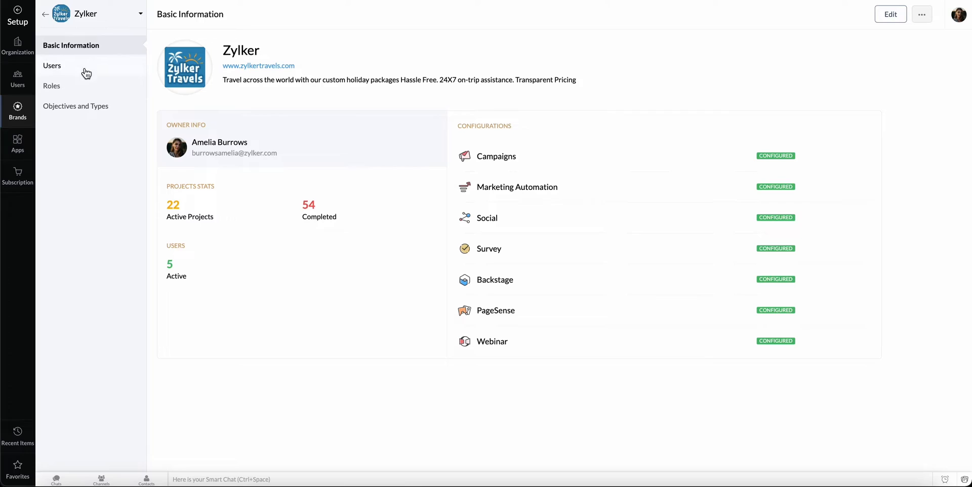
{"action": "mouse_move", "coordinate": [95, 89]}
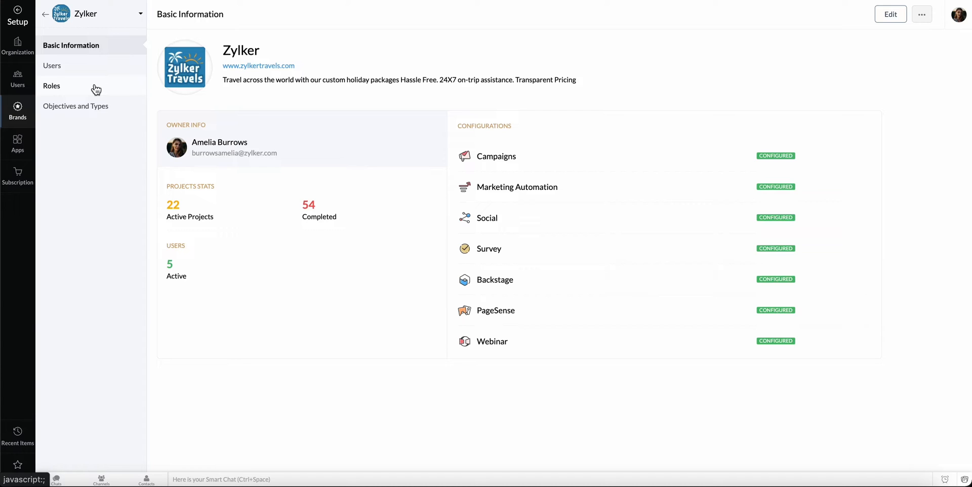
Step: Start a new brand role named 'Social Media Manager' with a description of its posting and messaging access
{"action": "left_click", "coordinate": [52, 85]}
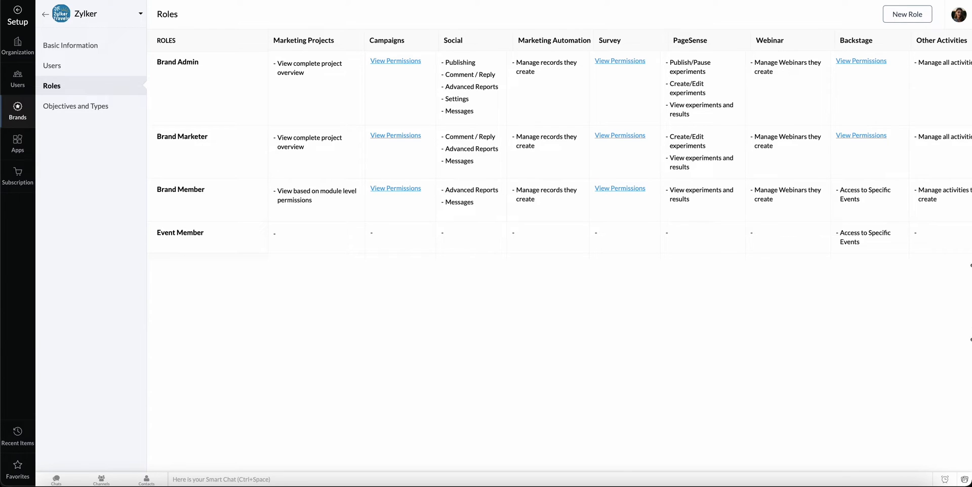
{"action": "left_click", "coordinate": [907, 14]}
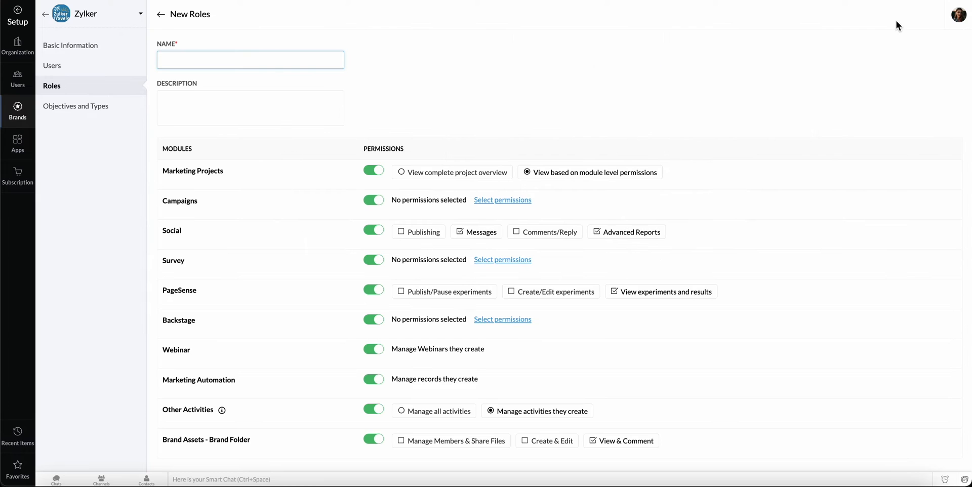
{"action": "type", "text": "Social Me"}
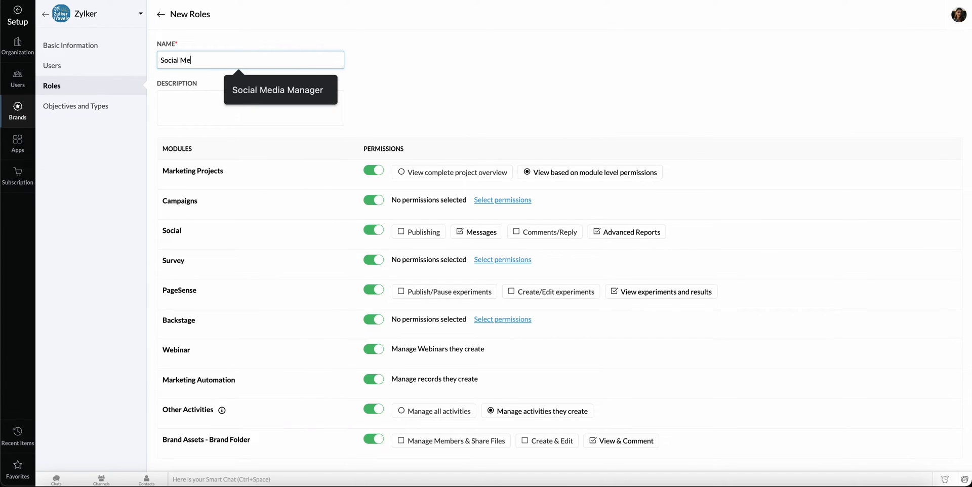
{"action": "type", "text": "dia Manager"}
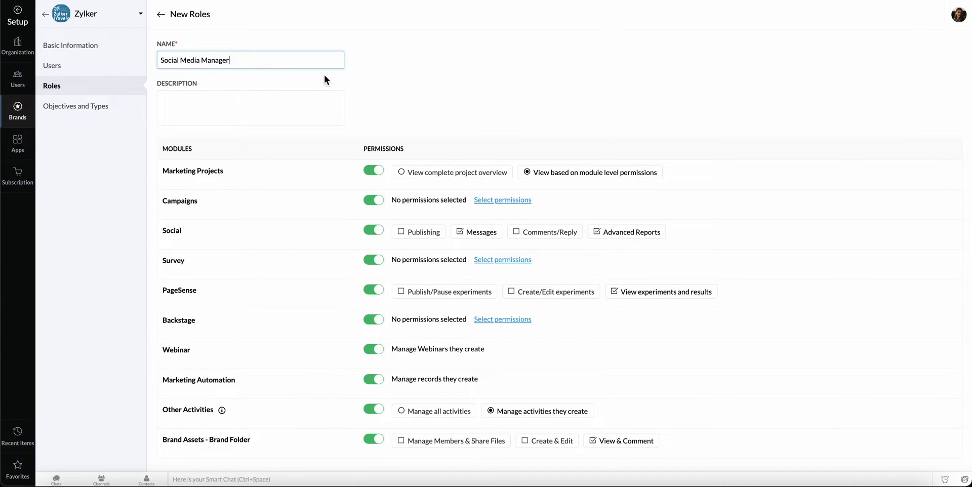
{"action": "type", "text": "A social media manager has access to publish posts, reply to comments, send DMs, view reports, manage brand assets,"}
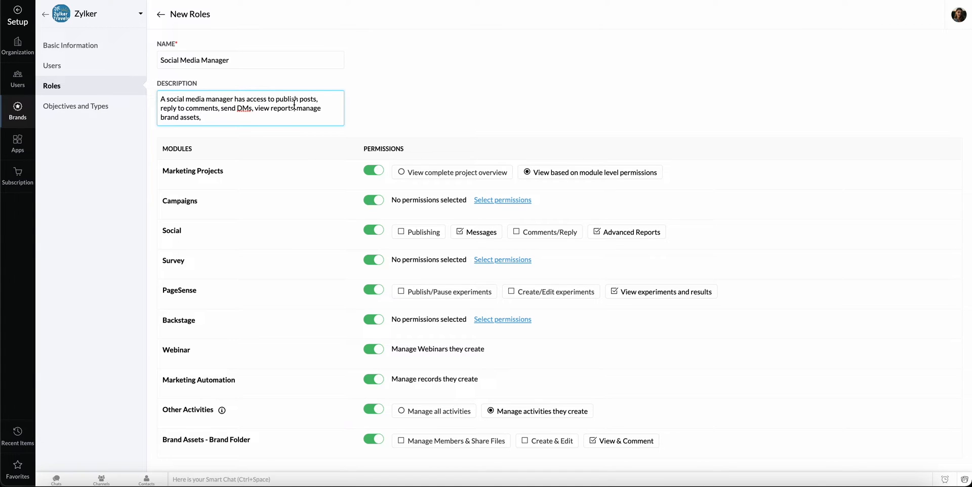
Step: Allow full project overview, disable Campaigns, Survey and Other Activities, and save the role
{"action": "left_click", "coordinate": [401, 172]}
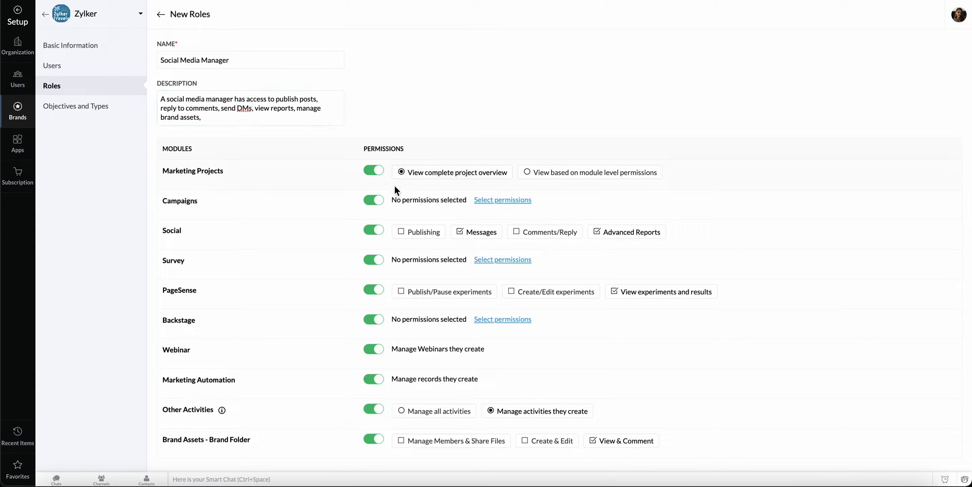
{"action": "left_click", "coordinate": [374, 200]}
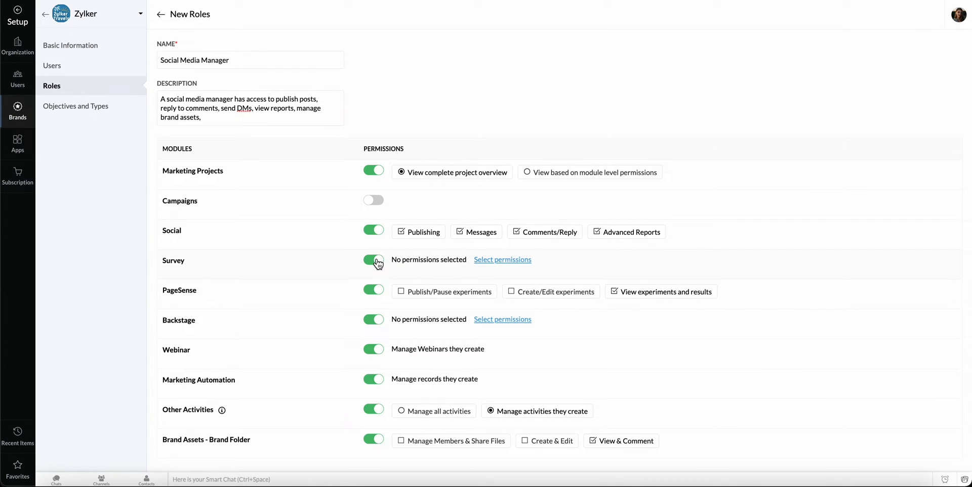
{"action": "left_click", "coordinate": [373, 259]}
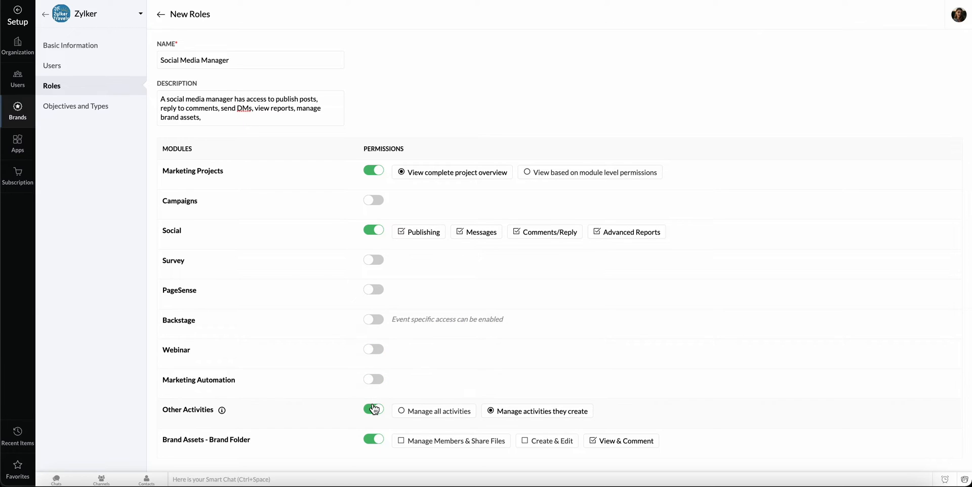
{"action": "left_click", "coordinate": [374, 409]}
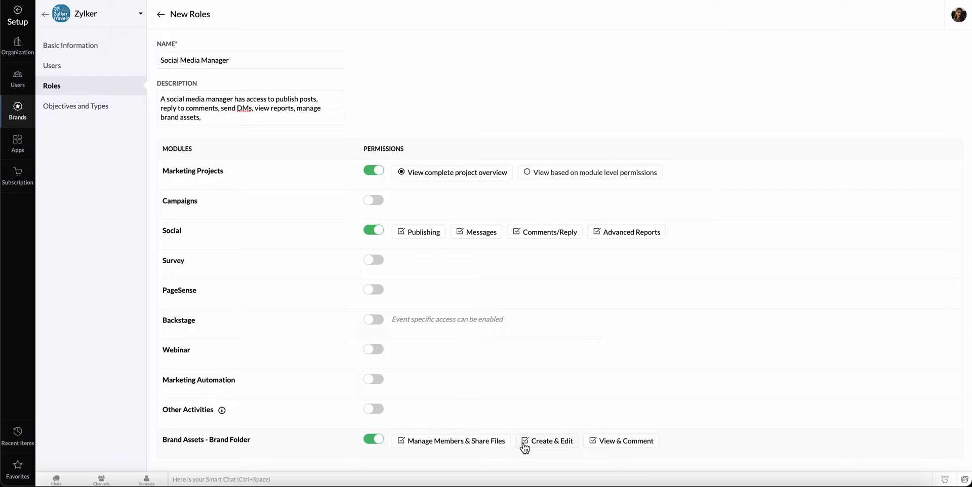
{"action": "scroll", "scroll_direction": "down", "scroll_amount": 3}
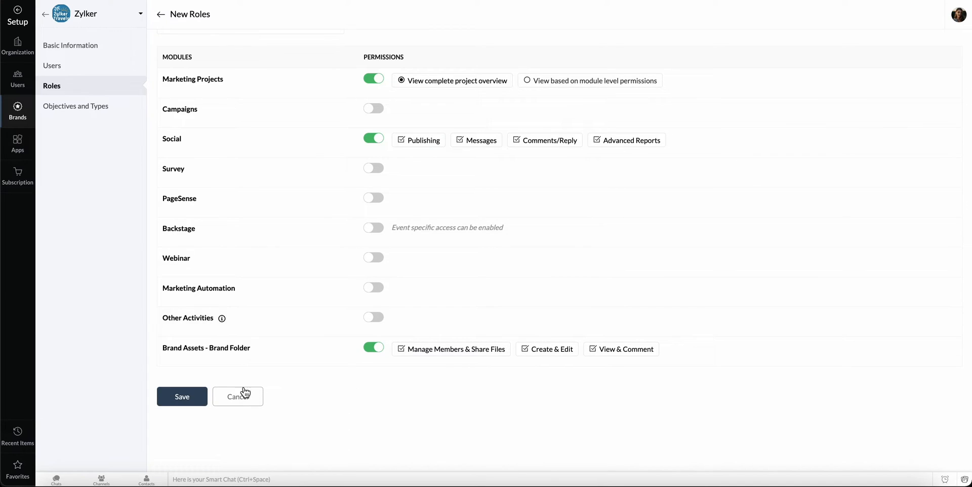
{"action": "left_click", "coordinate": [182, 396]}
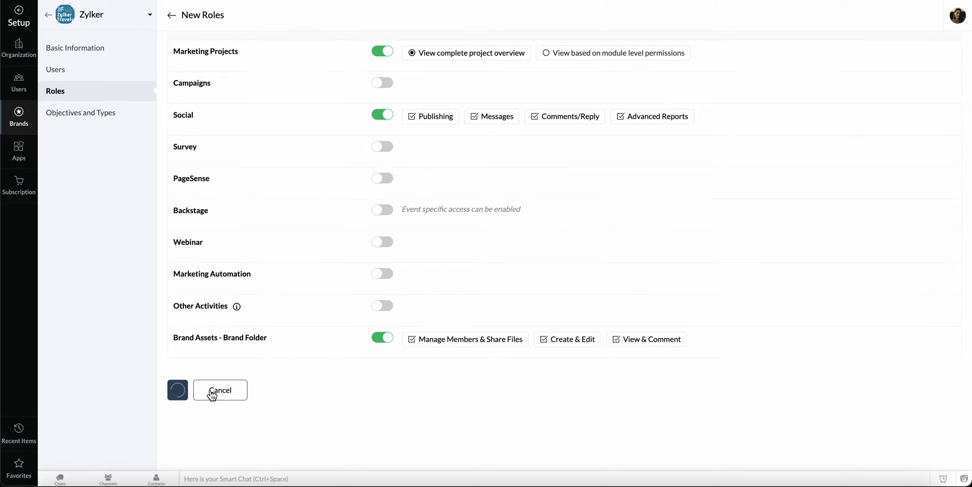
{"action": "left_click", "coordinate": [177, 391]}
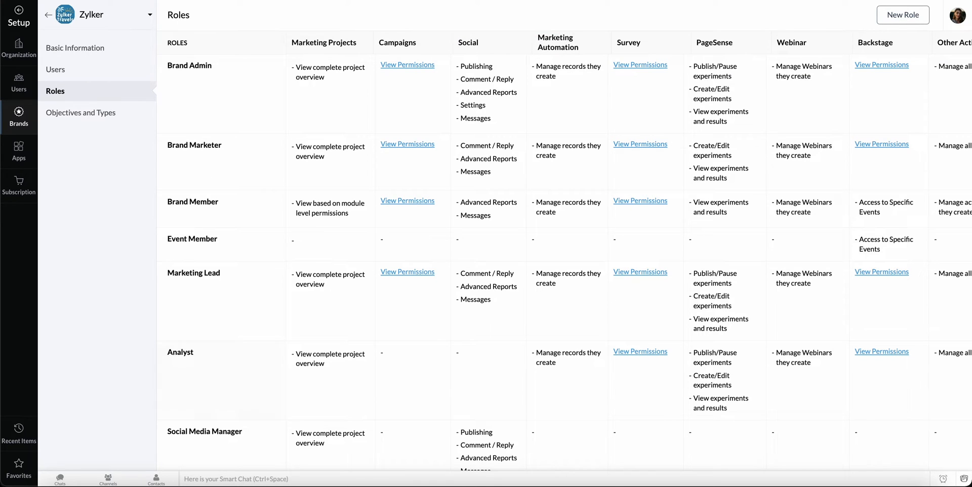
{"action": "left_click", "coordinate": [55, 66]}
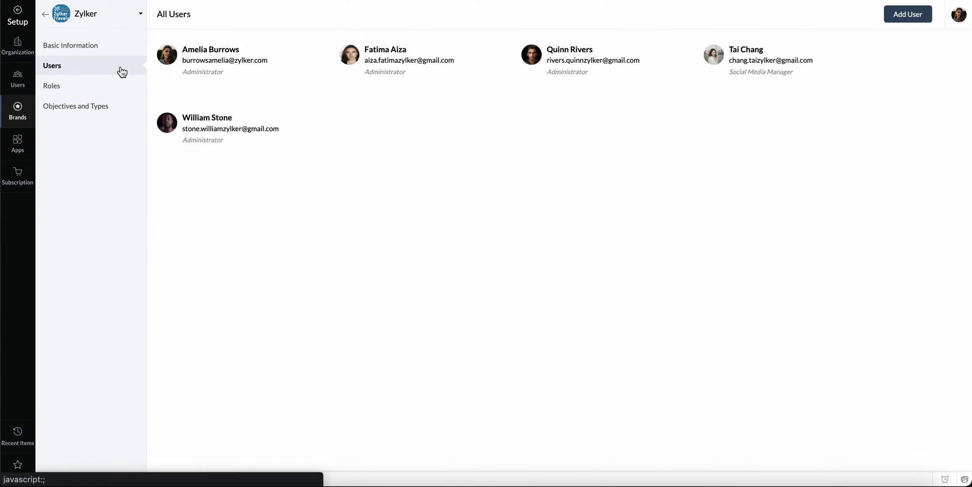
{"action": "mouse_move", "coordinate": [925, 20]}
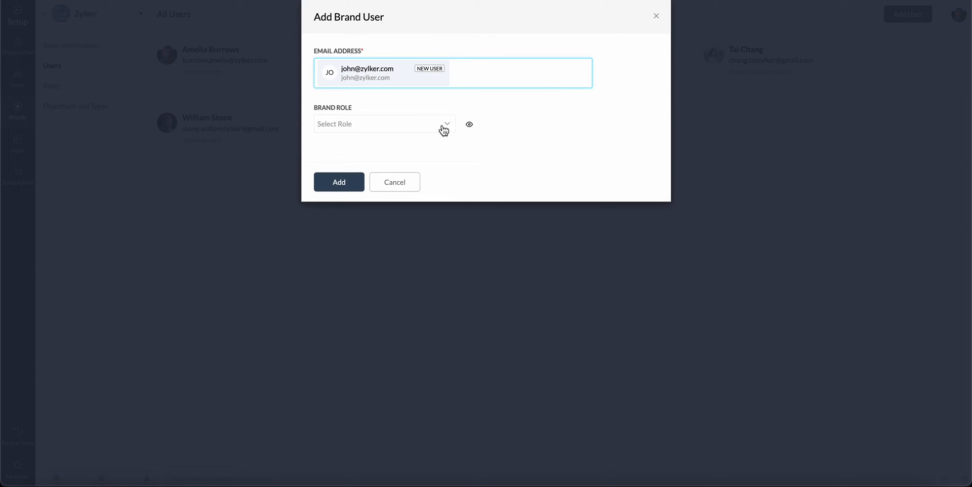
{"action": "left_click", "coordinate": [383, 123]}
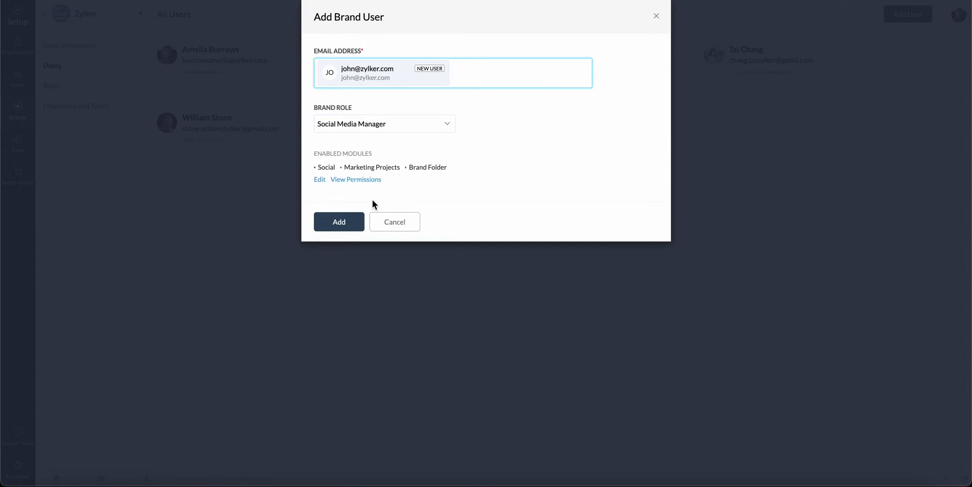
{"action": "left_click", "coordinate": [338, 221]}
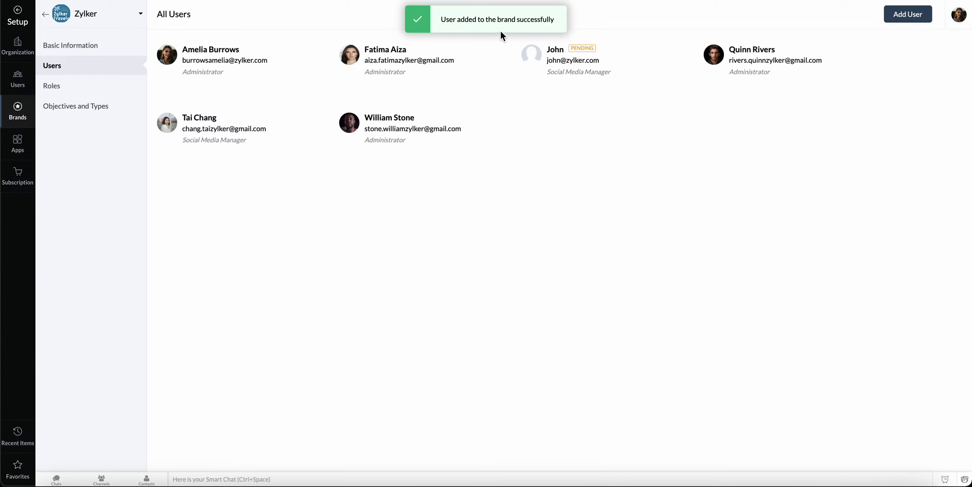
{"action": "mouse_move", "coordinate": [590, 69]}
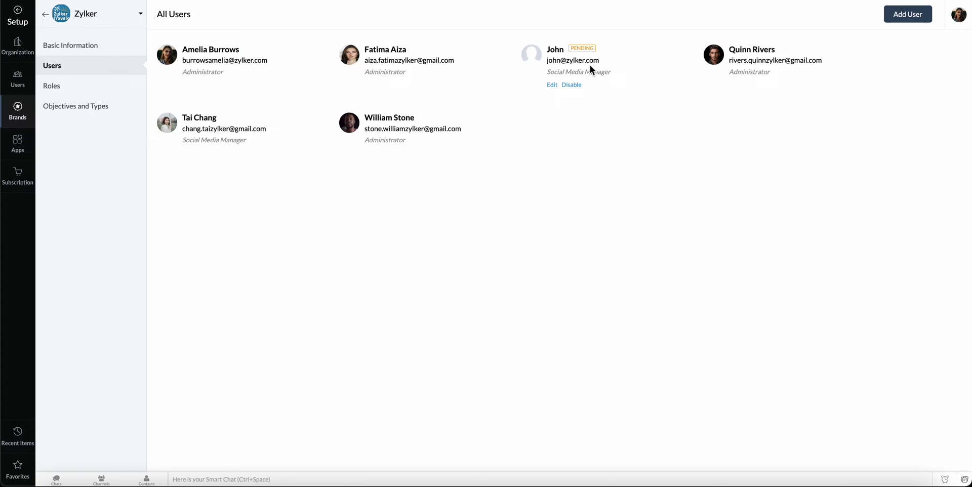
{"action": "left_click", "coordinate": [85, 14]}
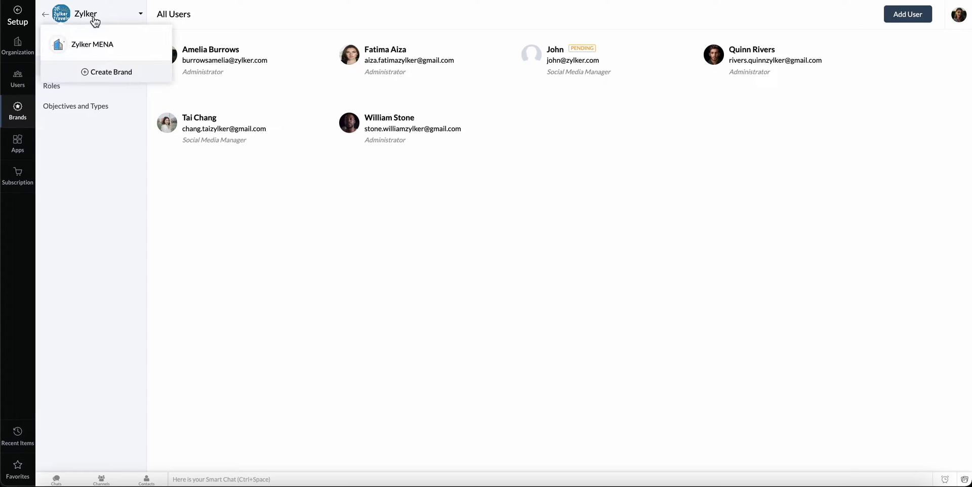
{"action": "mouse_move", "coordinate": [140, 76]}
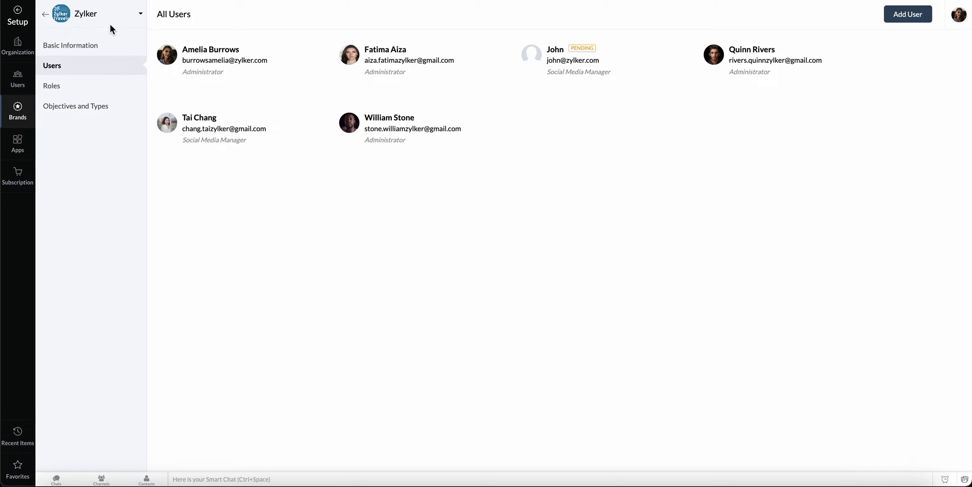
Step: Go to Objectives and Types and start a blank new objective
{"action": "left_click", "coordinate": [75, 105]}
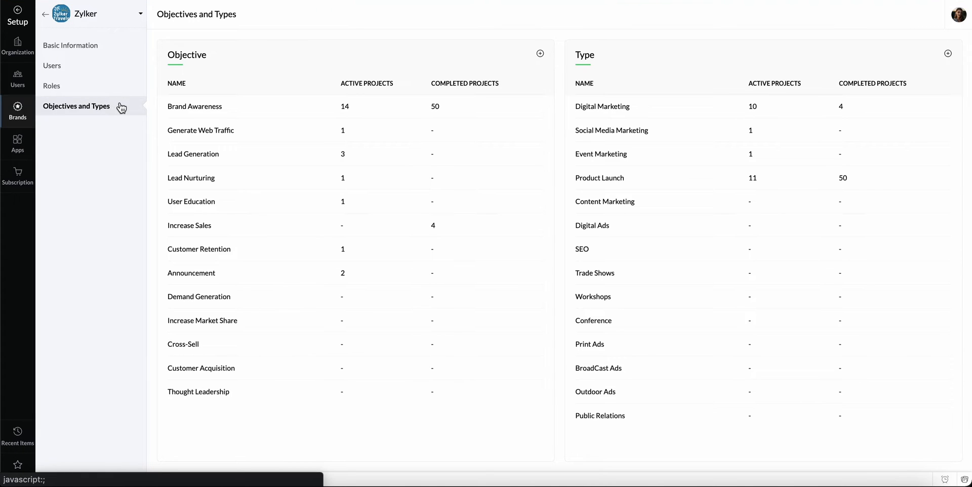
{"action": "mouse_move", "coordinate": [223, 60]}
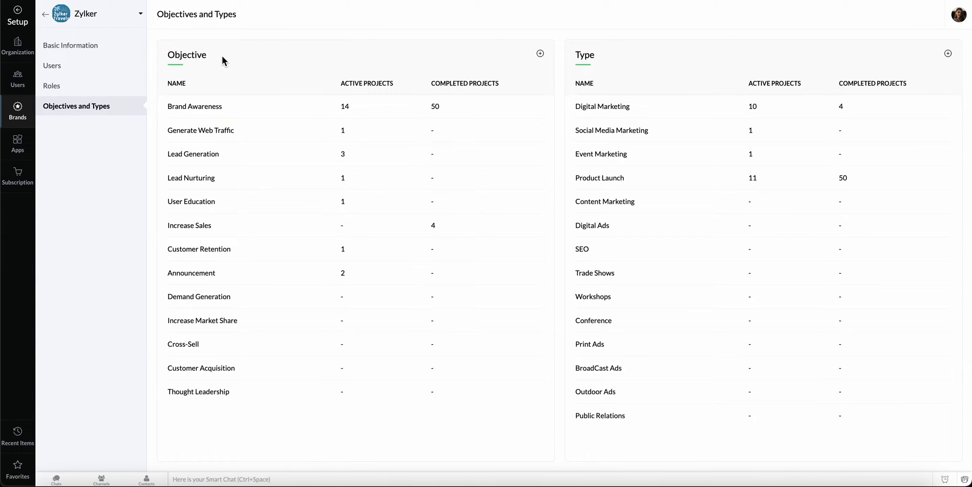
{"action": "mouse_move", "coordinate": [230, 107]}
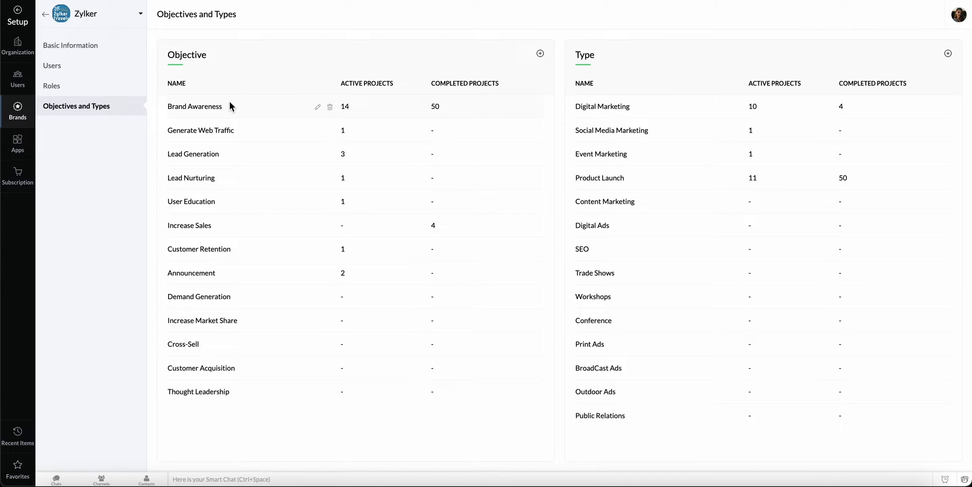
{"action": "mouse_move", "coordinate": [617, 60]}
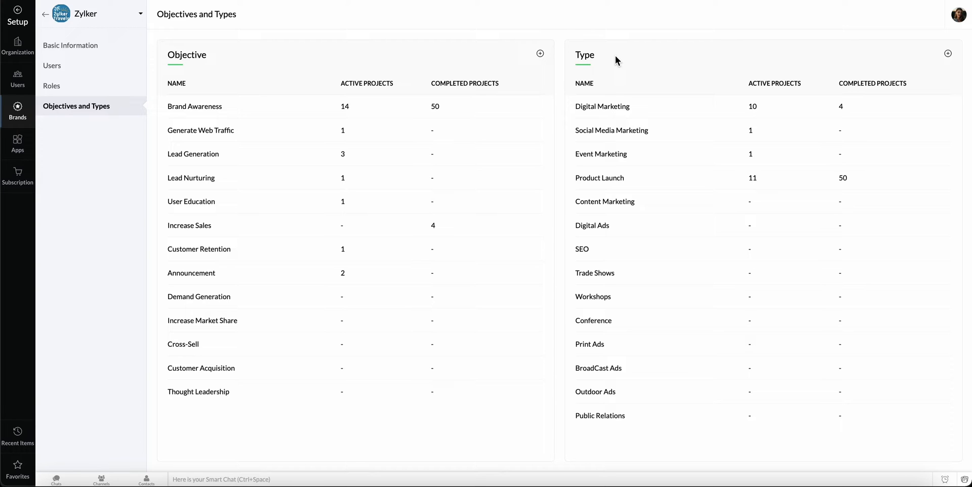
{"action": "mouse_move", "coordinate": [540, 54]}
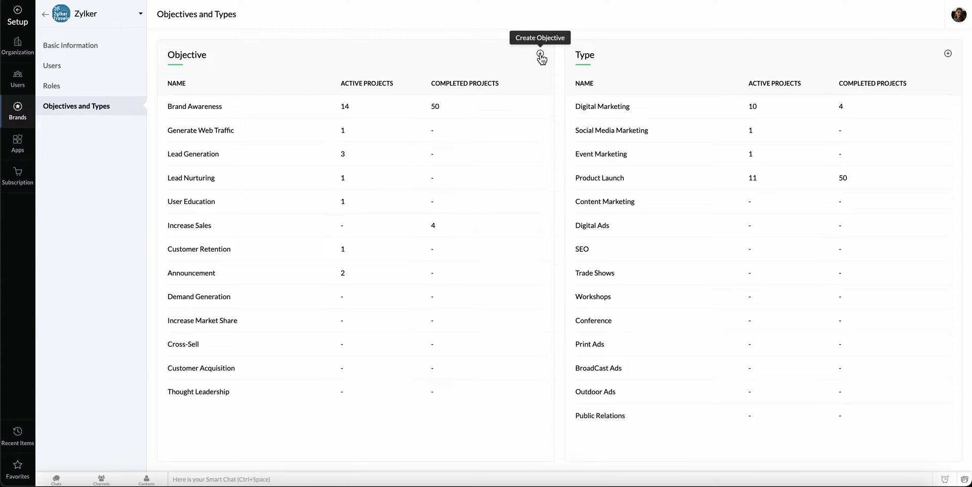
{"action": "left_click", "coordinate": [541, 54]}
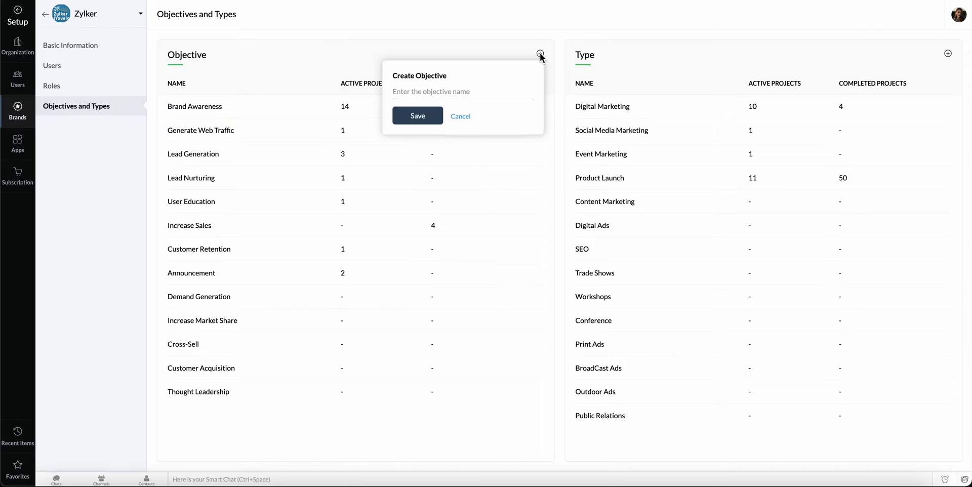
{"action": "mouse_move", "coordinate": [948, 54]}
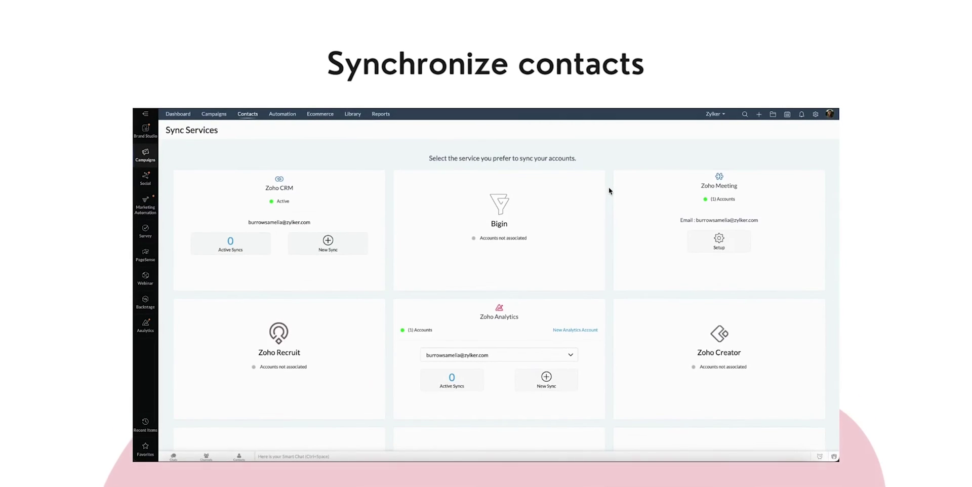
Step: Scroll through the Sync Services overview before returning to Marketing Projects
{"action": "scroll", "scroll_direction": "down", "scroll_amount": 3}
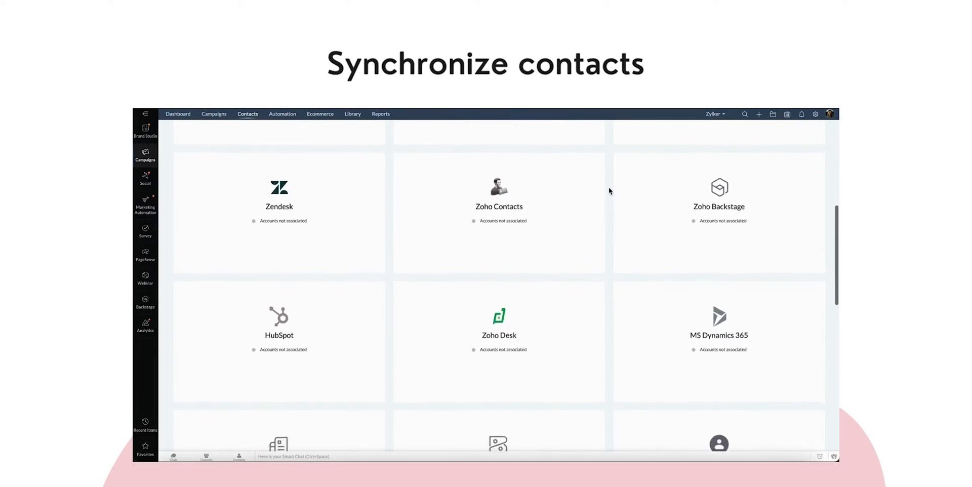
{"action": "scroll", "scroll_direction": "down", "scroll_amount": 3}
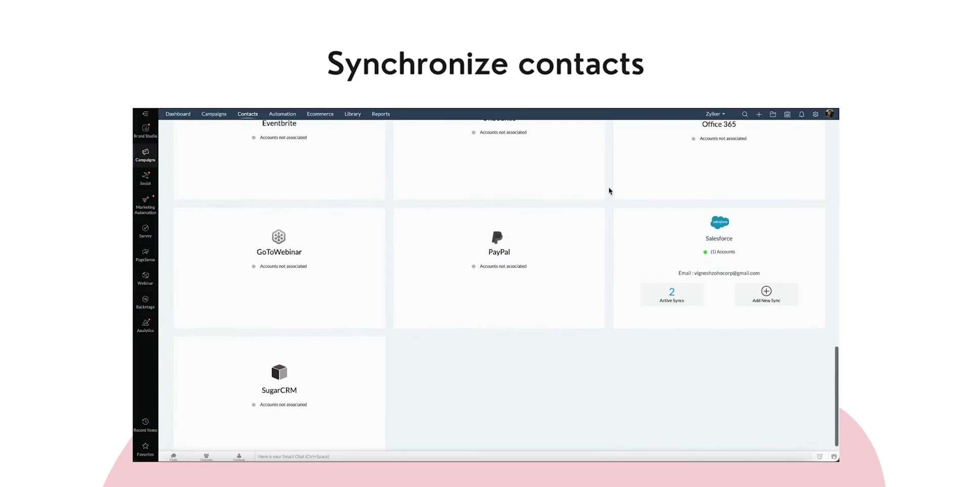
{"action": "scroll", "scroll_direction": "down", "scroll_amount": 3}
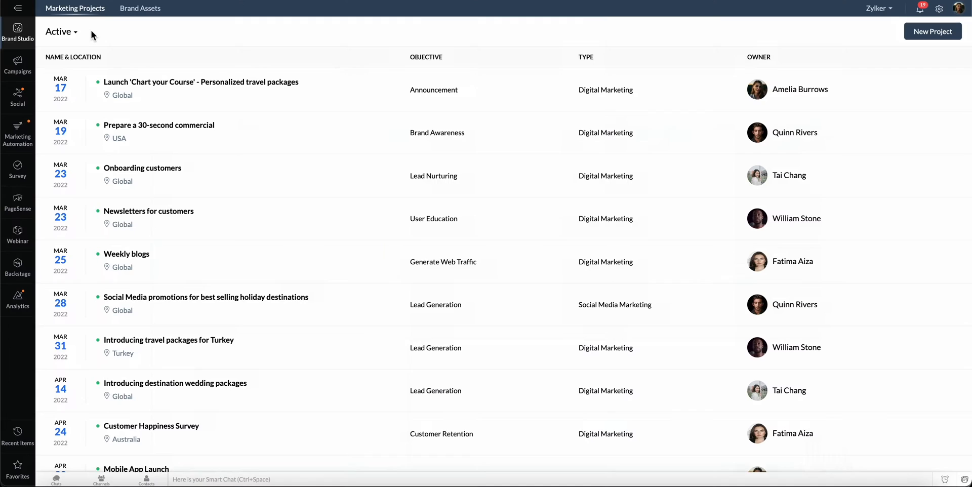
Step: From Campaigns > Contacts, add John Smith of Zylker as a single new marketing contact
{"action": "left_click", "coordinate": [17, 65]}
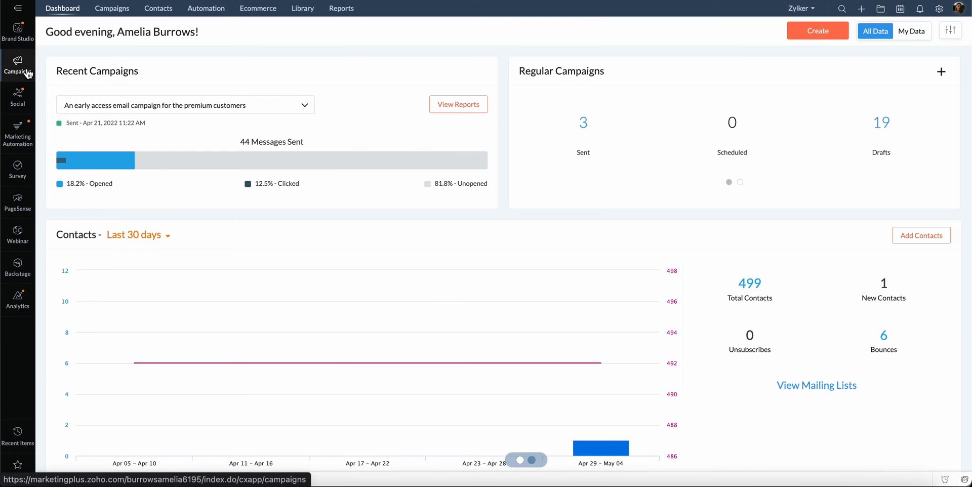
{"action": "left_click", "coordinate": [158, 8]}
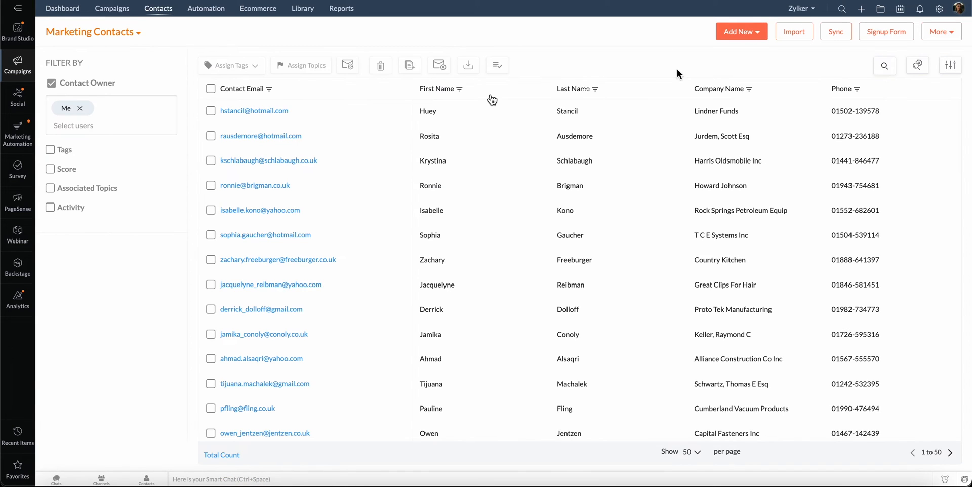
{"action": "left_click", "coordinate": [741, 32]}
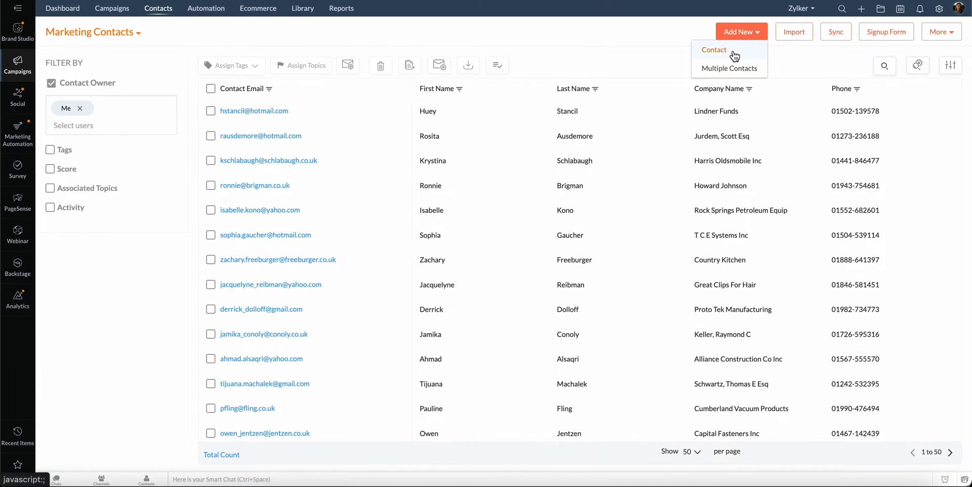
{"action": "left_click", "coordinate": [714, 50]}
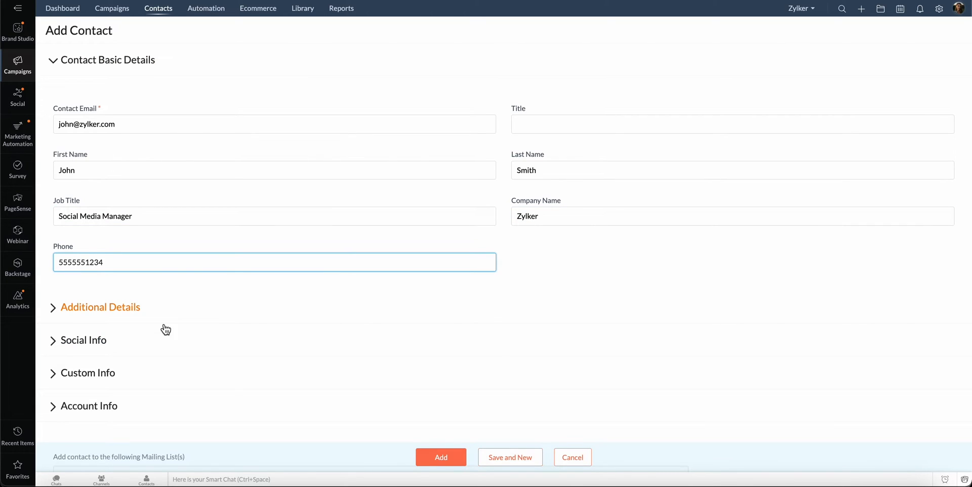
{"action": "scroll", "scroll_direction": "down", "scroll_amount": 3}
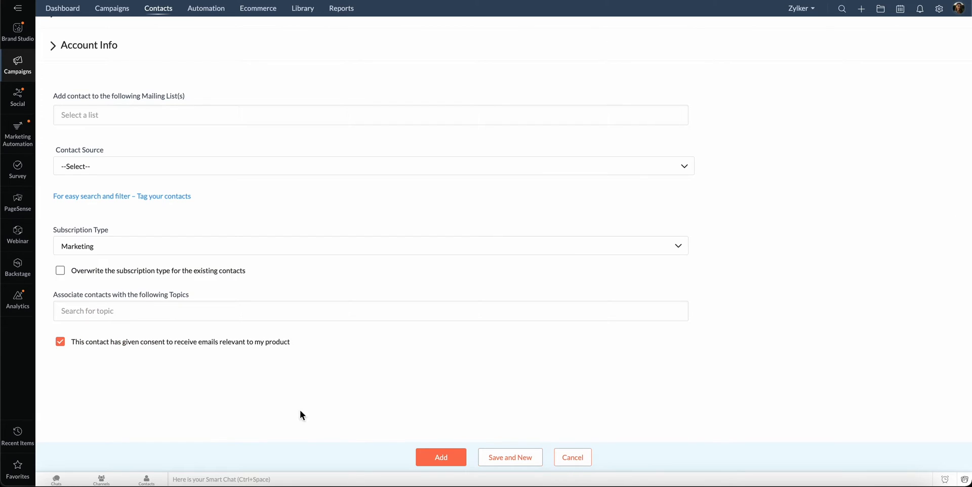
{"action": "left_click", "coordinate": [441, 458]}
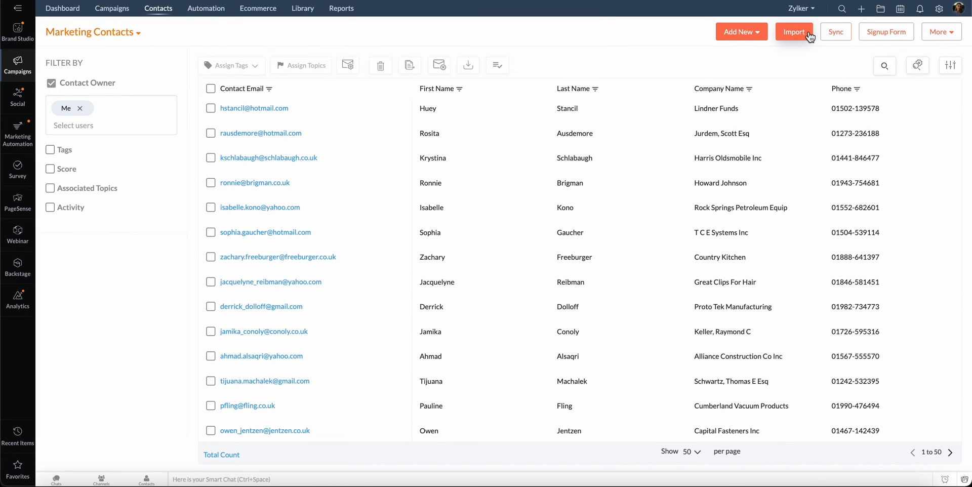
{"action": "mouse_move", "coordinate": [885, 31]}
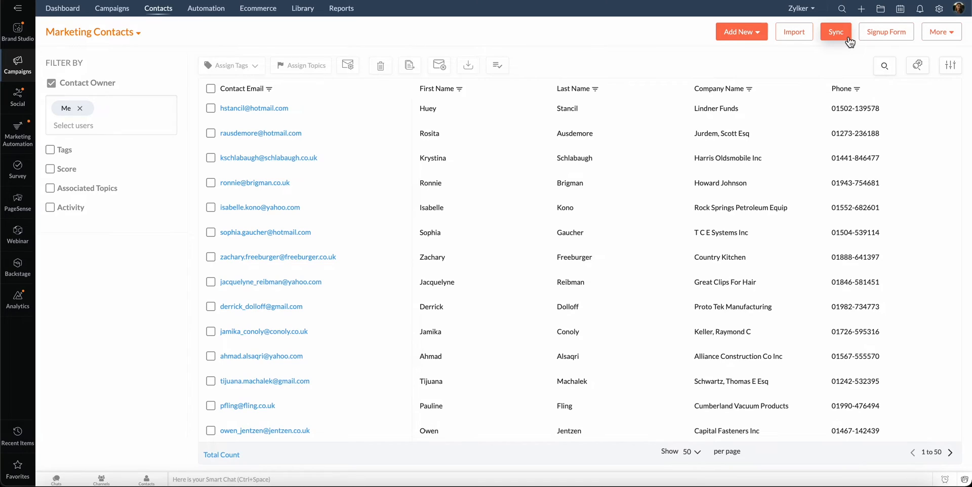
Step: Show the Sync Services list with Zoho CRM, Bigin and Zoho Analytics
{"action": "left_click", "coordinate": [836, 32]}
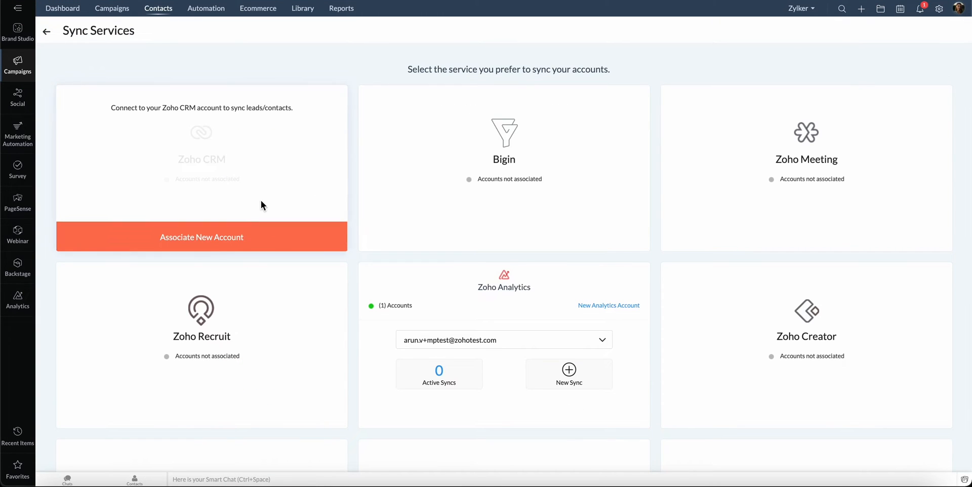
Step: Associate a new Zoho CRM account and confirm the integration so it shows active
{"action": "left_click", "coordinate": [201, 237]}
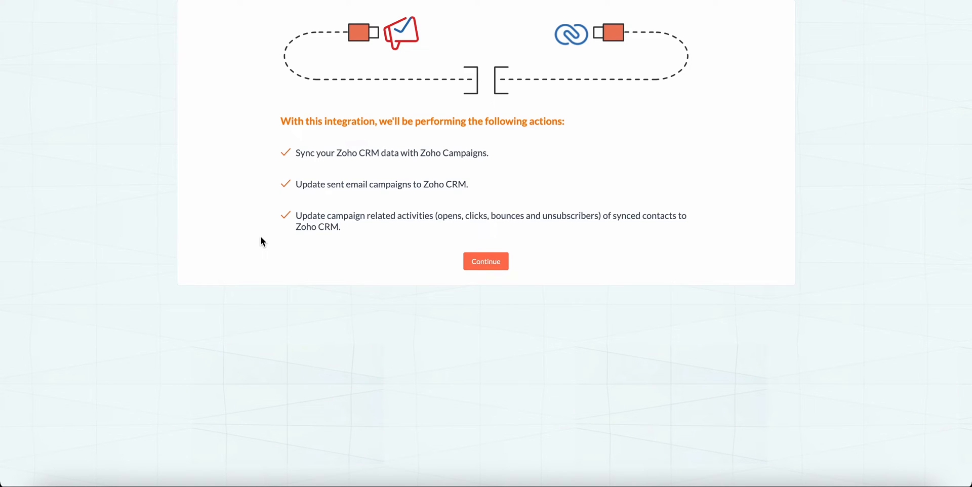
{"action": "mouse_move", "coordinate": [460, 166]}
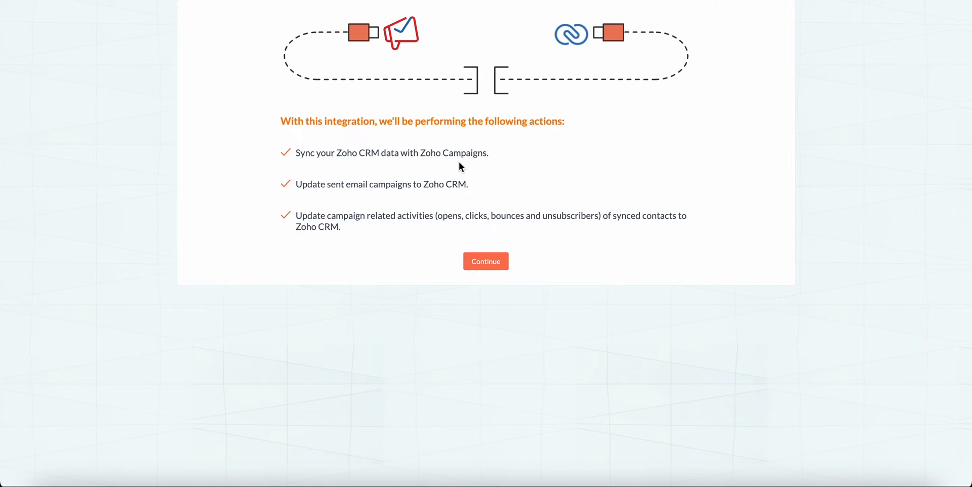
{"action": "mouse_move", "coordinate": [453, 197]}
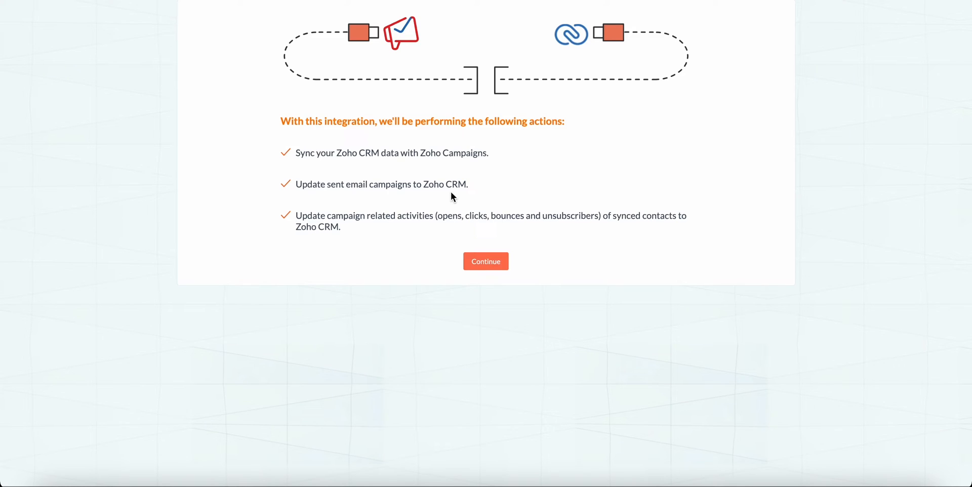
{"action": "mouse_move", "coordinate": [350, 233]}
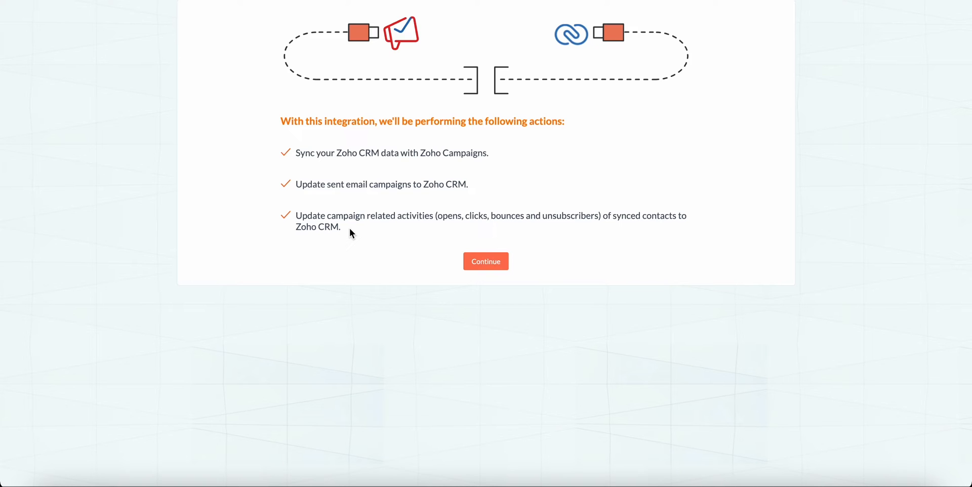
{"action": "left_click", "coordinate": [485, 261]}
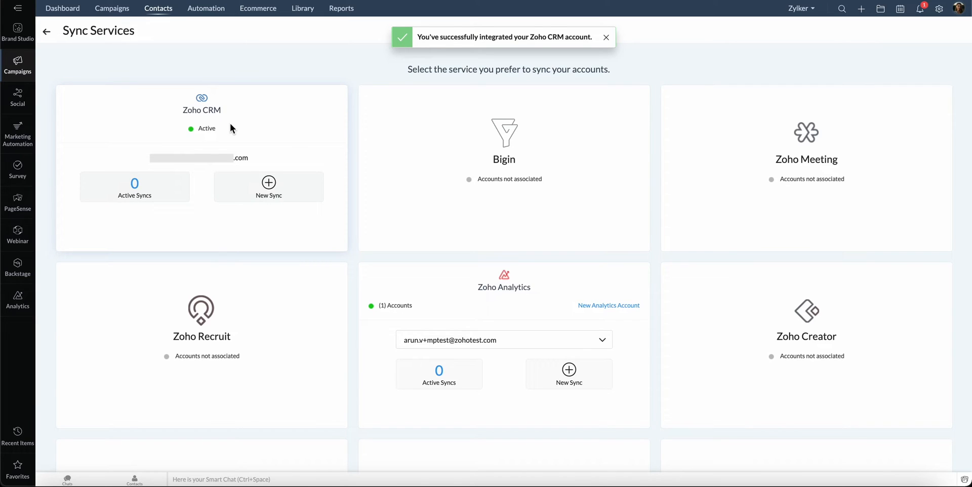
{"action": "left_click", "coordinate": [606, 38]}
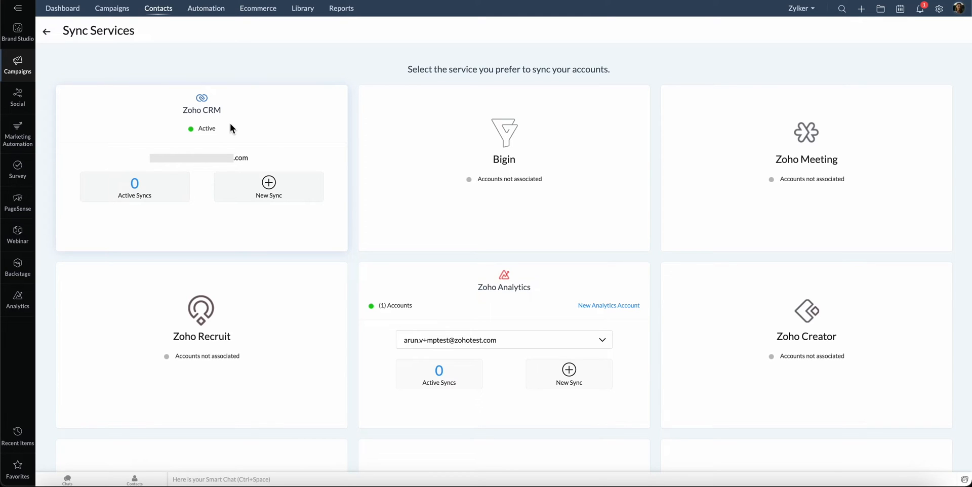
Step: Set the CRM sync to pull the Contacts module into My Sample List
{"action": "left_click", "coordinate": [268, 187]}
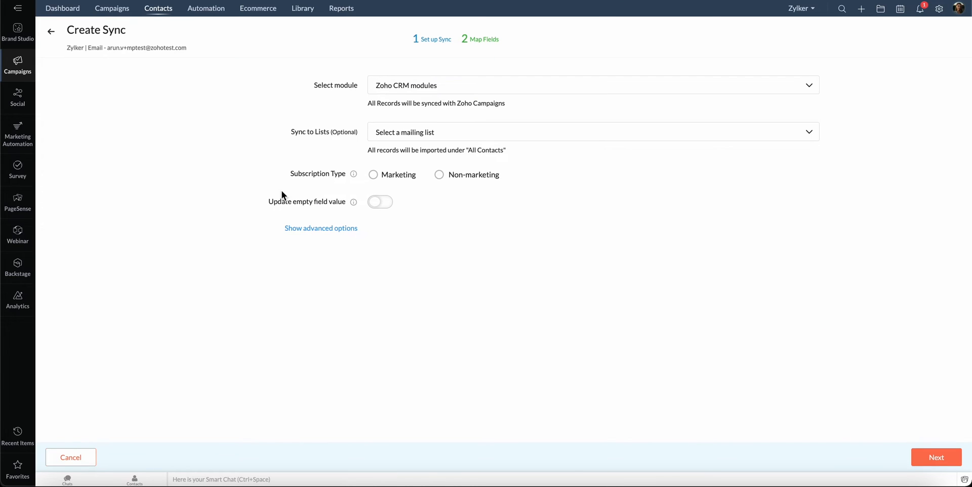
{"action": "left_click", "coordinate": [592, 85]}
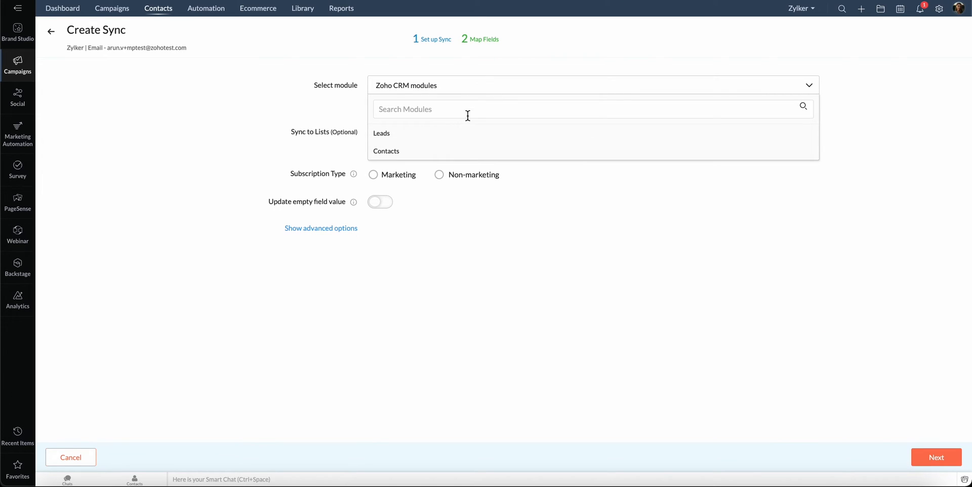
{"action": "left_click", "coordinate": [385, 151]}
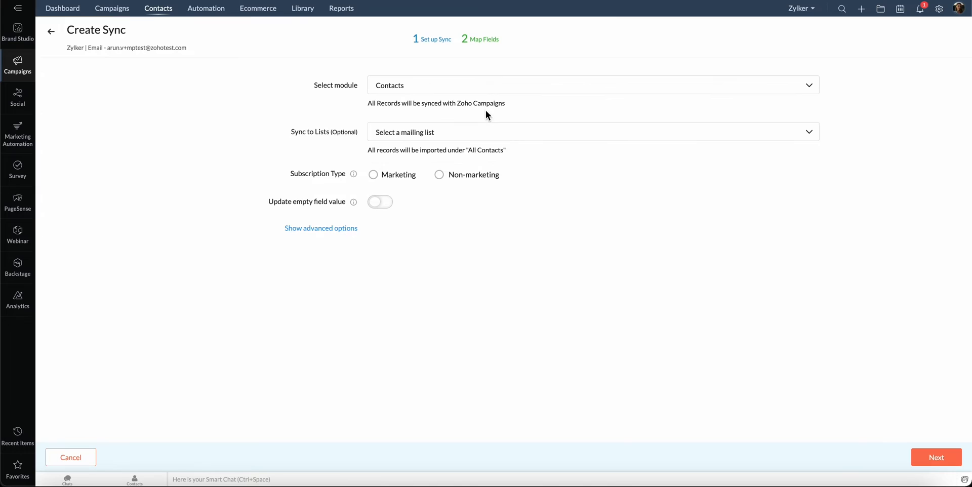
{"action": "left_click", "coordinate": [590, 132]}
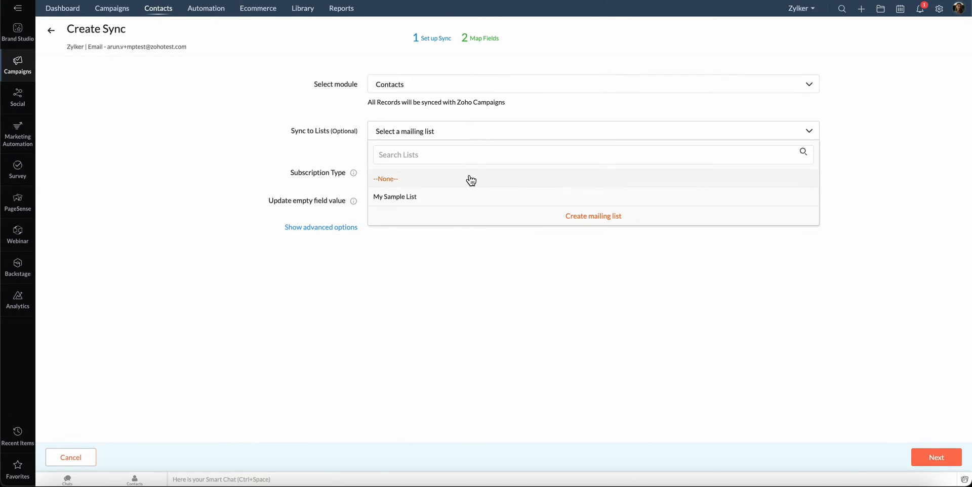
{"action": "left_click", "coordinate": [395, 197]}
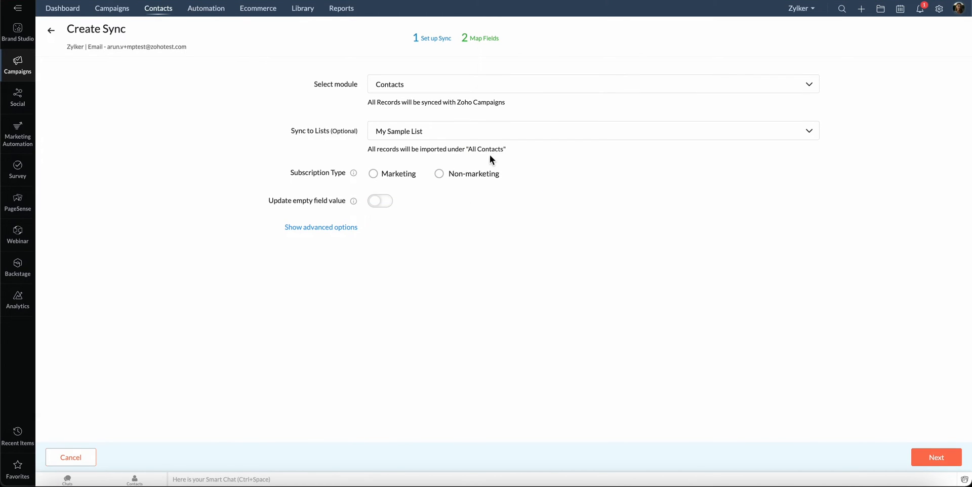
{"action": "mouse_move", "coordinate": [513, 152]}
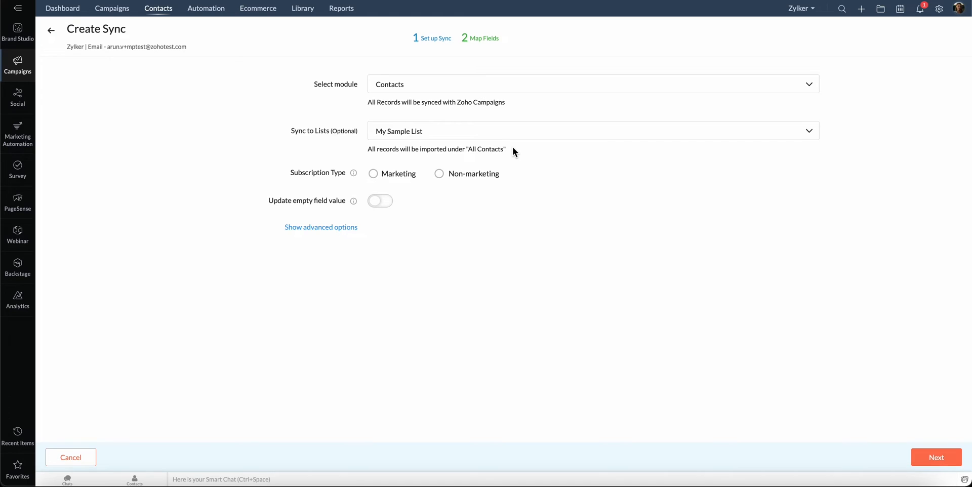
{"action": "mouse_move", "coordinate": [391, 178]}
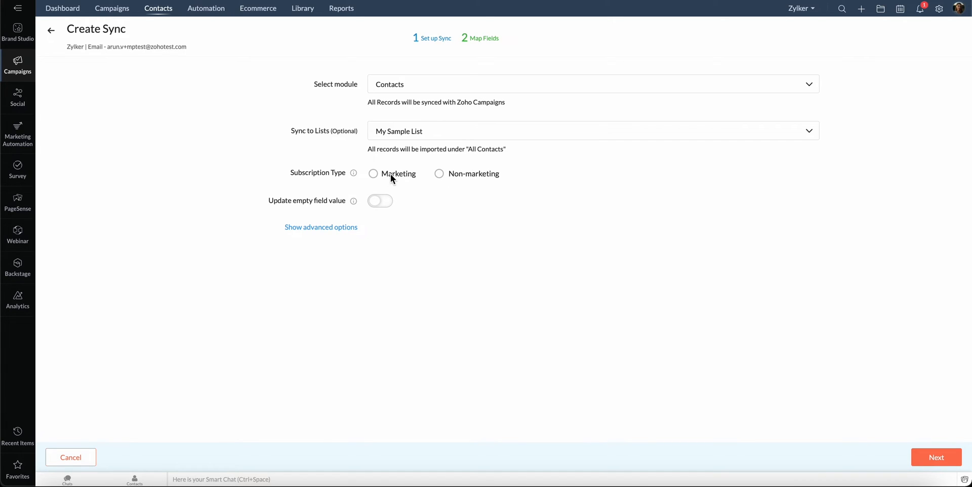
Step: Mark synced contacts as Marketing subscribers, enable empty-field updates and reveal the advanced opt-out options
{"action": "left_click", "coordinate": [374, 174]}
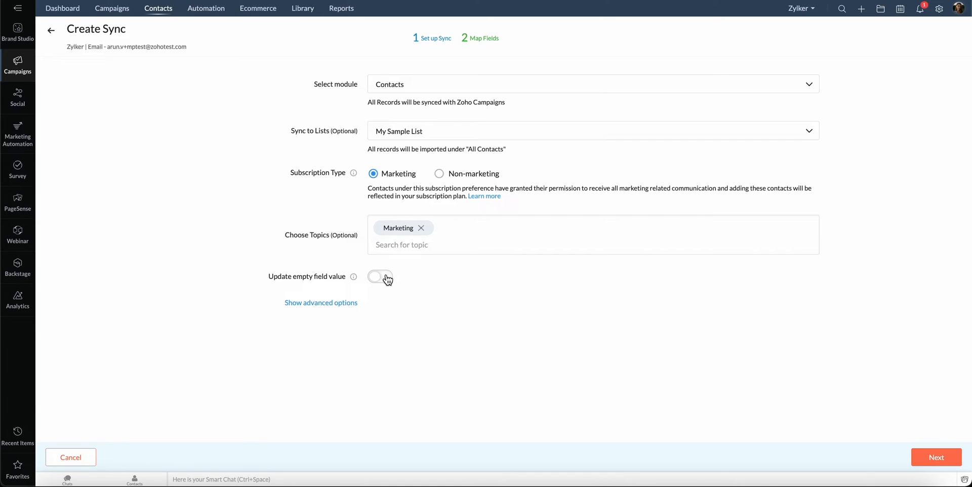
{"action": "left_click", "coordinate": [380, 277]}
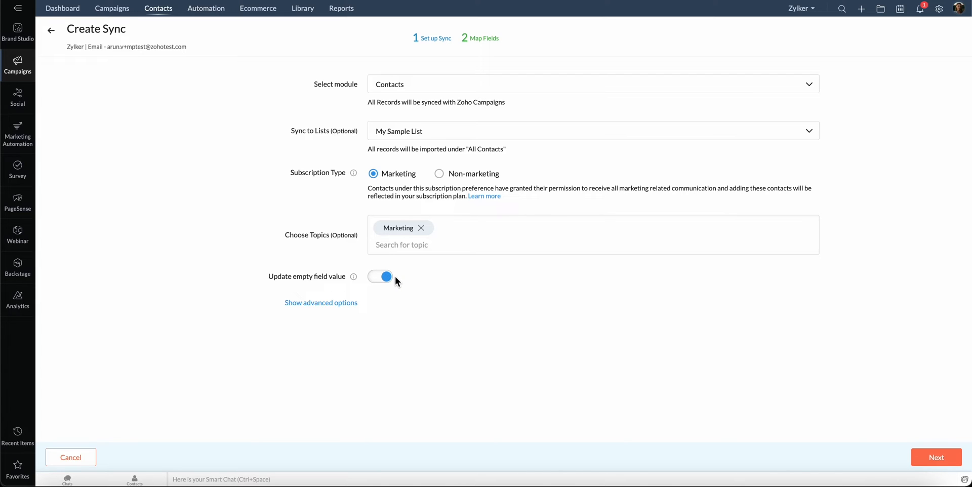
{"action": "left_click", "coordinate": [321, 303]}
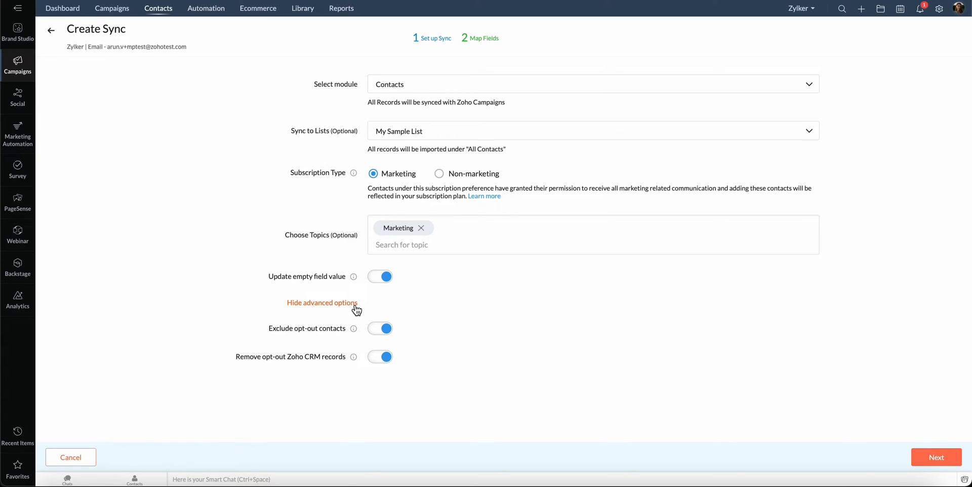
{"action": "mouse_move", "coordinate": [354, 329]}
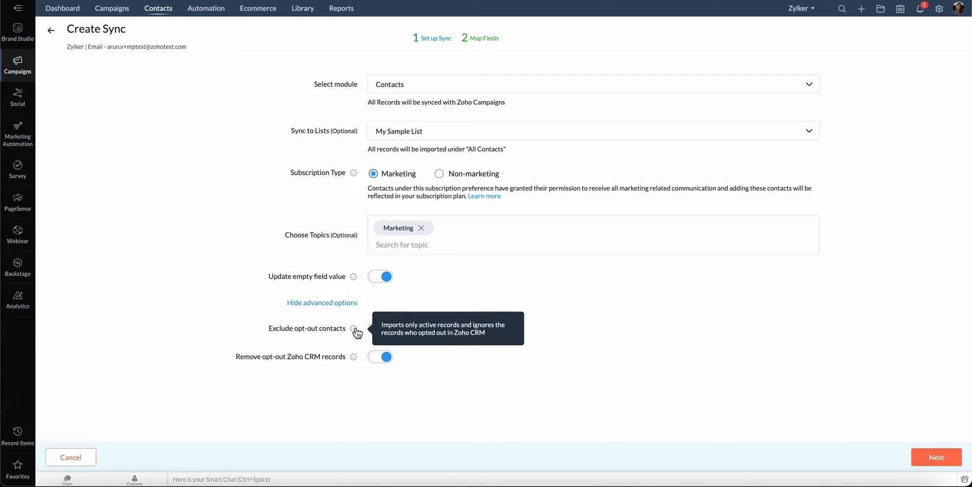
{"action": "mouse_move", "coordinate": [365, 361]}
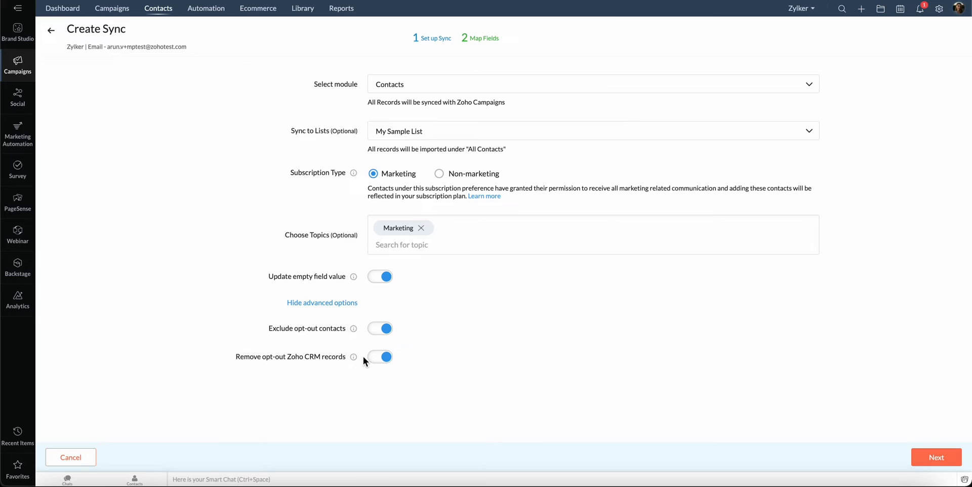
{"action": "mouse_move", "coordinate": [353, 357]}
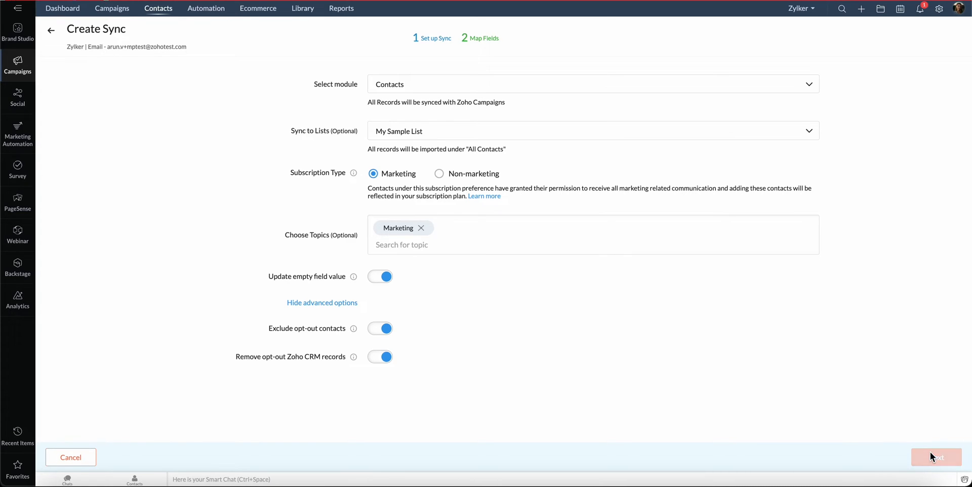
Step: Add First Name, Title and Mobile field mappings for the Contacts sync via Map more fields
{"action": "left_click", "coordinate": [936, 457]}
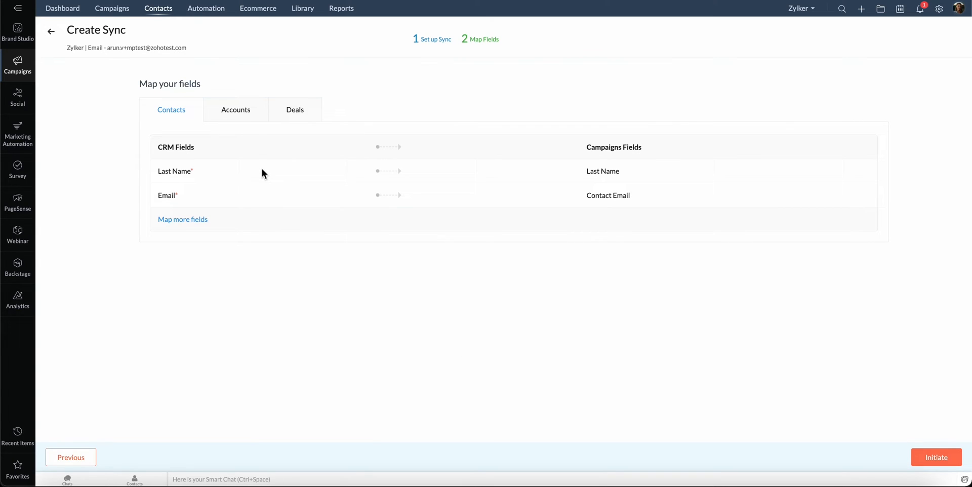
{"action": "mouse_move", "coordinate": [204, 176]}
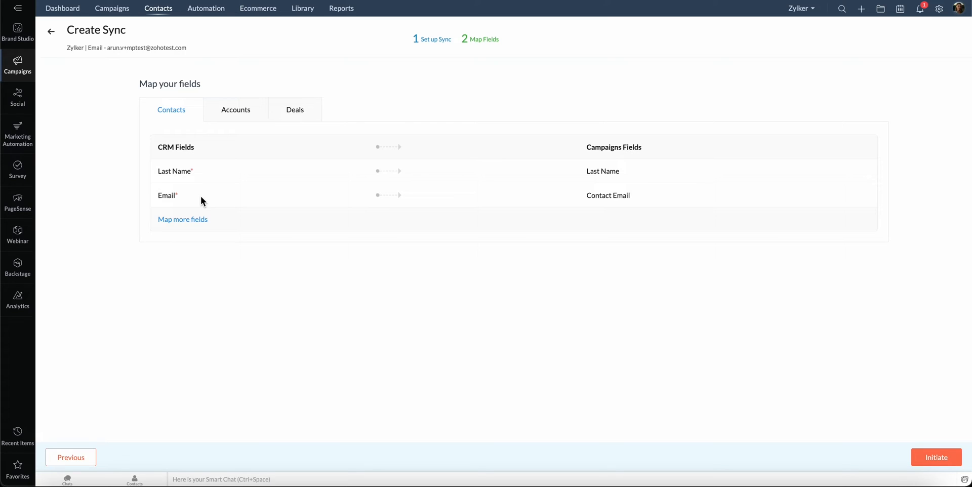
{"action": "mouse_move", "coordinate": [183, 218]}
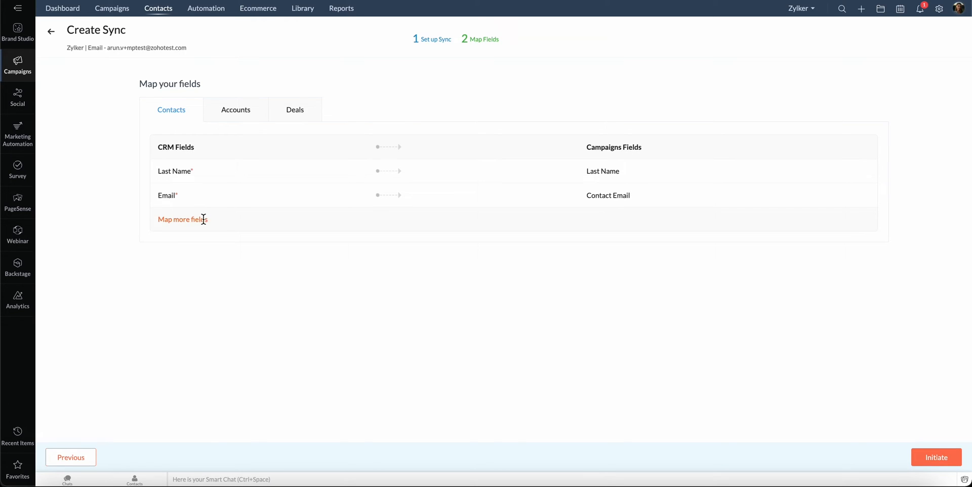
{"action": "left_click", "coordinate": [182, 218]}
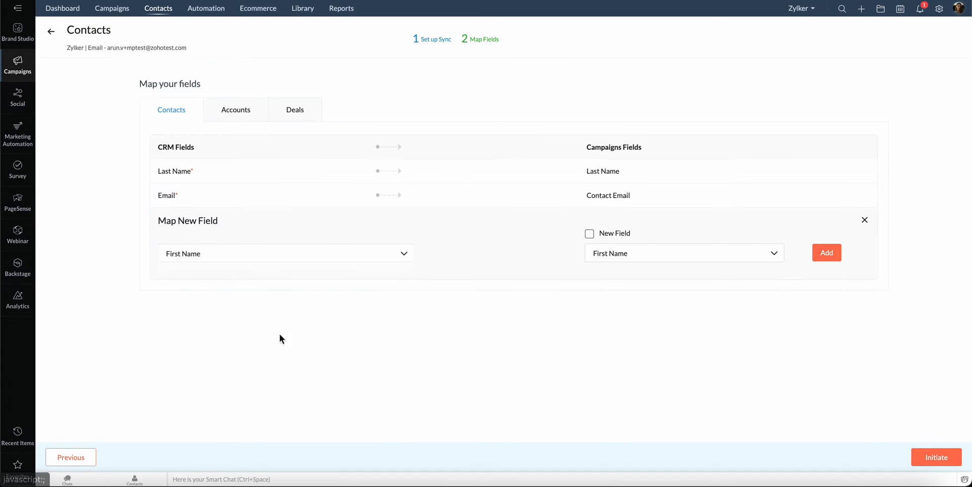
{"action": "mouse_move", "coordinate": [635, 273]}
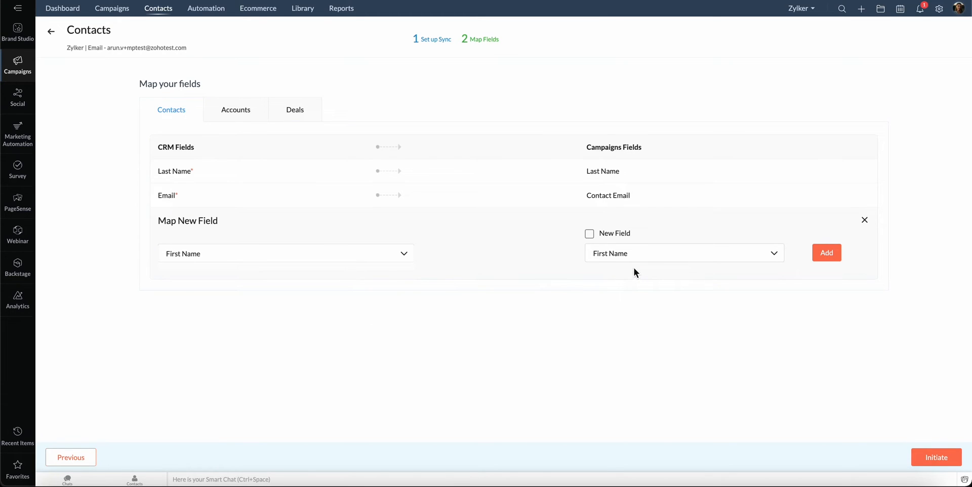
{"action": "mouse_move", "coordinate": [650, 273]}
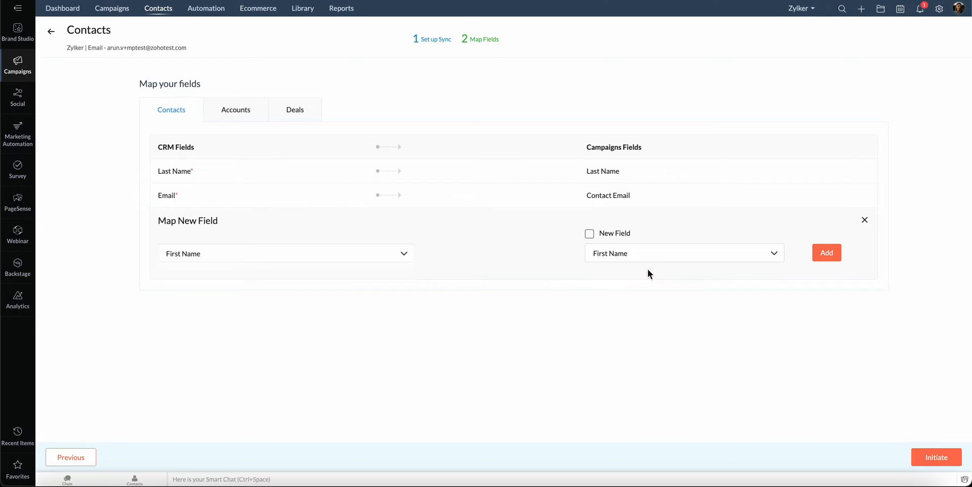
{"action": "left_click", "coordinate": [826, 252]}
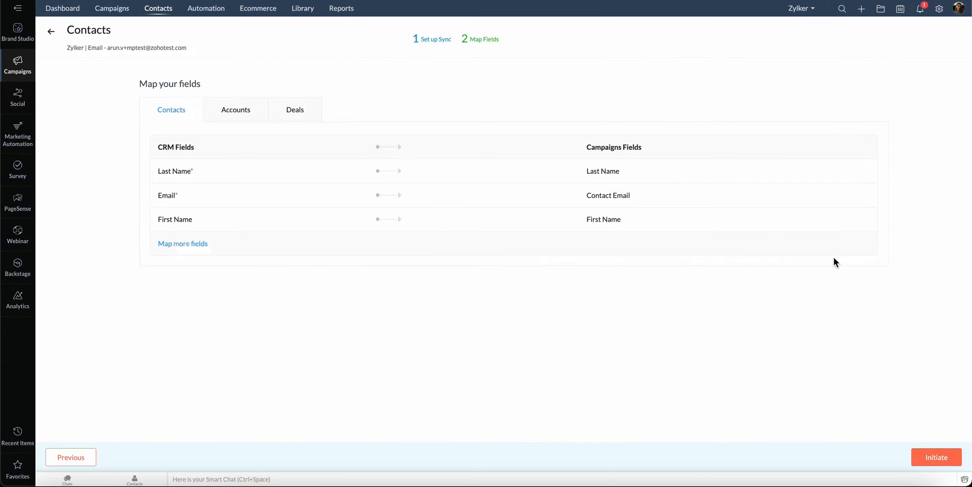
{"action": "left_click", "coordinate": [182, 243]}
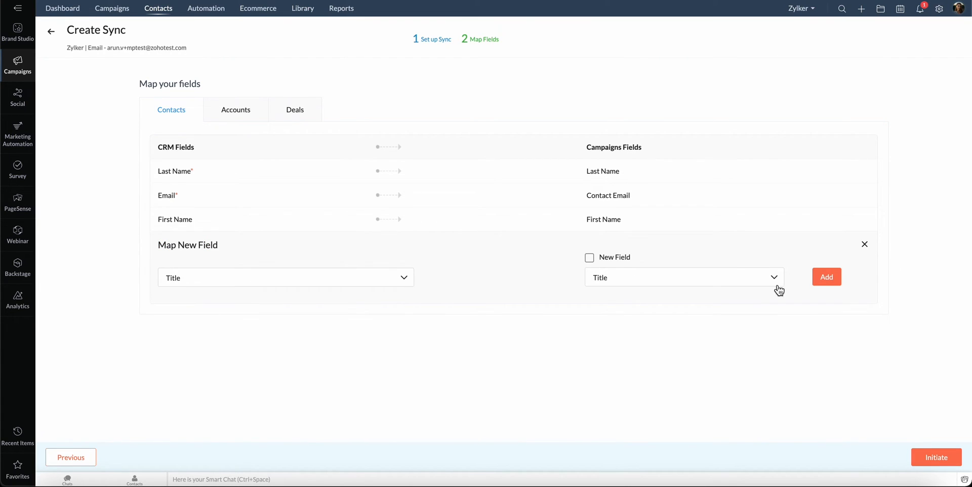
{"action": "left_click", "coordinate": [826, 276]}
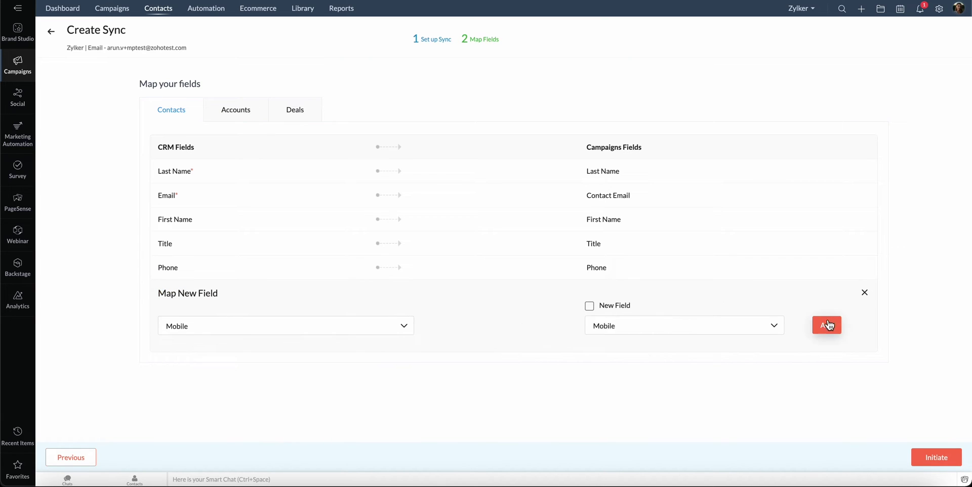
{"action": "left_click", "coordinate": [826, 325]}
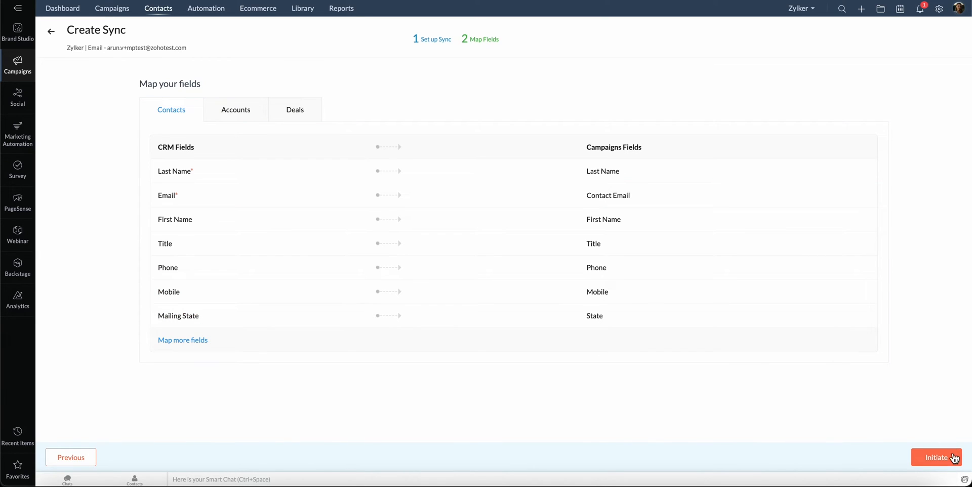
Step: Initiate the Contacts sync and dismiss the 'This sync has been initiated' message
{"action": "left_click", "coordinate": [936, 458]}
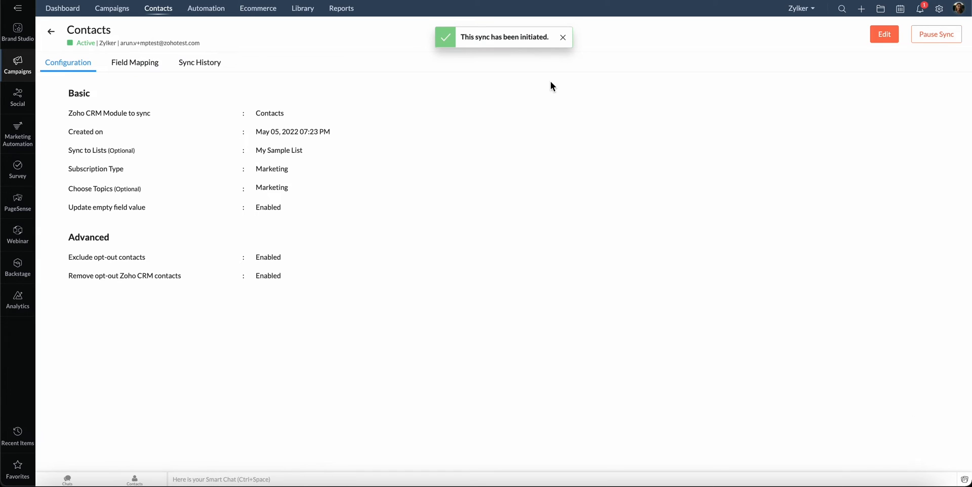
{"action": "mouse_move", "coordinate": [535, 60]}
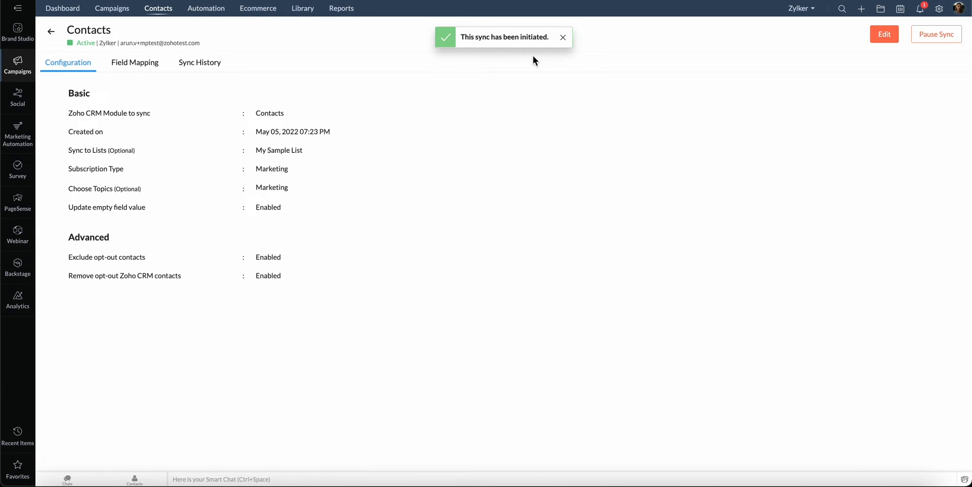
{"action": "left_click", "coordinate": [562, 37]}
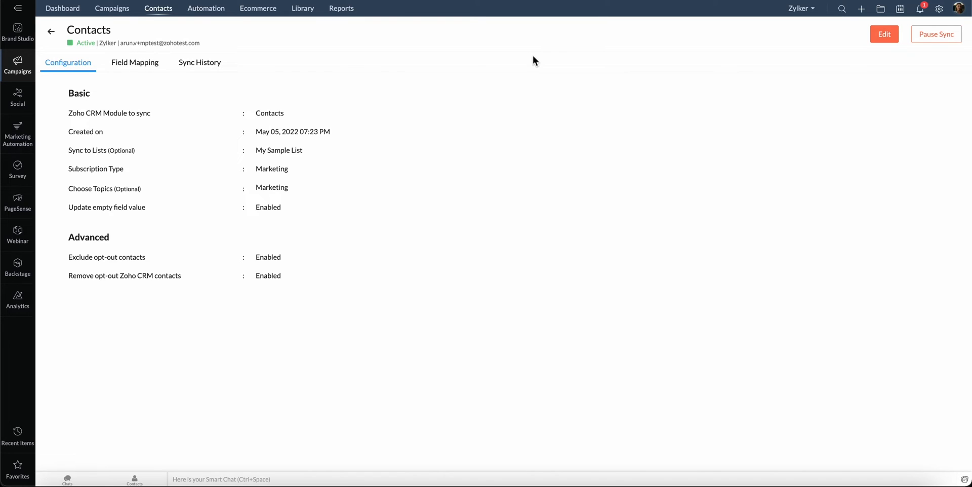
{"action": "mouse_move", "coordinate": [501, 93]}
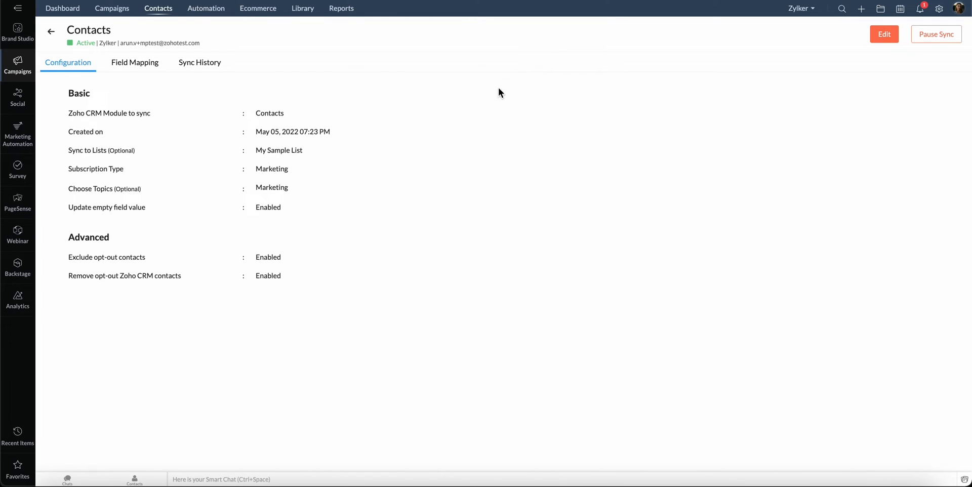
{"action": "mouse_move", "coordinate": [269, 240]}
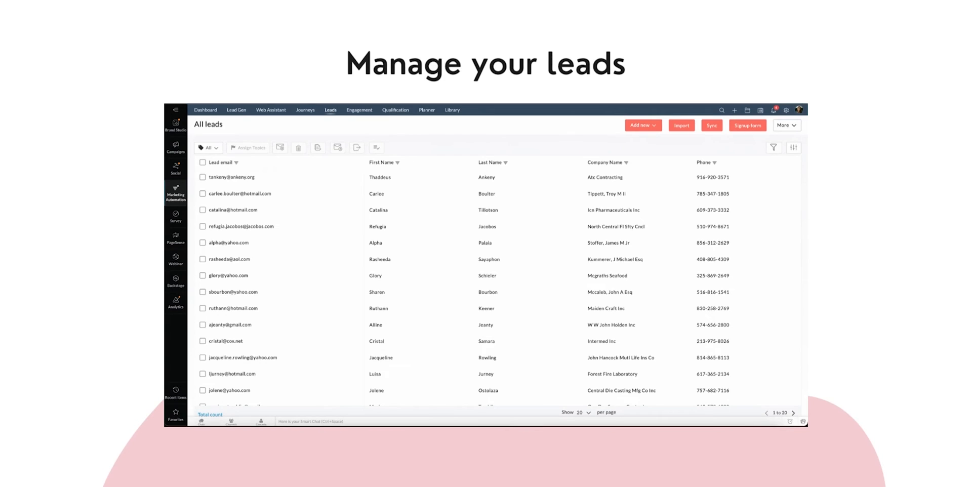
{"action": "left_click", "coordinate": [62, 8]}
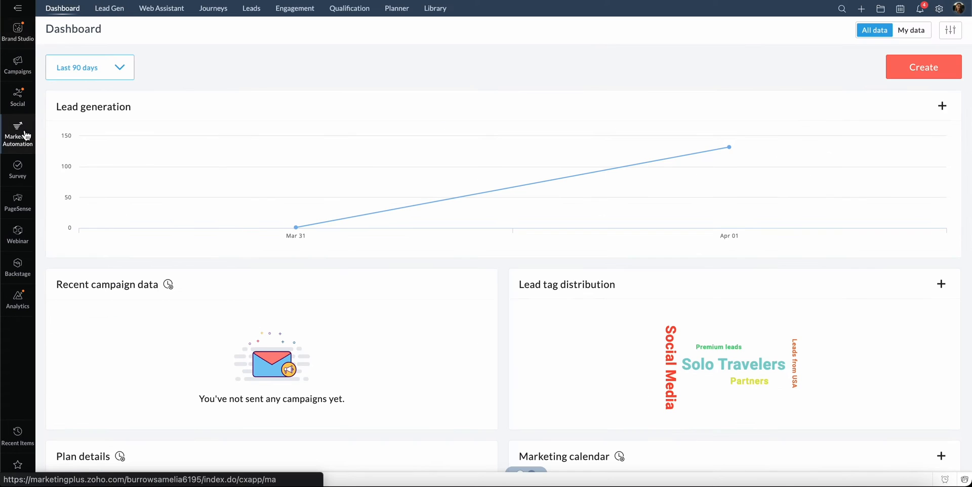
{"action": "left_click", "coordinate": [251, 9]}
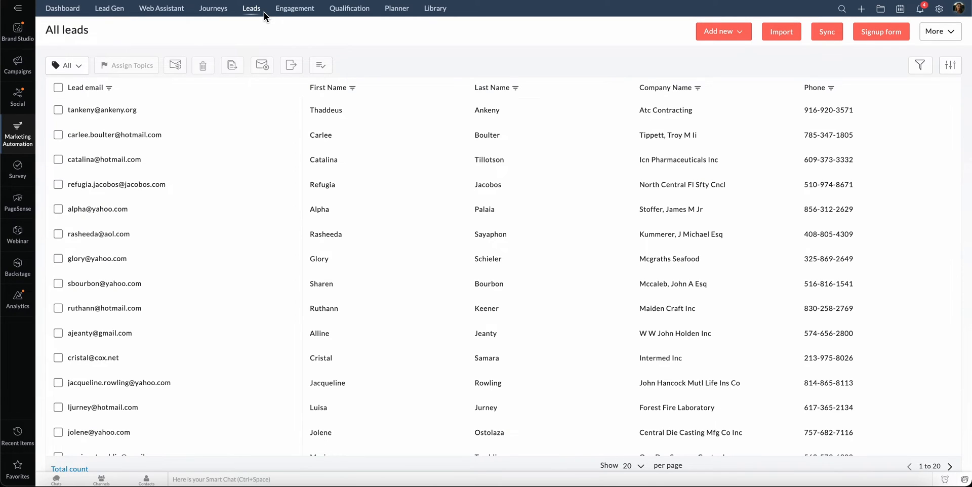
{"action": "left_click", "coordinate": [724, 31]}
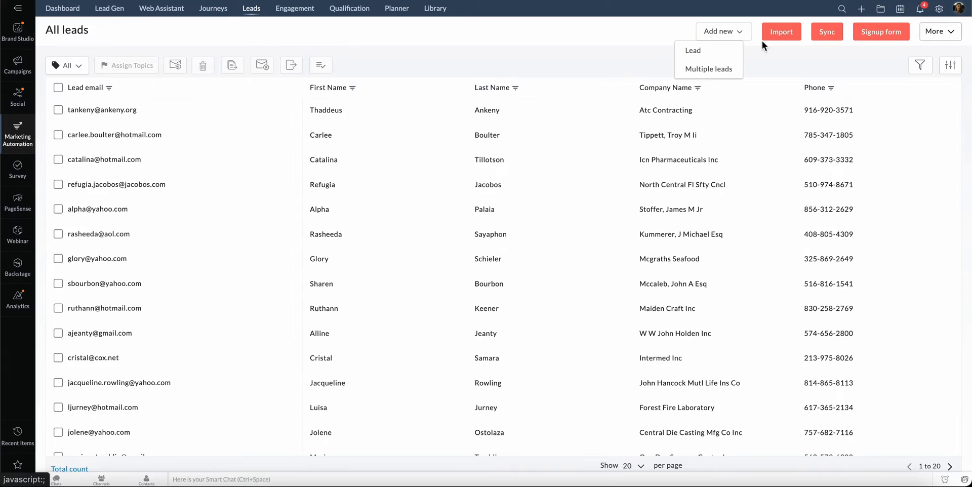
{"action": "left_click", "coordinate": [826, 31]}
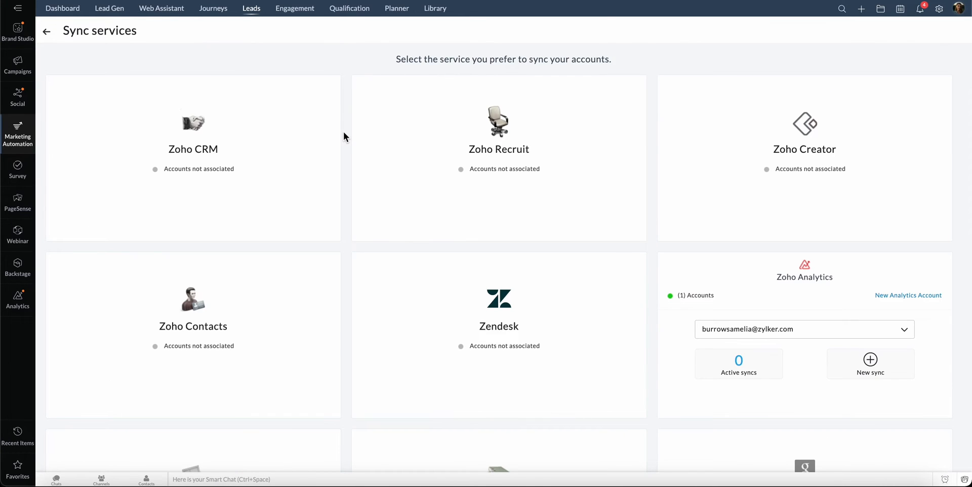
{"action": "scroll", "scroll_direction": "down", "scroll_amount": 3}
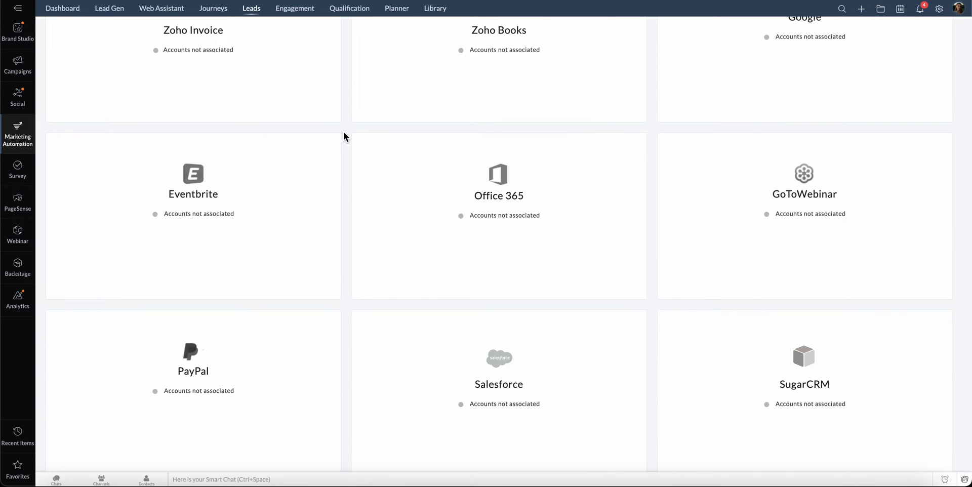
{"action": "left_click", "coordinate": [251, 8]}
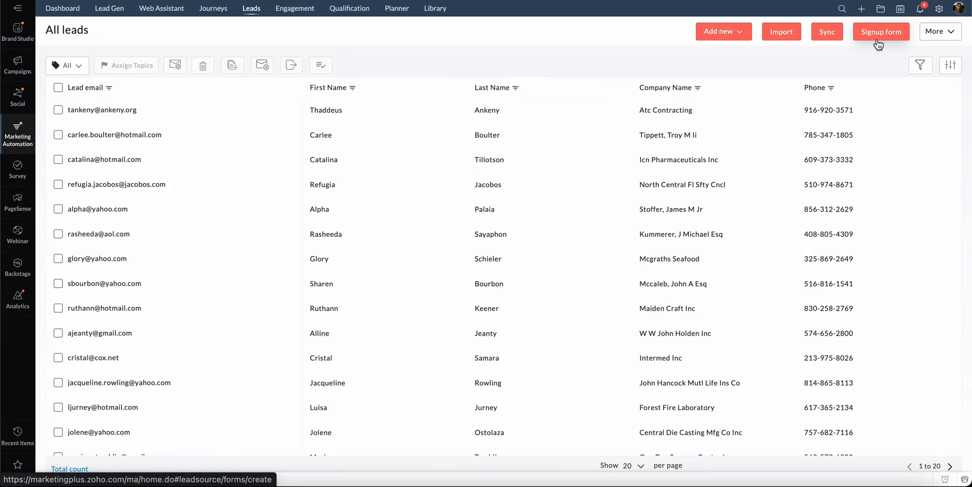
Step: Create Signup Form 1 from the confetti Compact-Vertical template and view its Facebook page publish option
{"action": "left_click", "coordinate": [880, 31]}
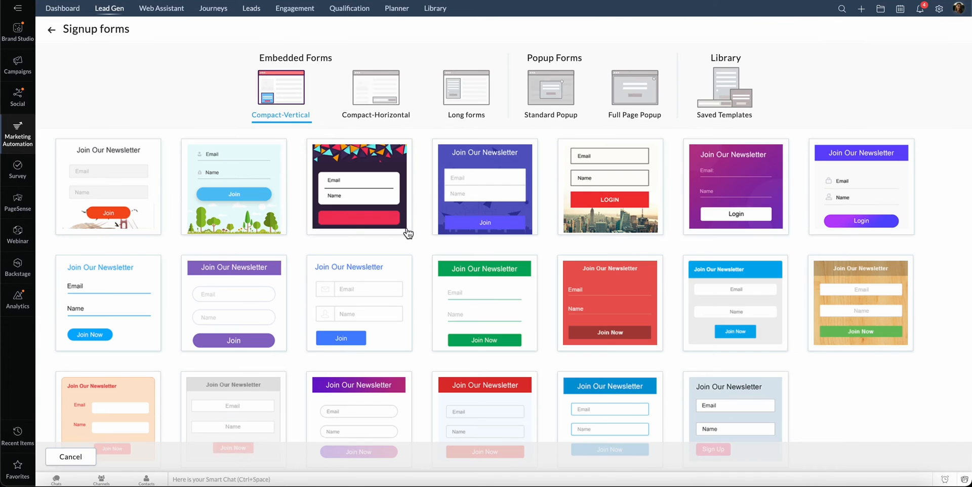
{"action": "left_click", "coordinate": [358, 188]}
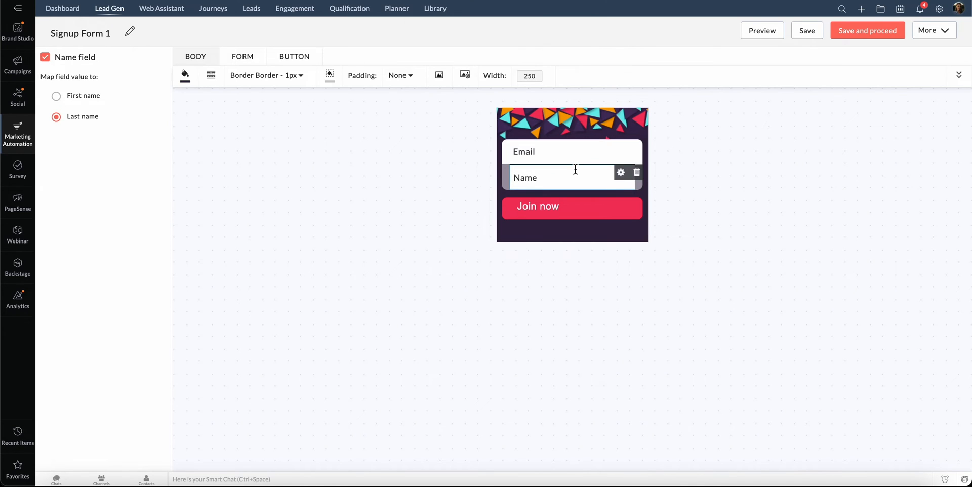
{"action": "left_click", "coordinate": [868, 30]}
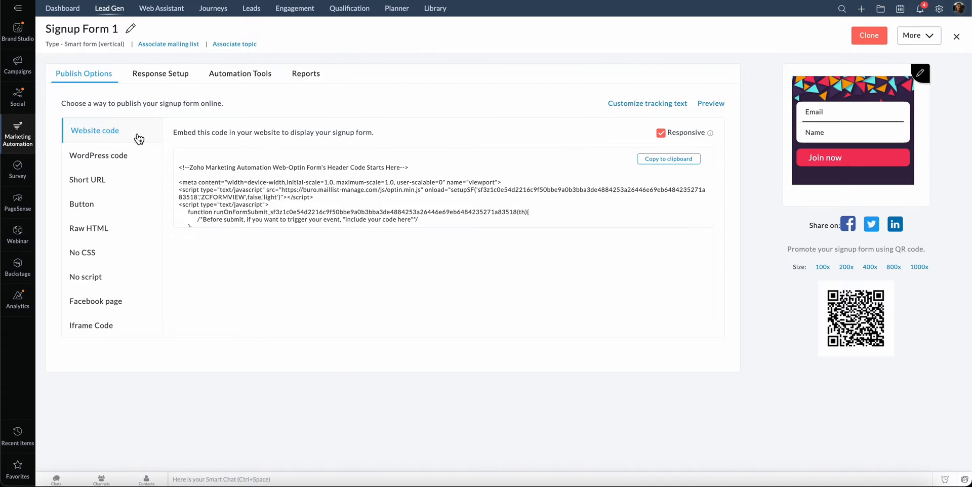
{"action": "left_click", "coordinate": [95, 301]}
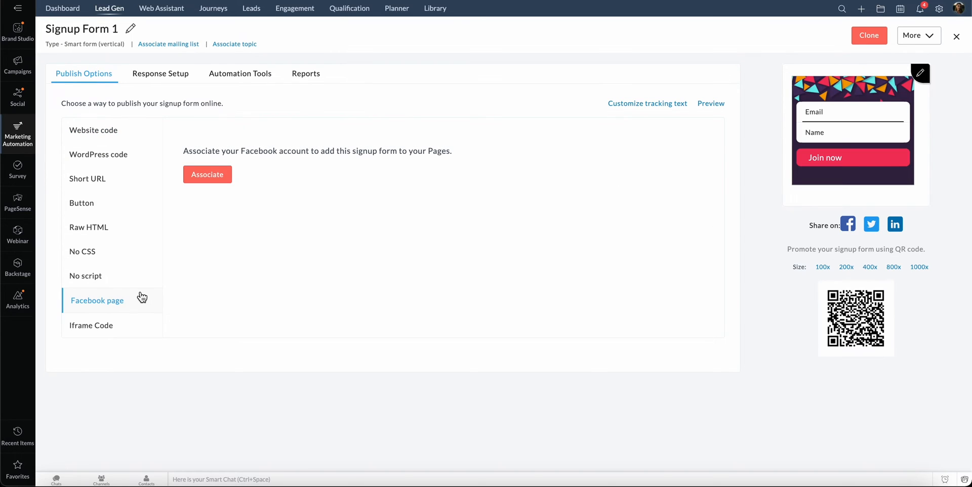
{"action": "mouse_move", "coordinate": [118, 226]}
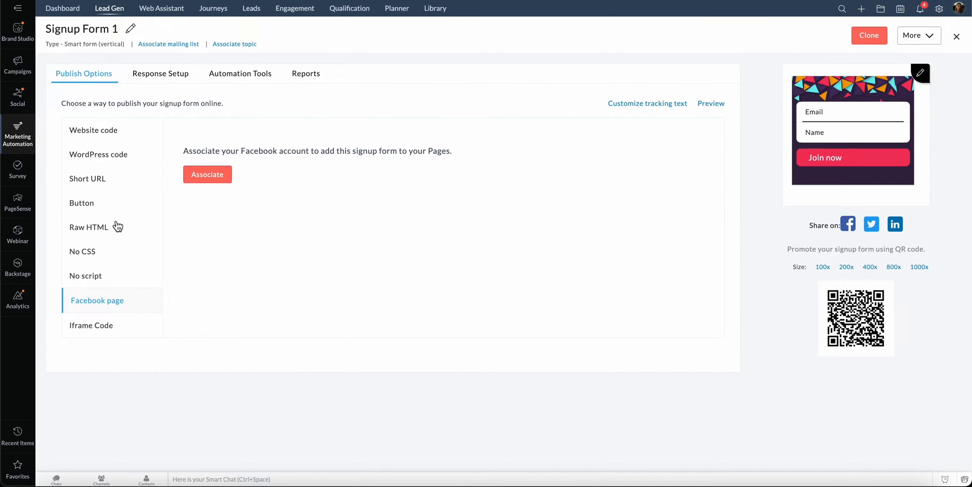
{"action": "left_click", "coordinate": [87, 179]}
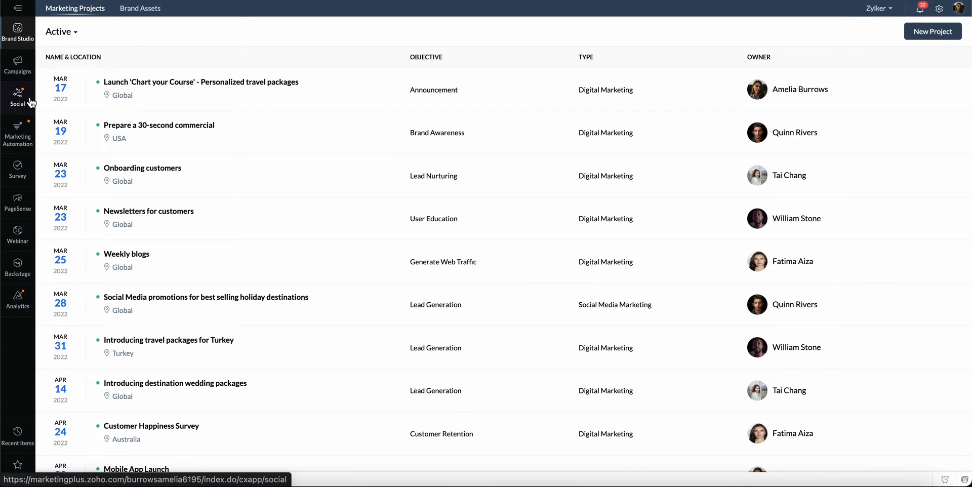
Step: Review the Social brand setup channels: Twitter, Google My Business, YouTube and Pinterest
{"action": "left_click", "coordinate": [17, 97]}
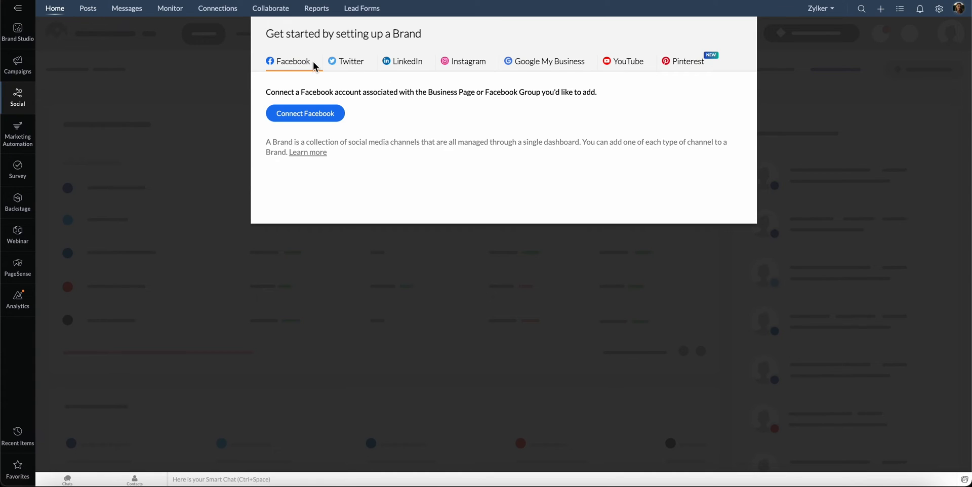
{"action": "left_click", "coordinate": [351, 61]}
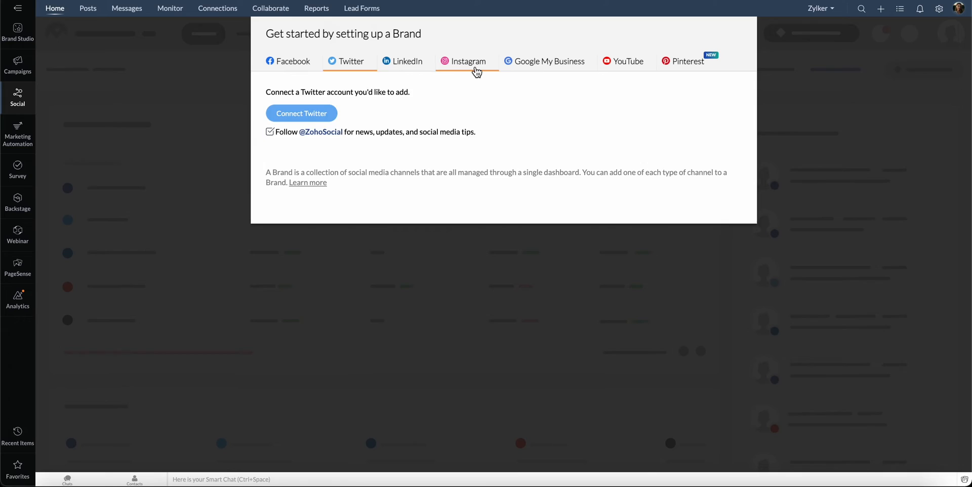
{"action": "left_click", "coordinate": [549, 61]}
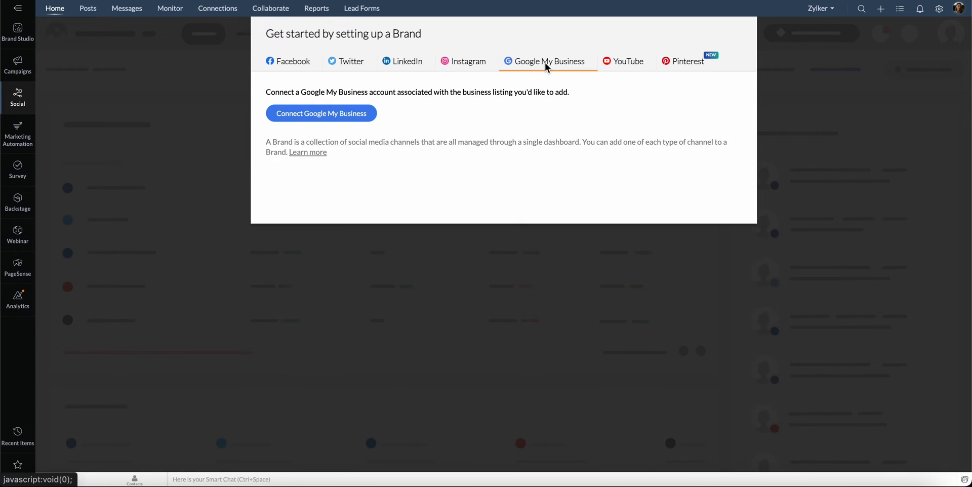
{"action": "left_click", "coordinate": [628, 61]}
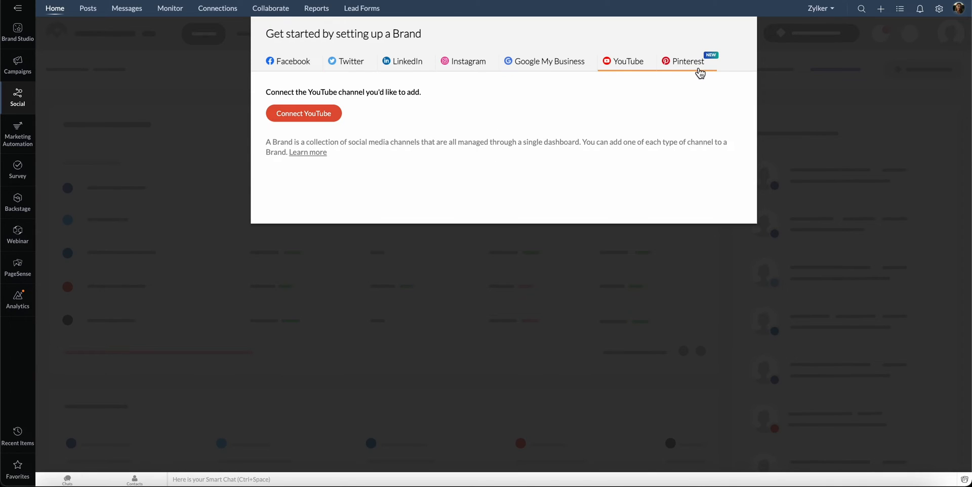
{"action": "left_click", "coordinate": [687, 61]}
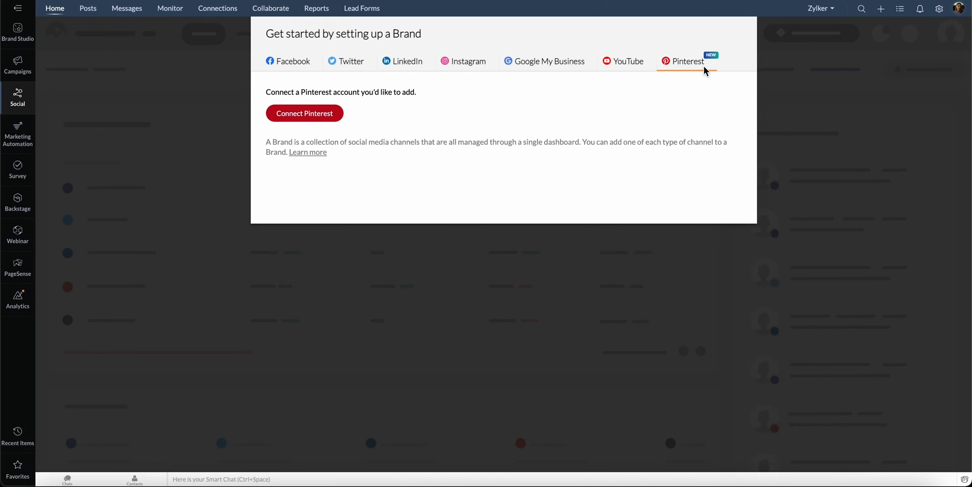
{"action": "mouse_move", "coordinate": [292, 61]}
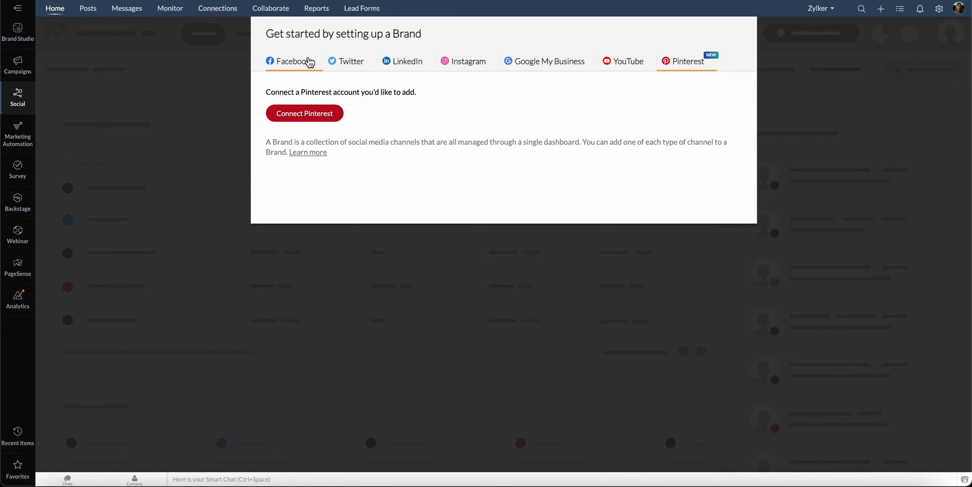
Step: Return to the Facebook channel and start connecting a Facebook account to the brand
{"action": "left_click", "coordinate": [291, 60]}
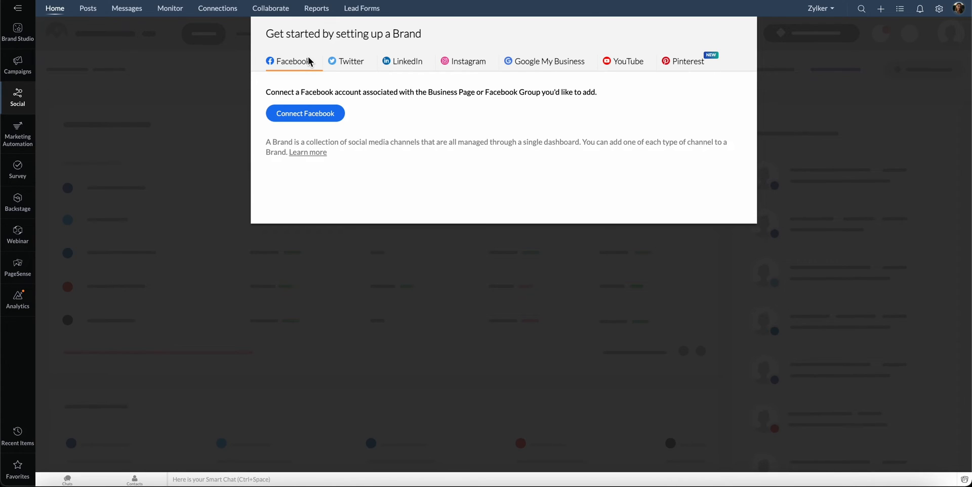
{"action": "left_click", "coordinate": [304, 113]}
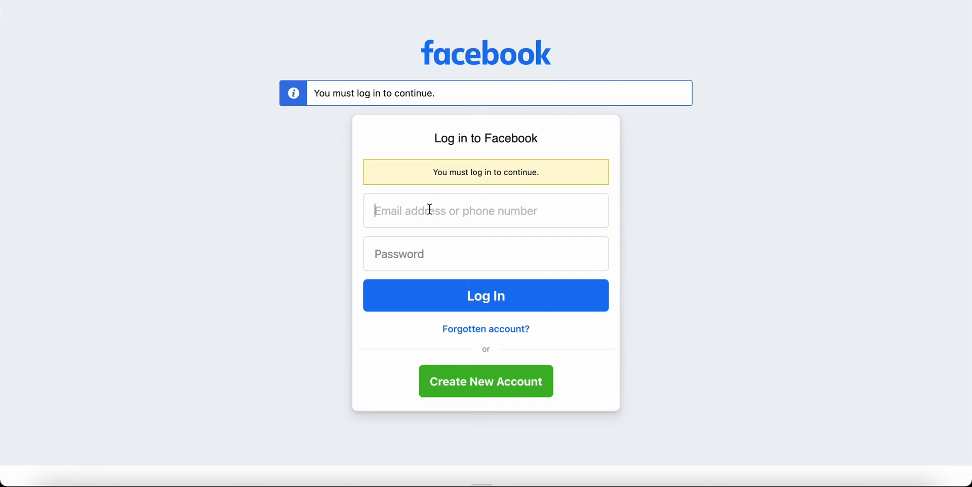
Step: Log in to Facebook as Zylker Travels to connect the account to the brand
{"action": "left_click", "coordinate": [485, 295]}
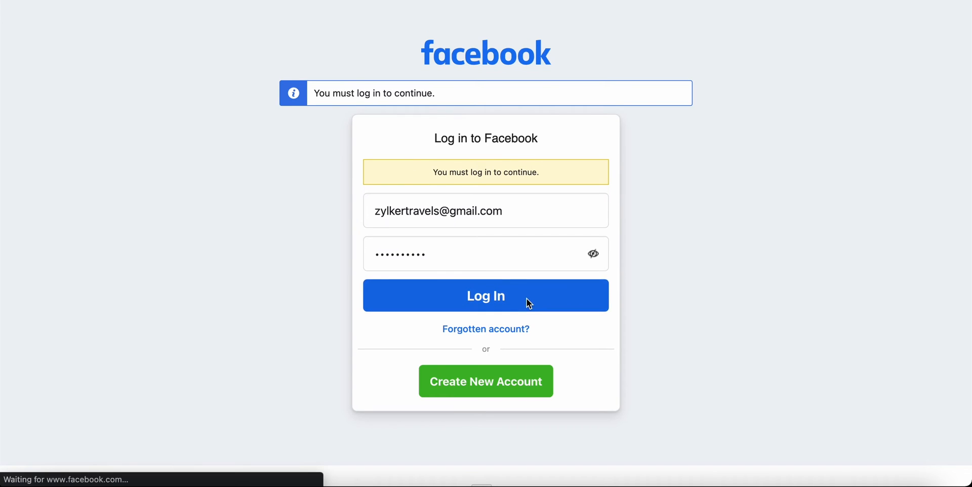
{"action": "left_click", "coordinate": [485, 296]}
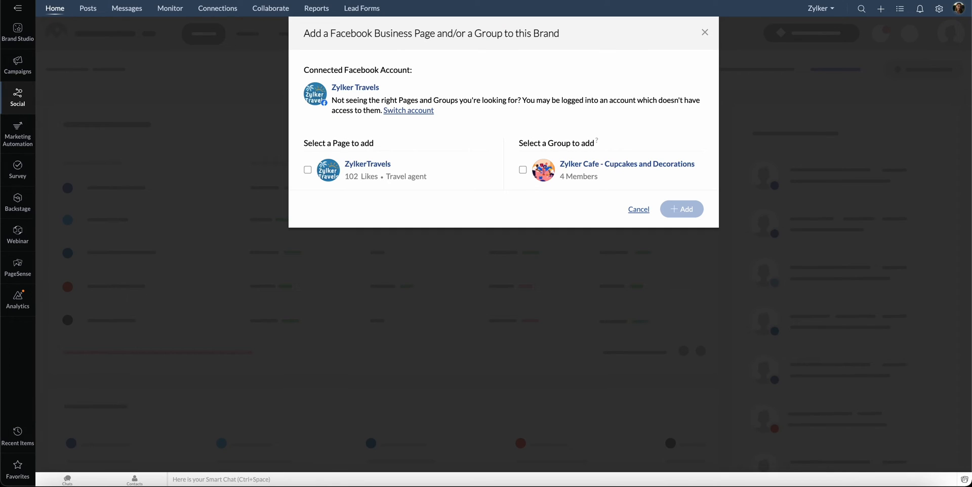
Step: Add the ZylkerTravels Facebook page to create the brand and go to its workspace
{"action": "left_click", "coordinate": [307, 170]}
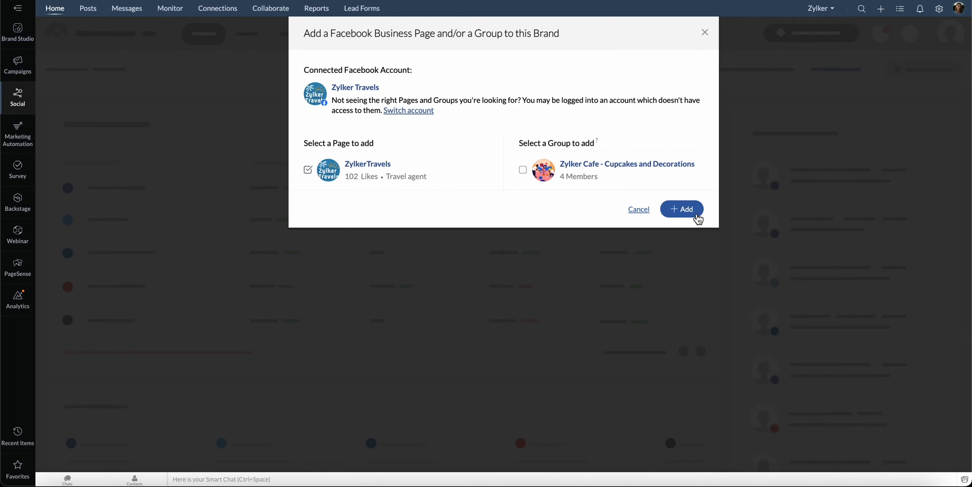
{"action": "left_click", "coordinate": [681, 209]}
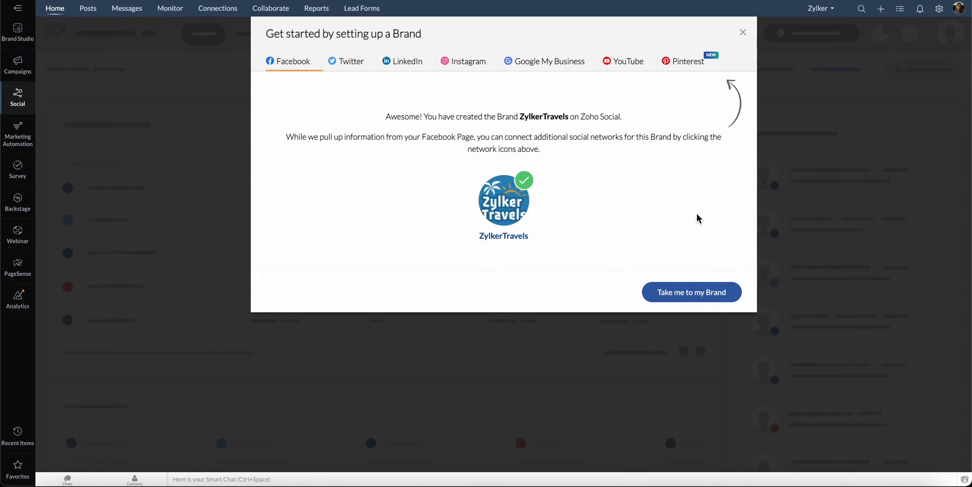
{"action": "mouse_move", "coordinate": [940, 16]}
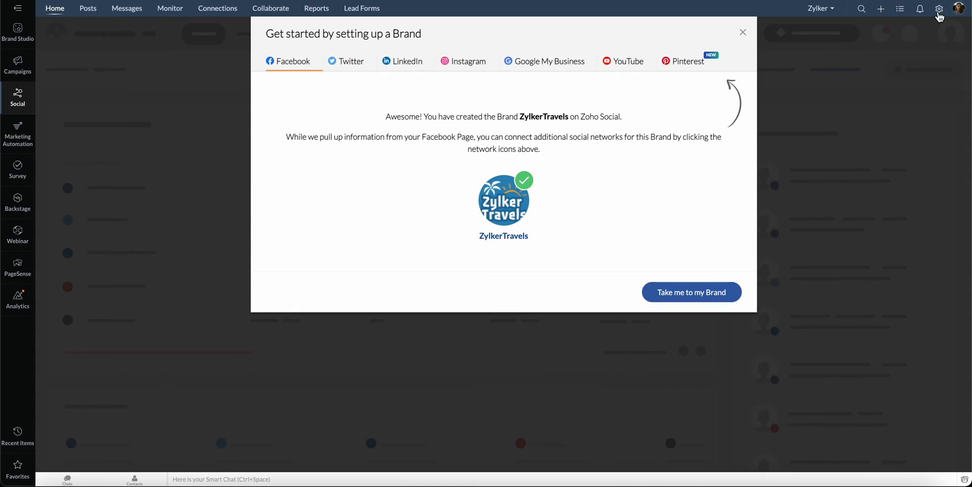
{"action": "left_click", "coordinate": [691, 291]}
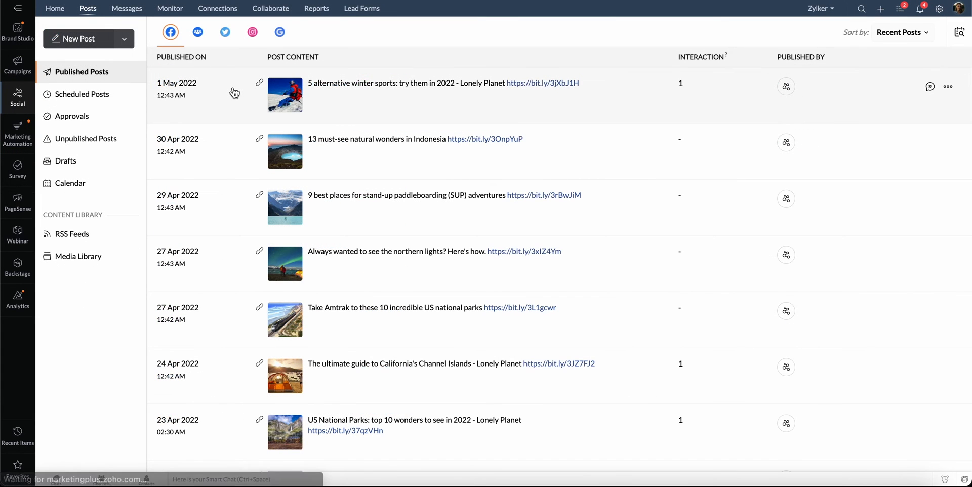
Step: Dismiss a new post composer, then view the Monitor streams and the Collaborate team feed
{"action": "left_click", "coordinate": [78, 39]}
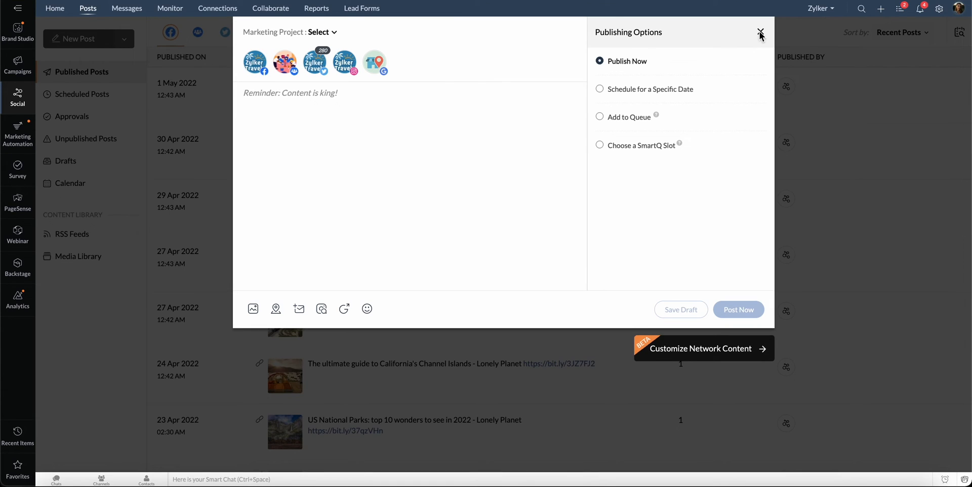
{"action": "left_click", "coordinate": [761, 33]}
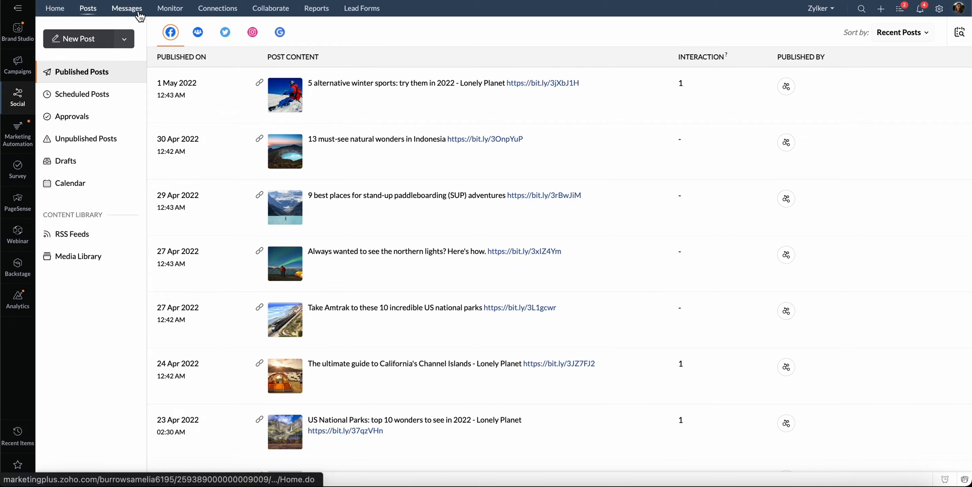
{"action": "left_click", "coordinate": [170, 8]}
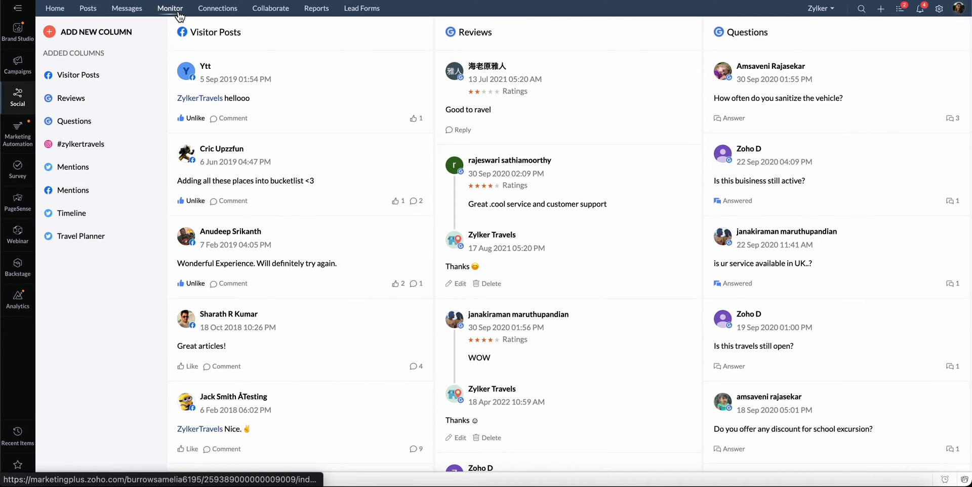
{"action": "left_click", "coordinate": [271, 9]}
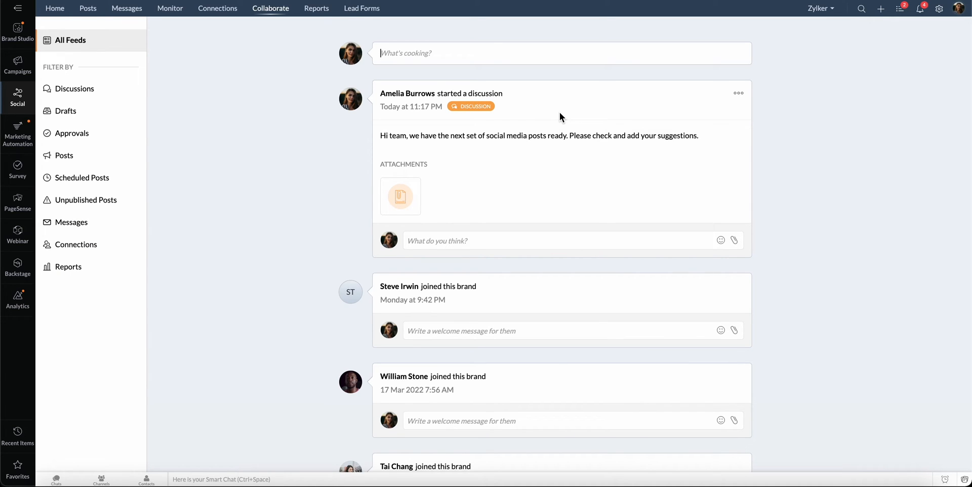
{"action": "left_click", "coordinate": [316, 8]}
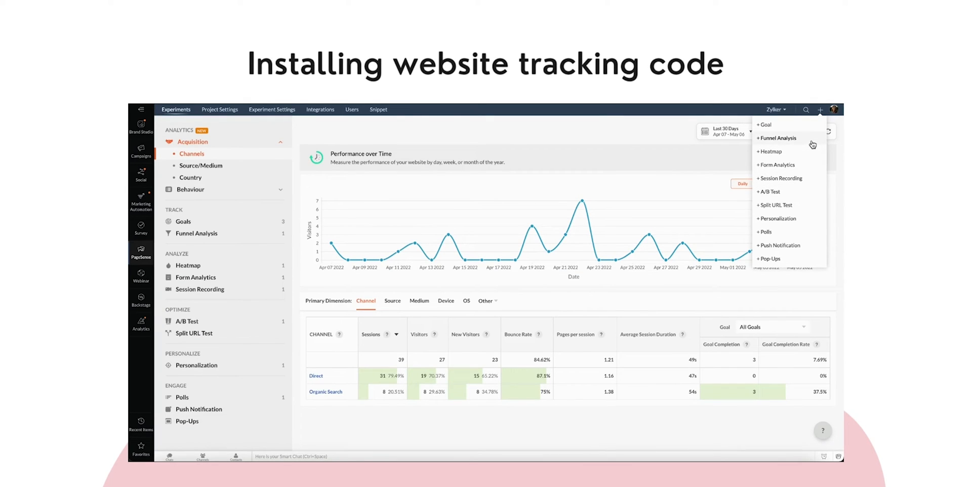
{"action": "mouse_move", "coordinate": [814, 180]}
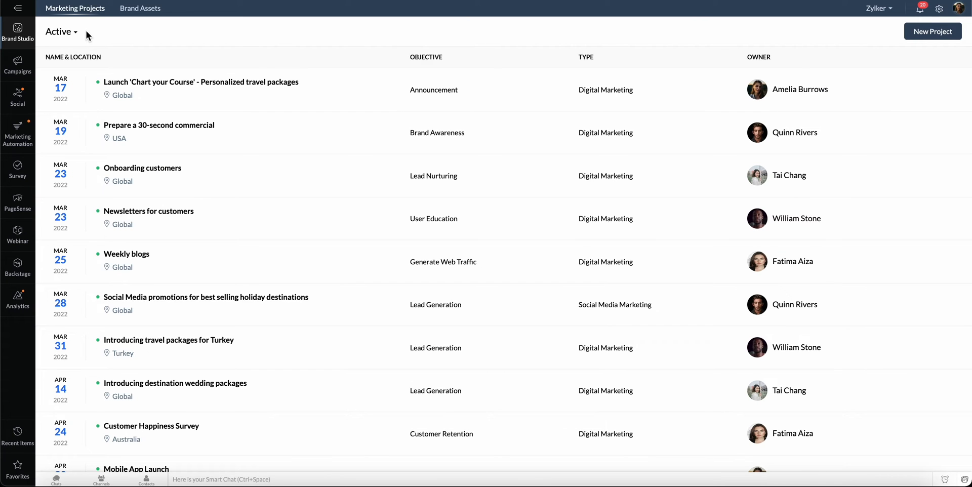
Step: Compare asynchronous and synchronous PageSense snippets and copy the synchronous tracking code
{"action": "left_click", "coordinate": [17, 204]}
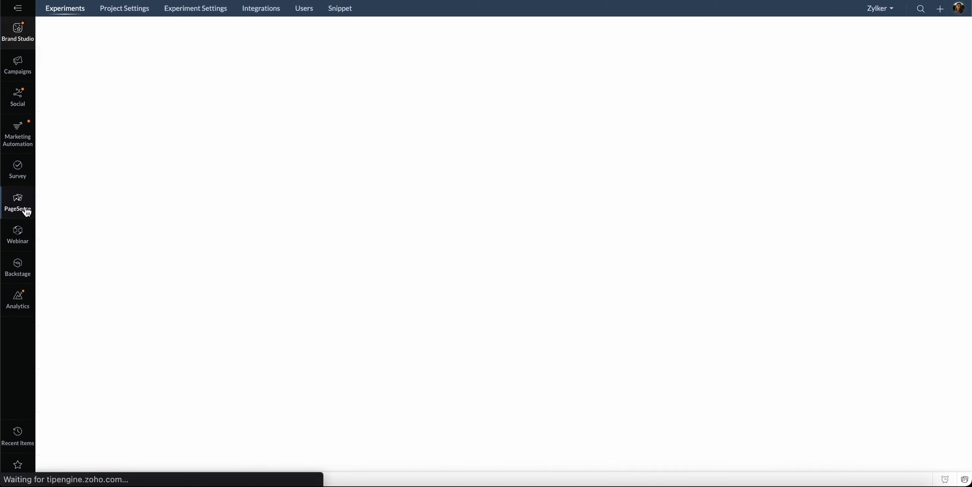
{"action": "left_click", "coordinate": [339, 8]}
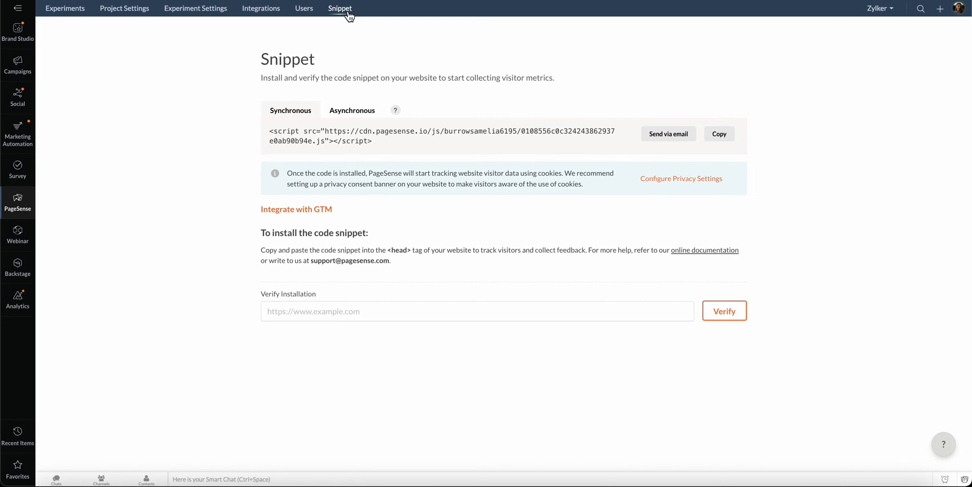
{"action": "mouse_move", "coordinate": [329, 98]}
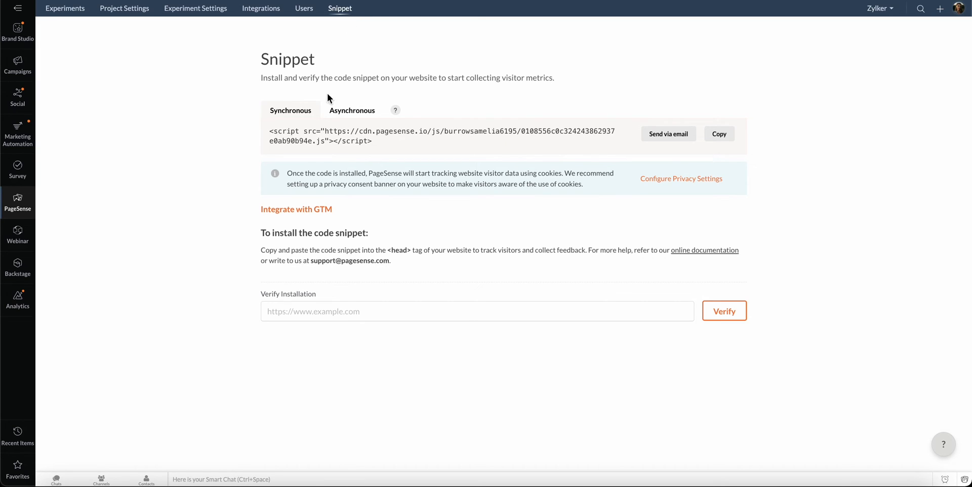
{"action": "left_click", "coordinate": [353, 111]}
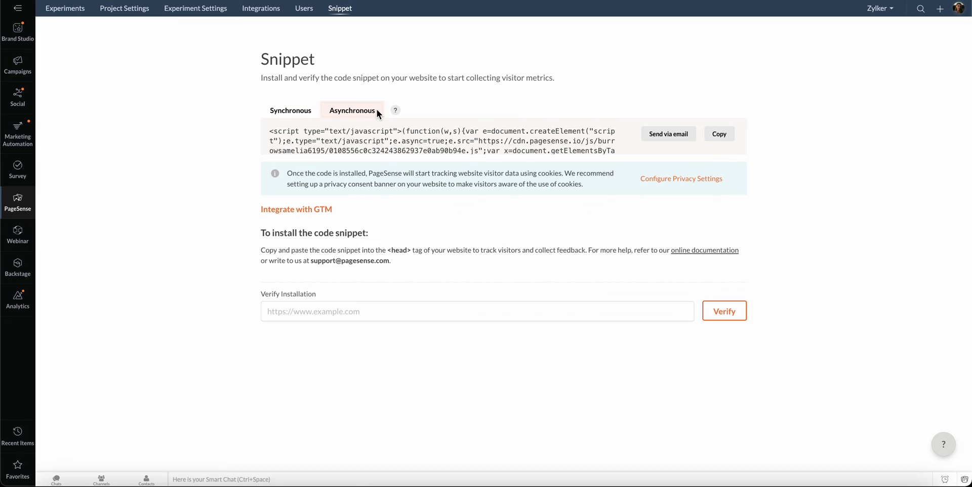
{"action": "left_click", "coordinate": [290, 109]}
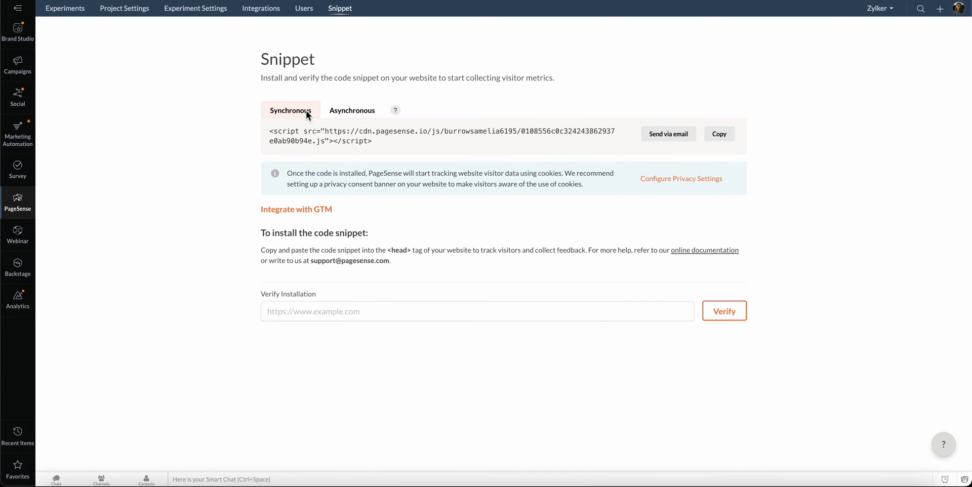
{"action": "mouse_move", "coordinate": [310, 121]}
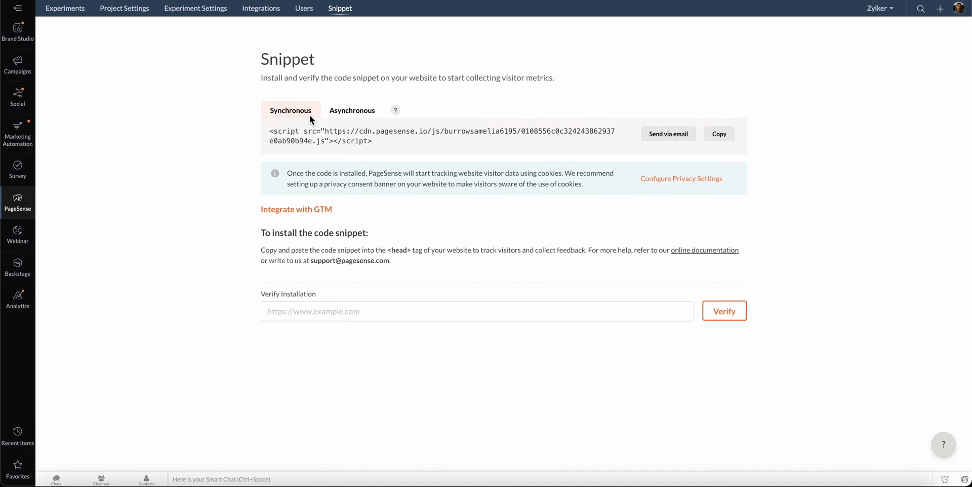
{"action": "left_click", "coordinate": [719, 134]}
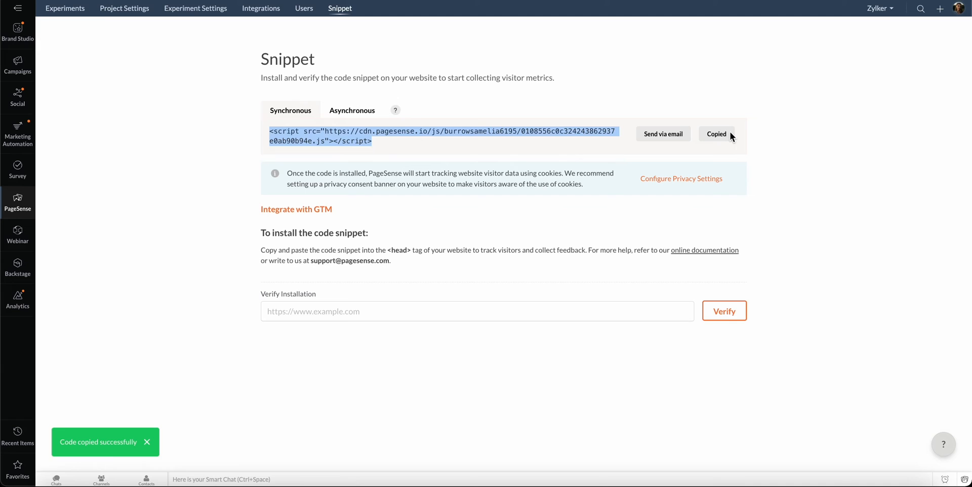
{"action": "left_click", "coordinate": [663, 134]}
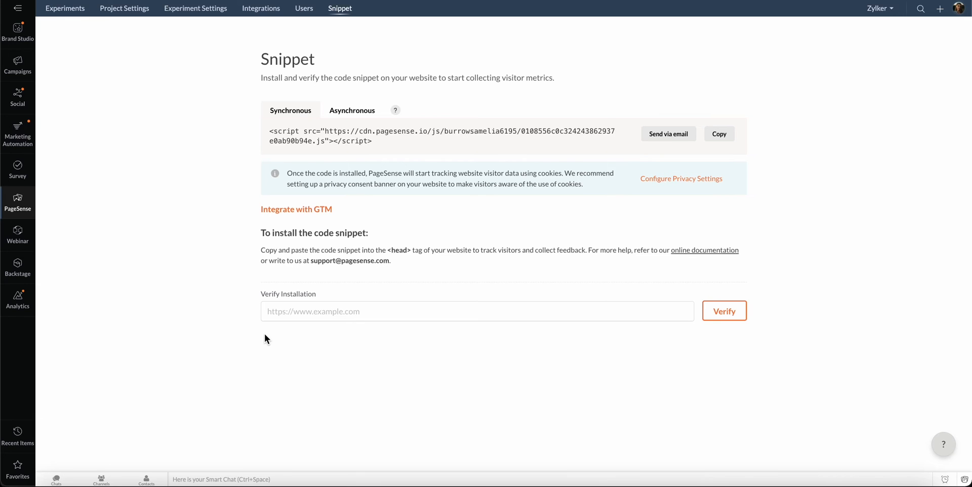
Step: Leave the Verify Installation field and return to Brand Studio's marketing projects list
{"action": "left_click", "coordinate": [477, 311]}
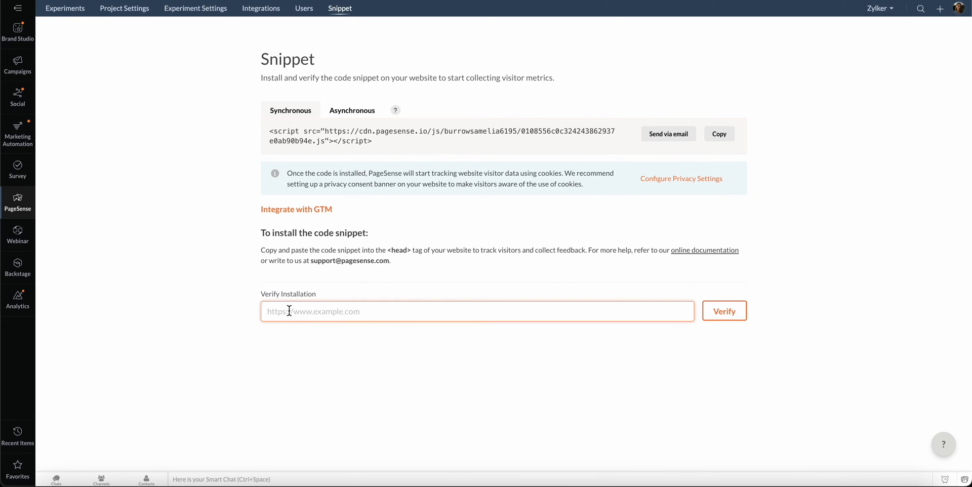
{"action": "left_click", "coordinate": [723, 311]}
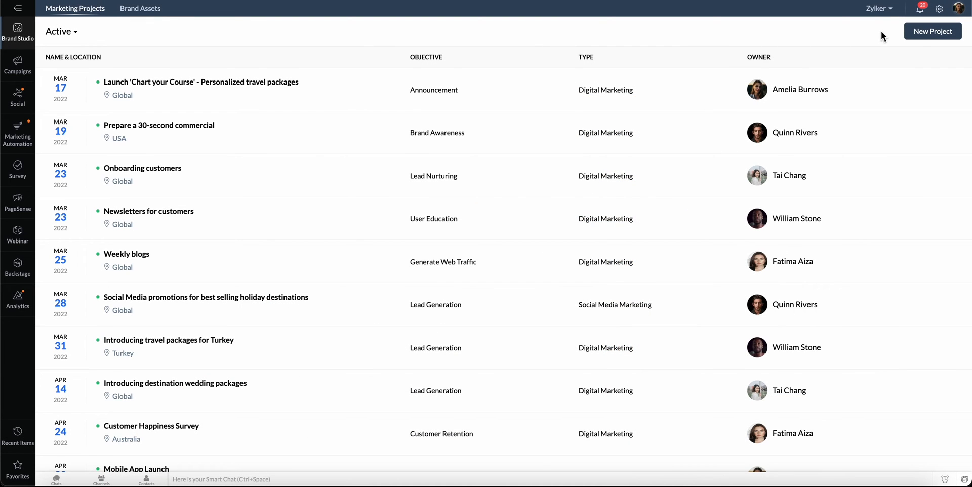
{"action": "mouse_move", "coordinate": [952, 43]}
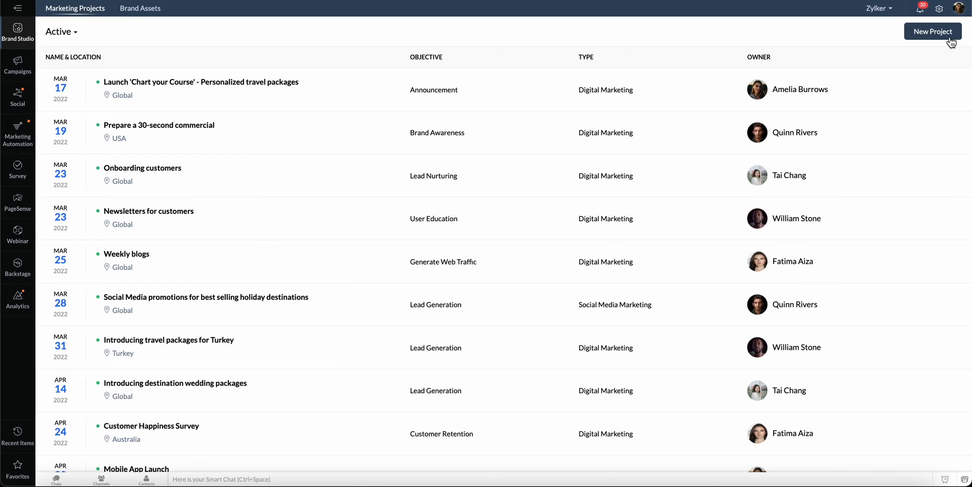
Step: Save a new project 'Introducing personalized travel packages' with launch date June 10, 2022
{"action": "left_click", "coordinate": [933, 31]}
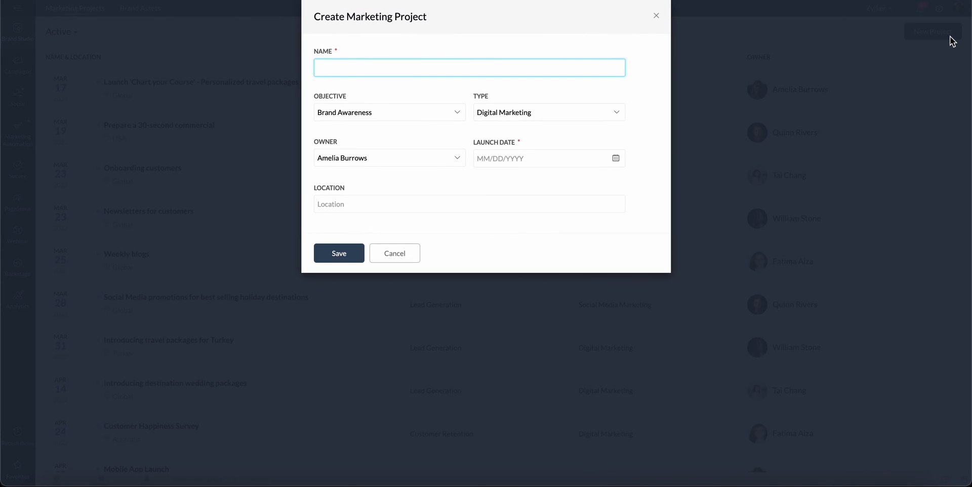
{"action": "type", "text": "Introducing personalized travel packages"}
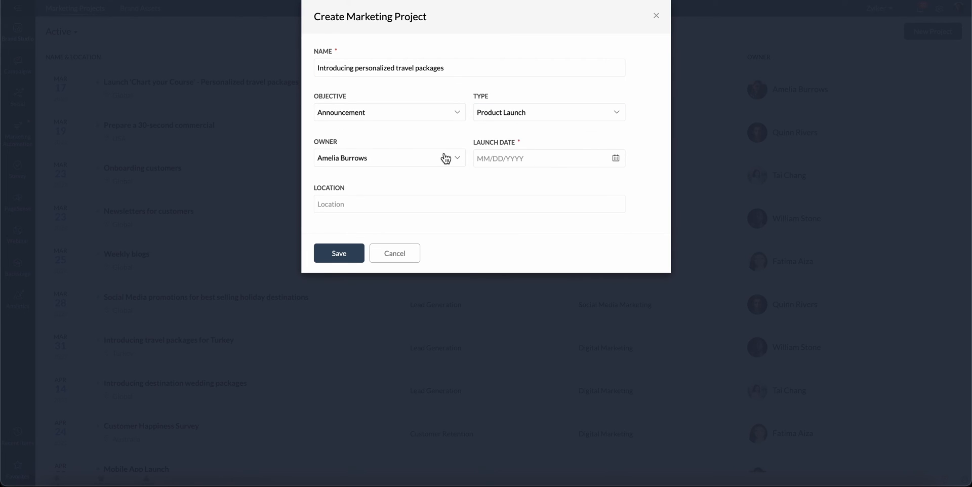
{"action": "left_click", "coordinate": [543, 158]}
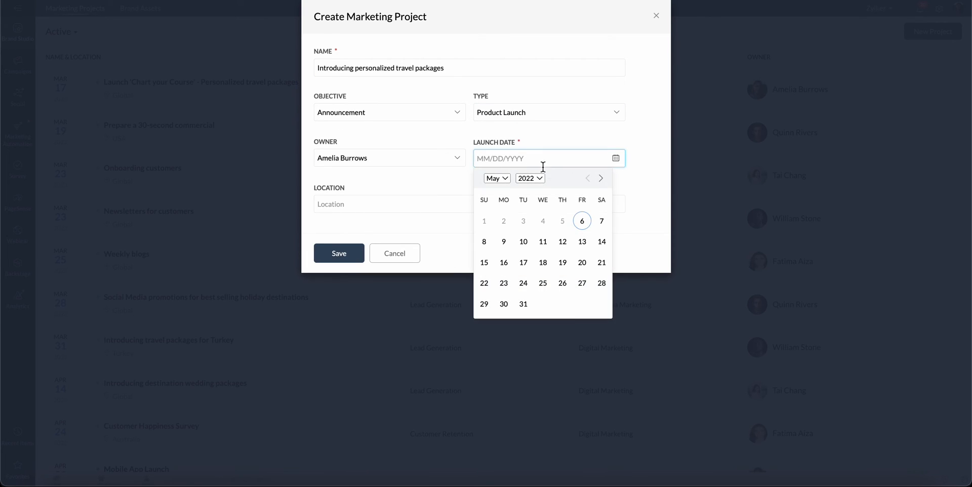
{"action": "left_click", "coordinate": [600, 178]}
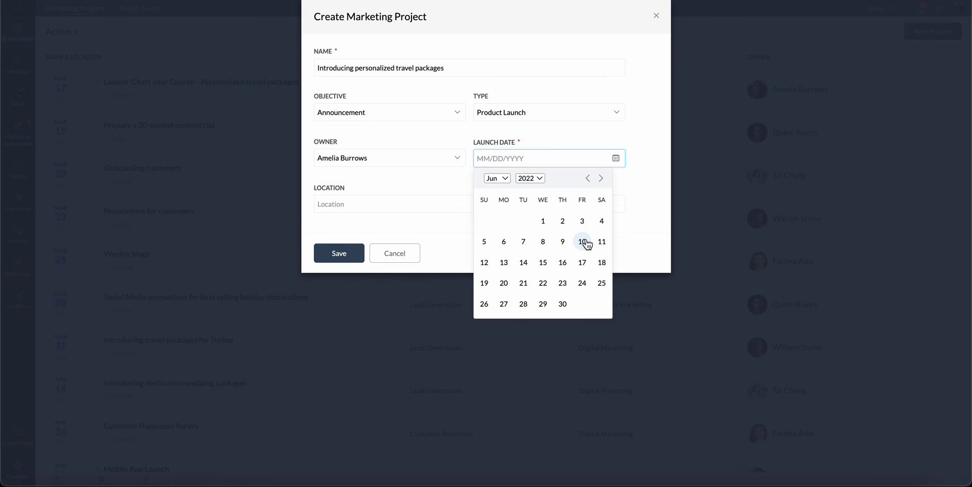
{"action": "left_click", "coordinate": [581, 242]}
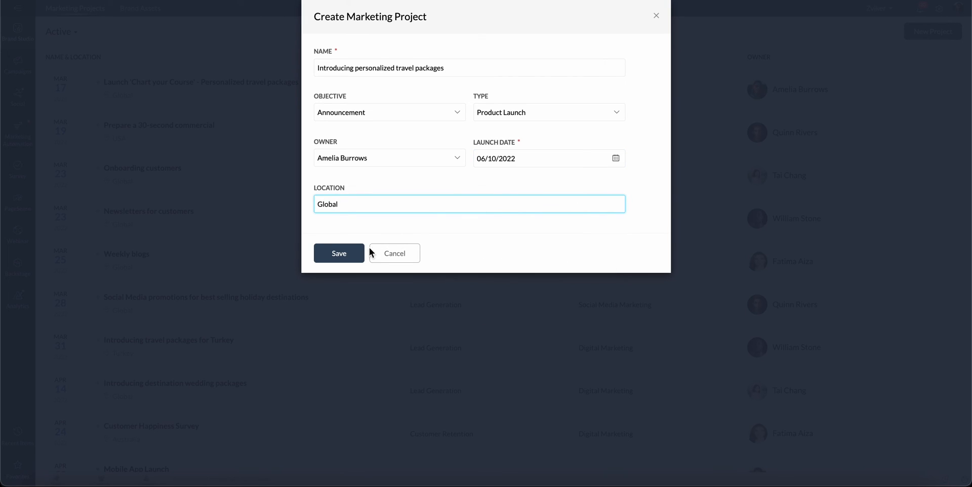
{"action": "left_click", "coordinate": [338, 253]}
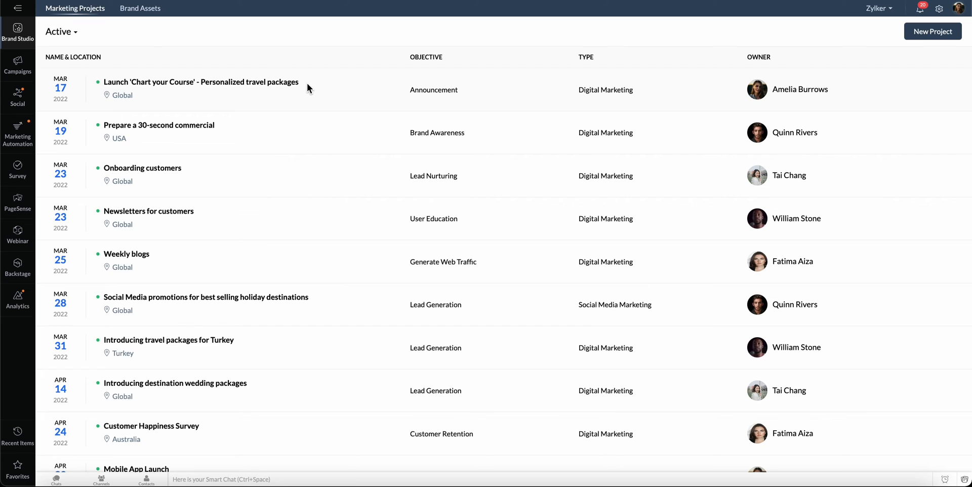
Step: Open the Launch 'Chart your Course' project overview
{"action": "left_click", "coordinate": [200, 82]}
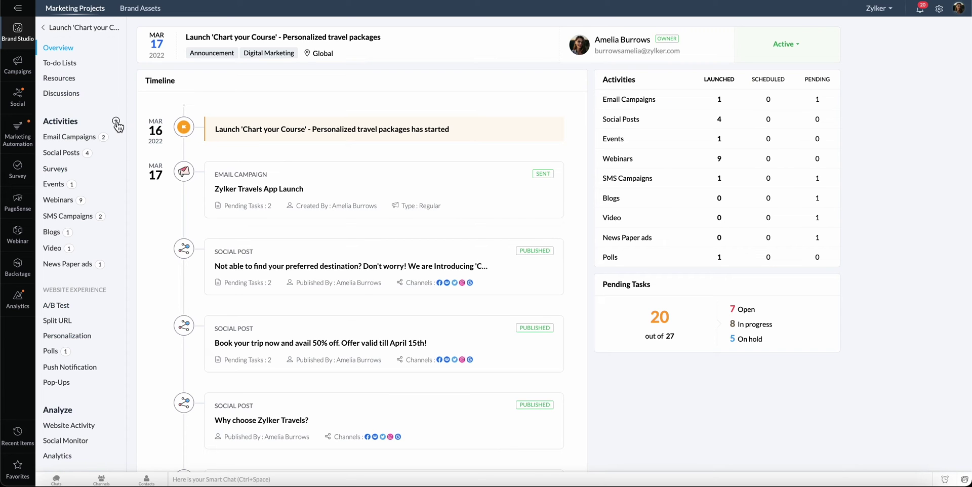
{"action": "left_click", "coordinate": [117, 124]}
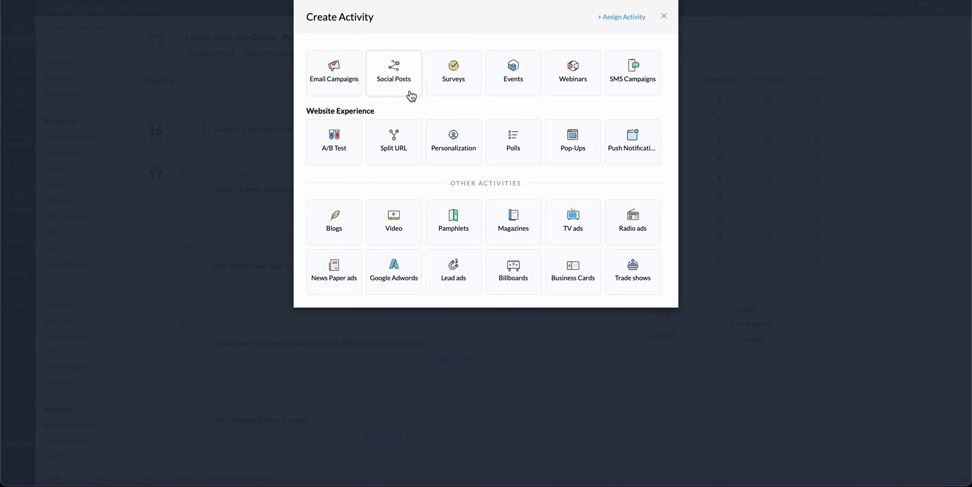
{"action": "mouse_move", "coordinate": [581, 99]}
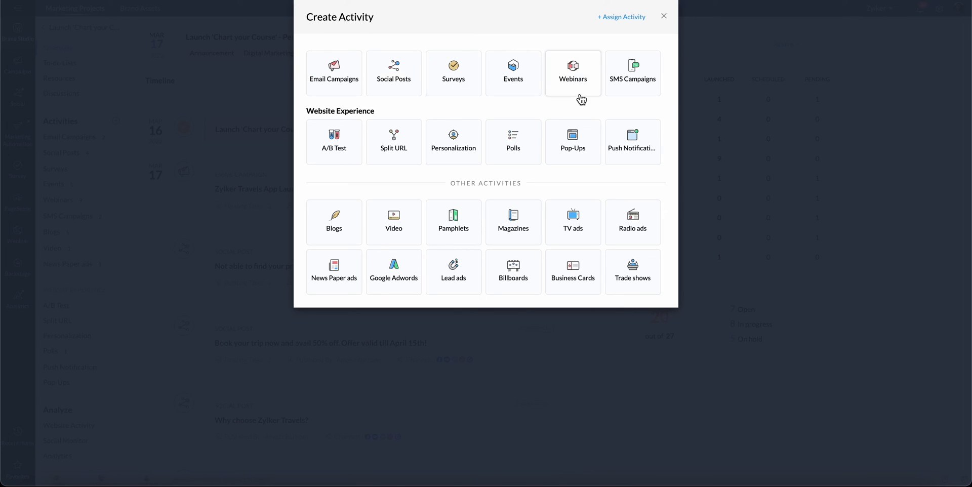
{"action": "mouse_move", "coordinate": [541, 292]}
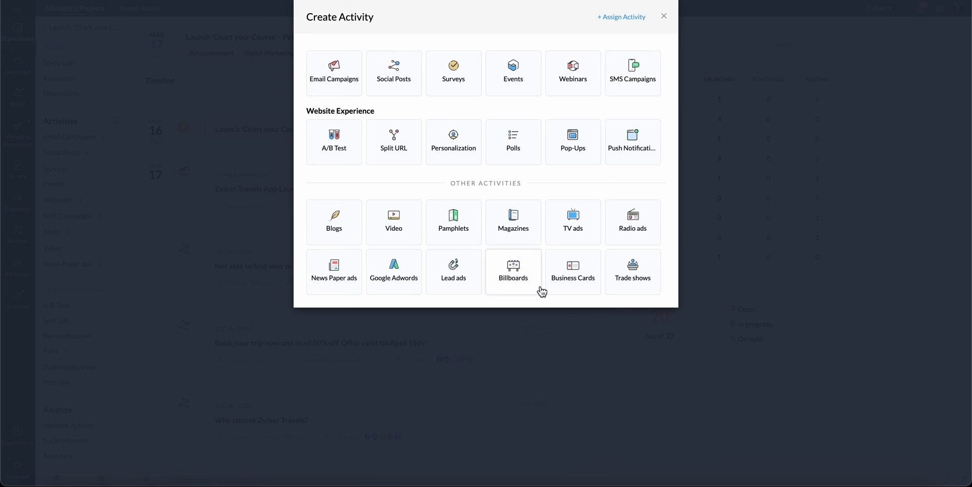
{"action": "mouse_move", "coordinate": [662, 26]}
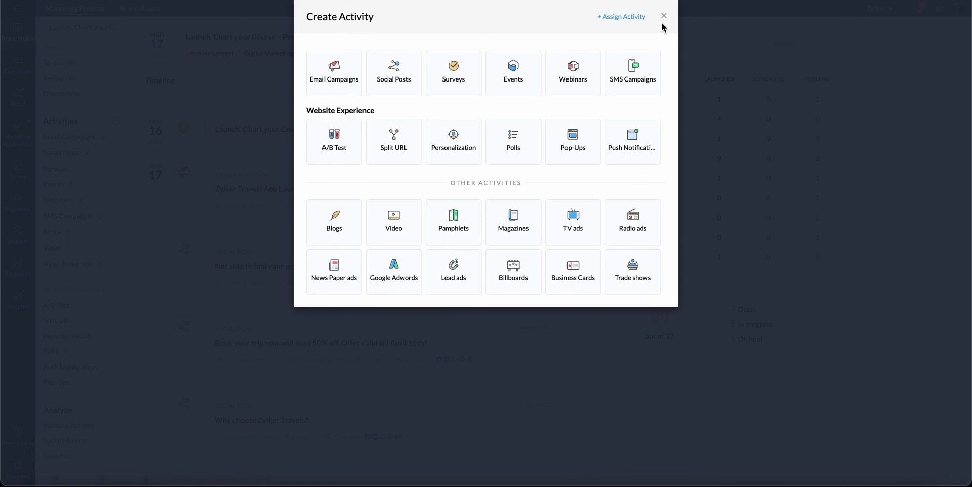
{"action": "left_click", "coordinate": [662, 15]}
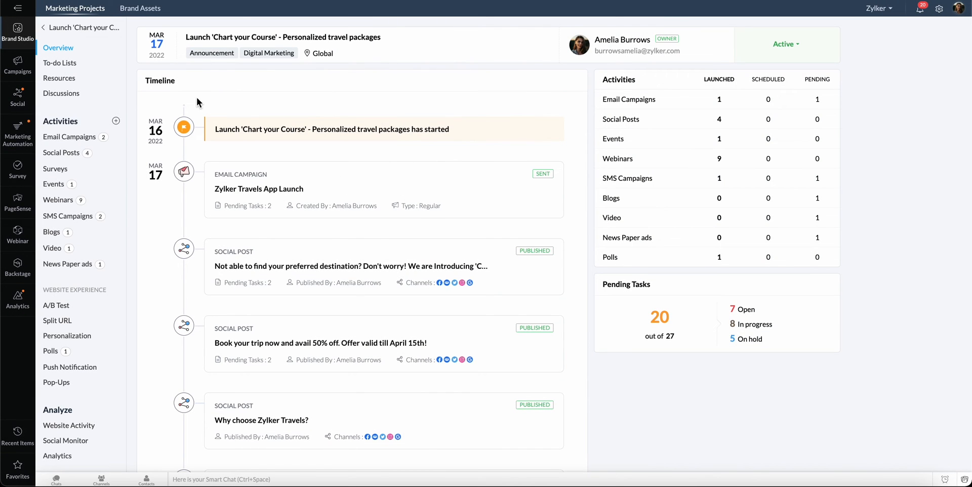
{"action": "mouse_move", "coordinate": [186, 87]}
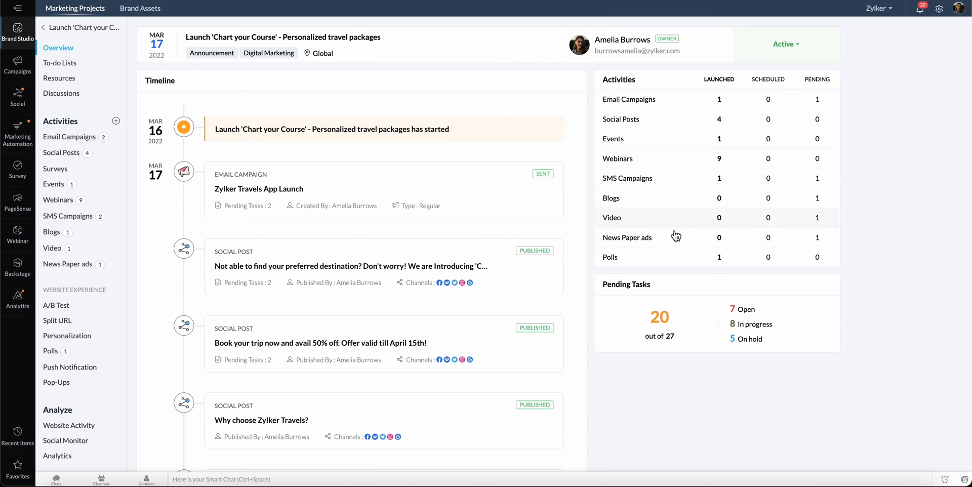
{"action": "mouse_move", "coordinate": [670, 292]}
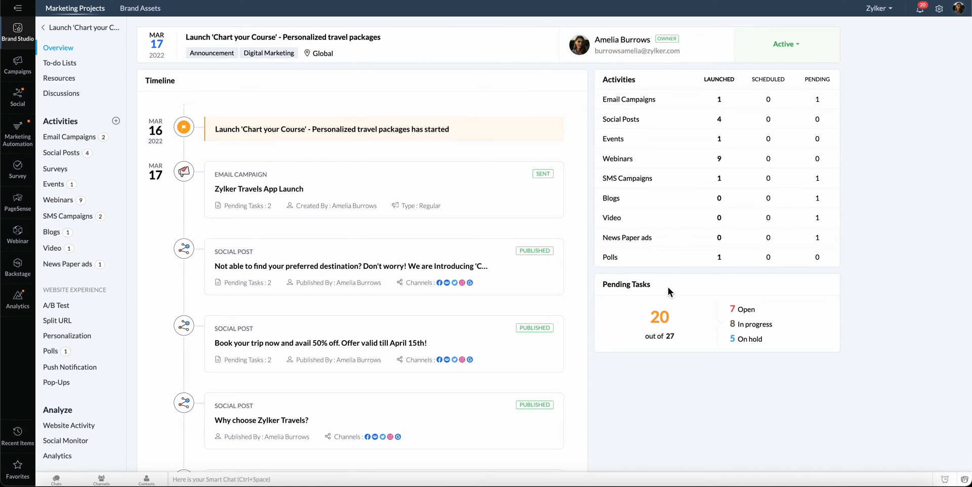
Step: Add an Open task 'Share source files for the posts' with an owner and due date 10 Jun 2022
{"action": "left_click", "coordinate": [60, 63]}
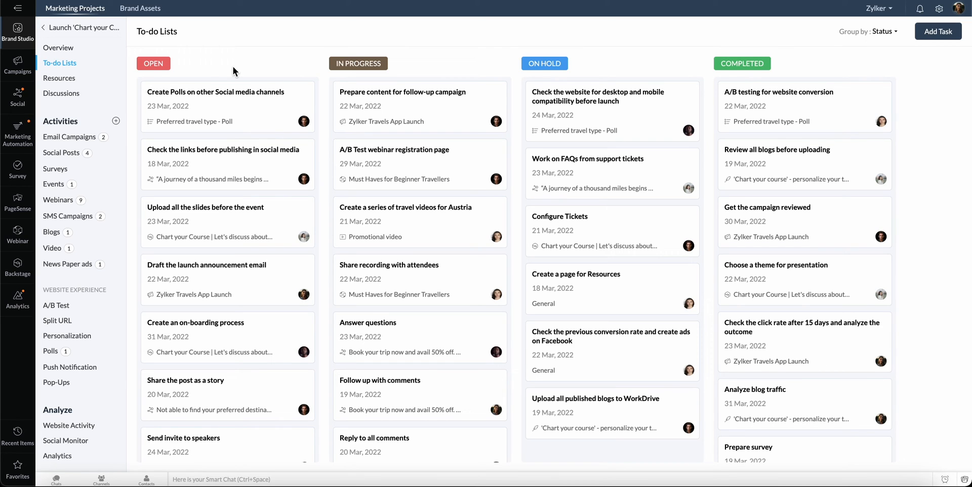
{"action": "mouse_move", "coordinate": [941, 31]}
{"action": "type", "text": "Share s"}
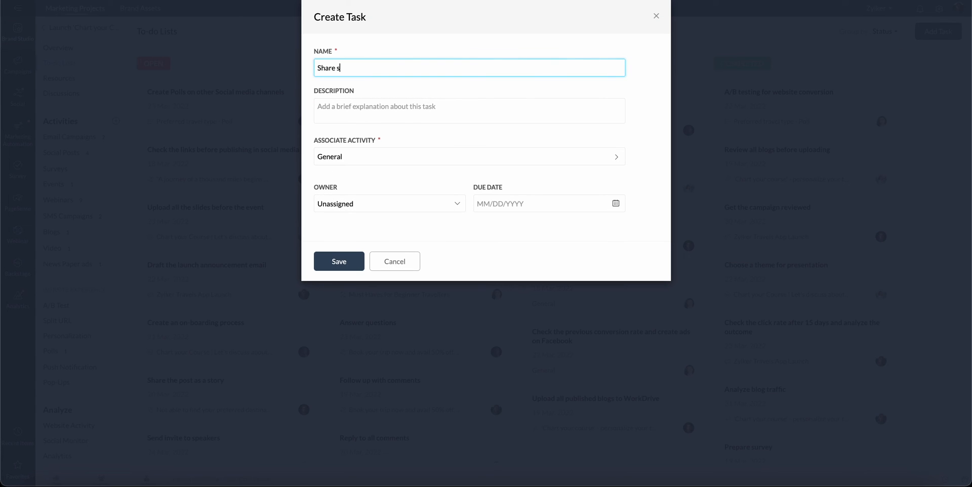
{"action": "type", "text": "ource files for the posts"}
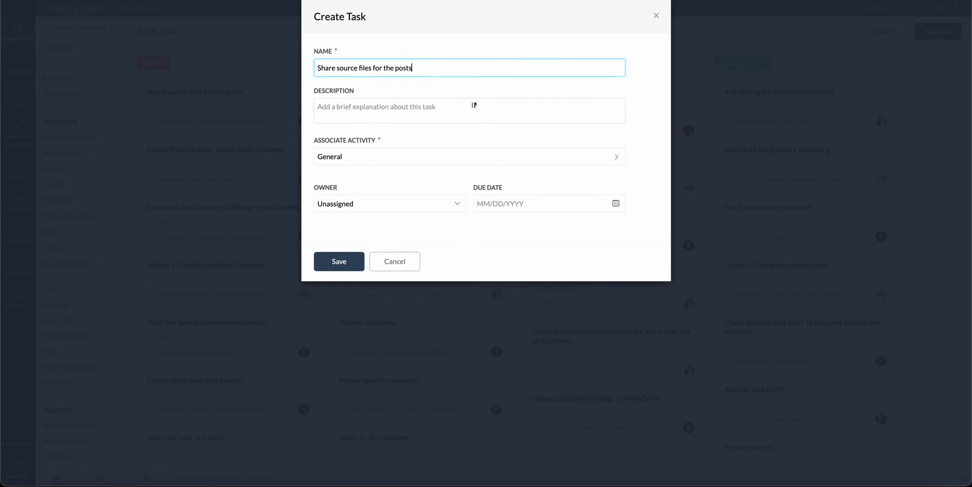
{"action": "left_click", "coordinate": [469, 156]}
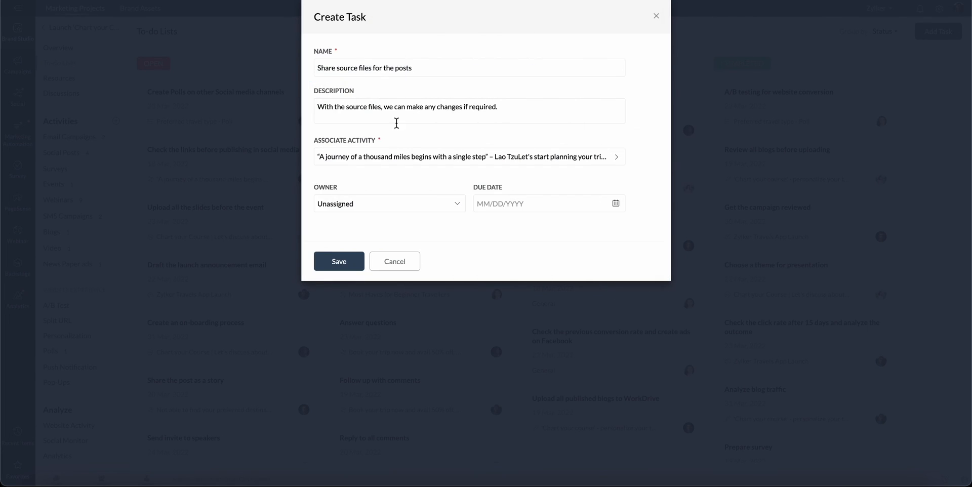
{"action": "left_click", "coordinate": [389, 203]}
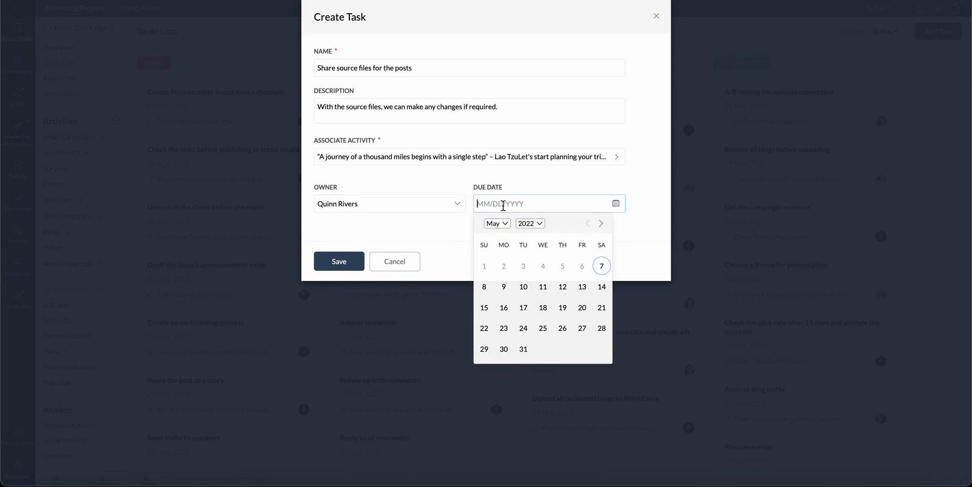
{"action": "left_click", "coordinate": [601, 223]}
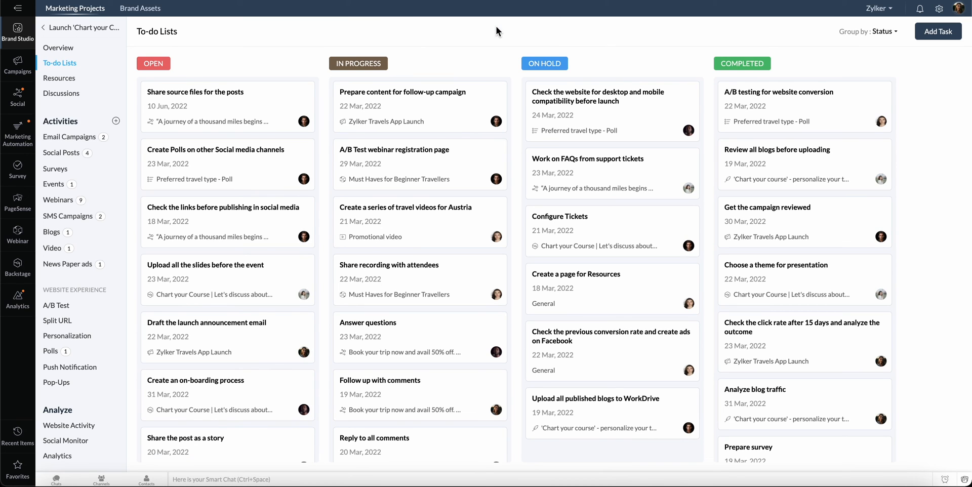
{"action": "mouse_move", "coordinate": [893, 35]}
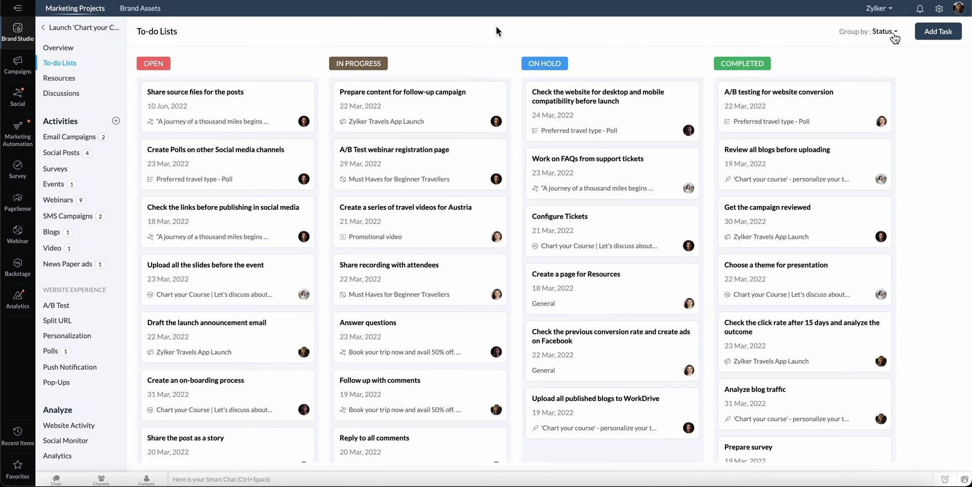
Step: Group the tasks by Activity, then by Owner, and move on to the project's Resources
{"action": "left_click", "coordinate": [883, 32]}
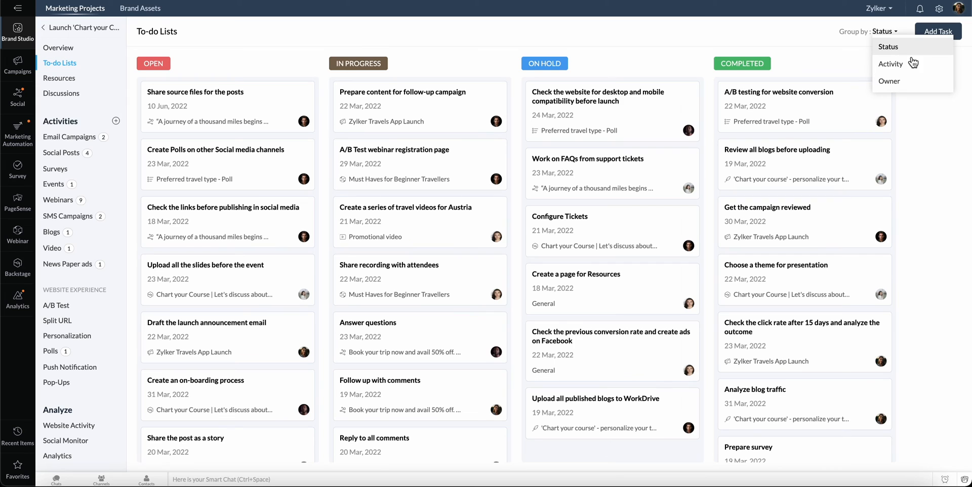
{"action": "left_click", "coordinate": [890, 63]}
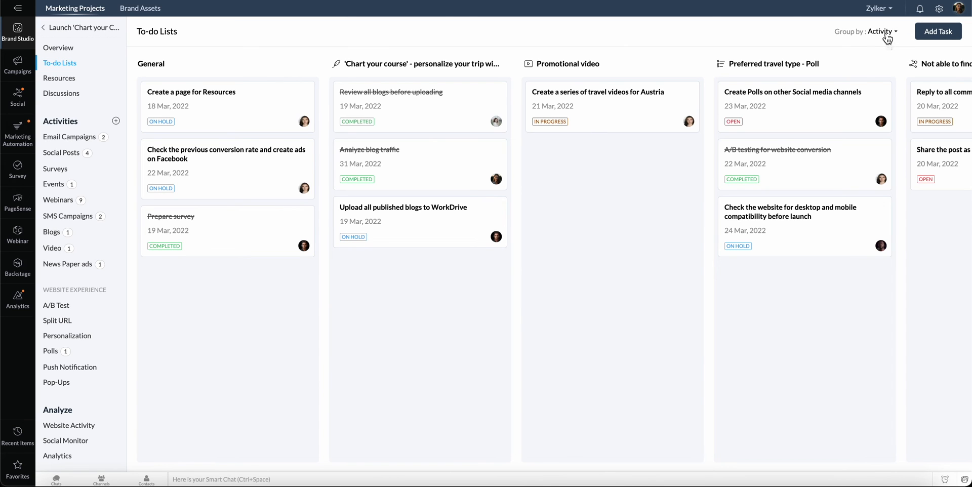
{"action": "left_click", "coordinate": [882, 32]}
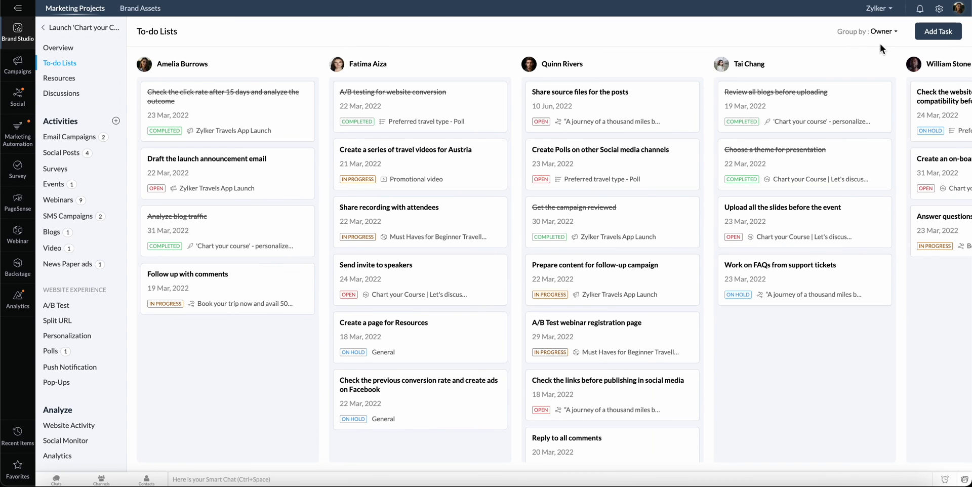
{"action": "left_click", "coordinate": [59, 77]}
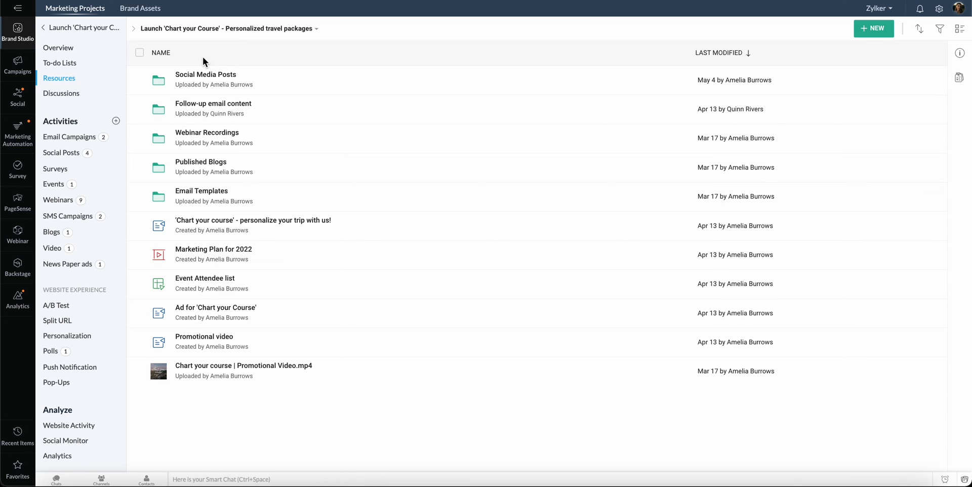
Step: Start a new Blog Post resource, leaving it as a draft
{"action": "left_click", "coordinate": [873, 29]}
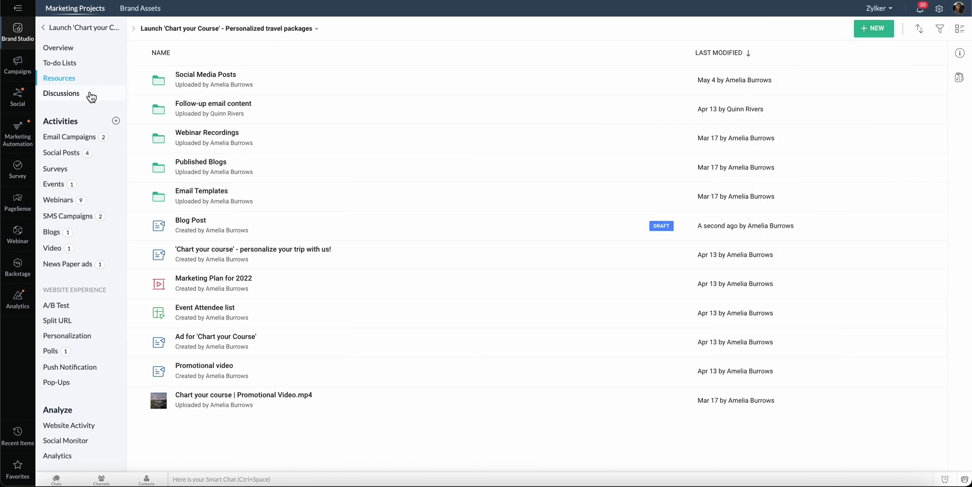
Step: Post the mobile app launch announcement in Discussions with the Chart your course brief attached and teammates cc'd
{"action": "left_click", "coordinate": [60, 93]}
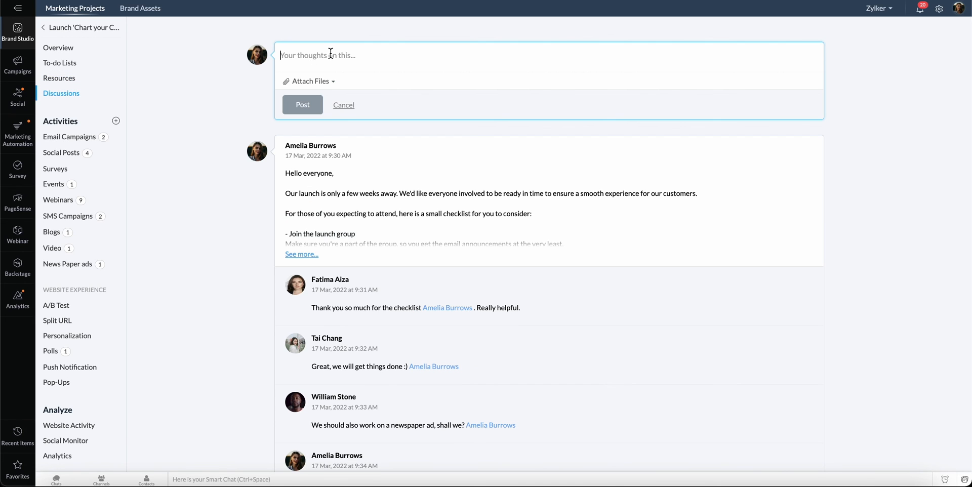
{"action": "type", "text": "Hello All, Our new mobile App launch is only a few weeks away. We'd like everyone involved to be ready in time to ensure a smooth experience for our customers. I have drafted the brief and am attaching it here. Please check it out and share your suggestions."}
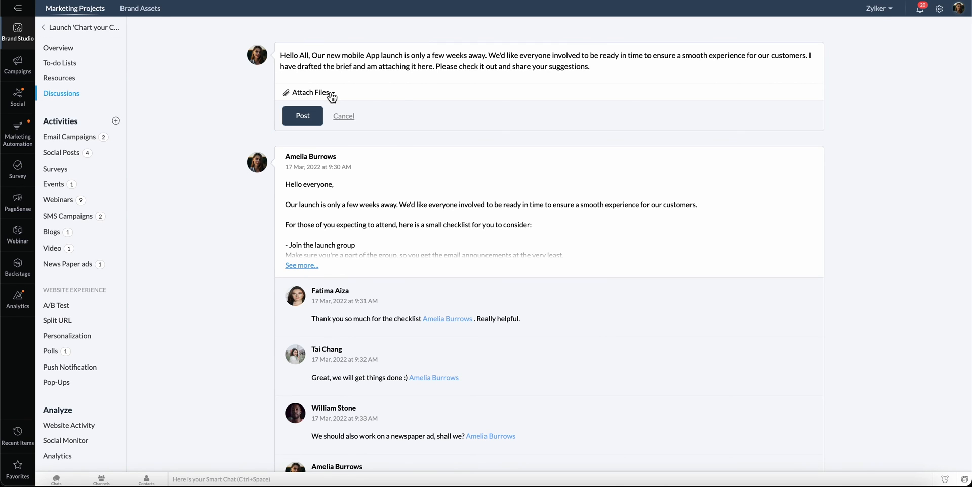
{"action": "left_click", "coordinate": [306, 92]}
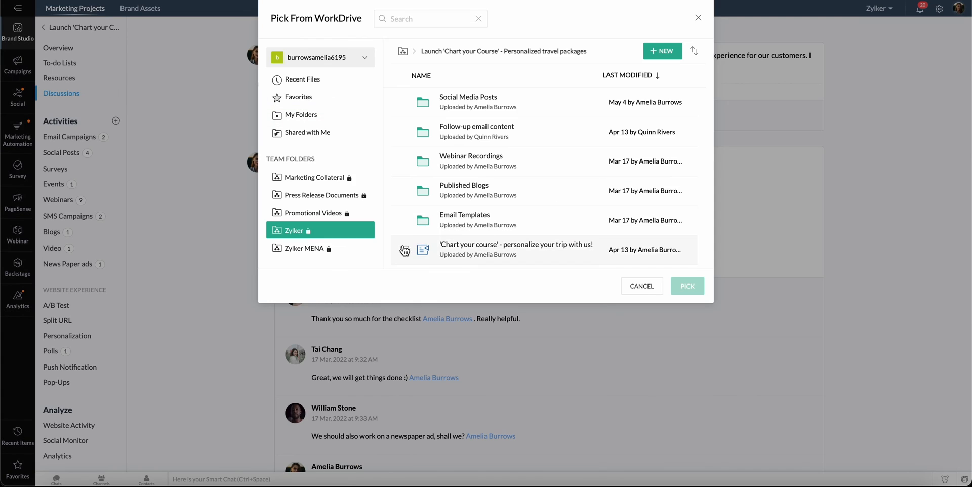
{"action": "left_click", "coordinate": [687, 286]}
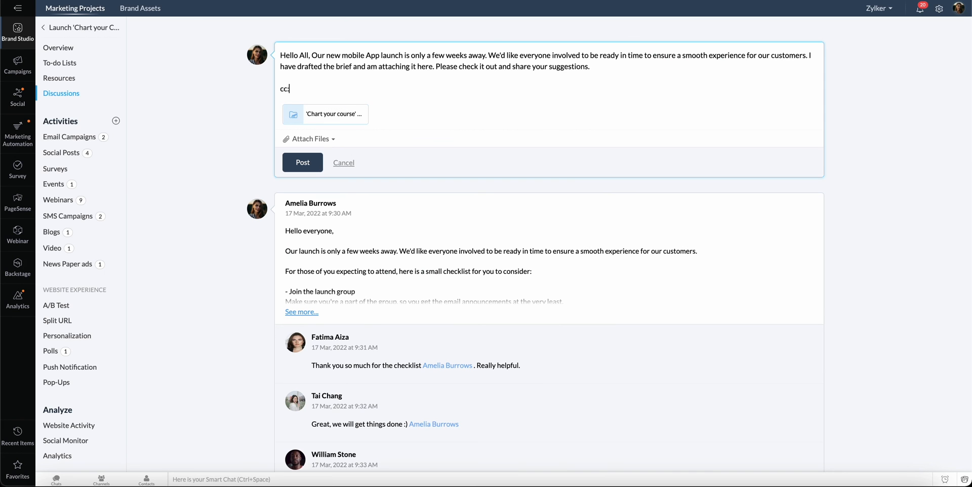
{"action": "left_click", "coordinate": [301, 162]}
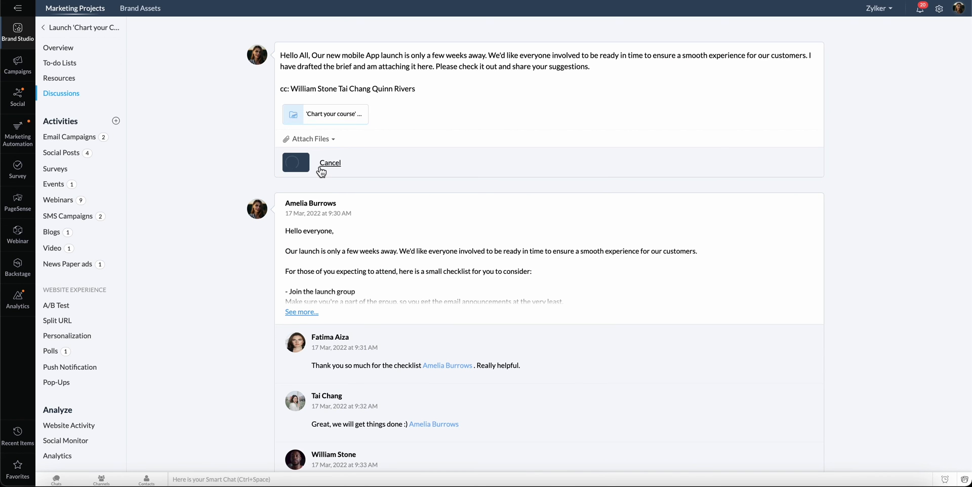
{"action": "left_click", "coordinate": [329, 162]}
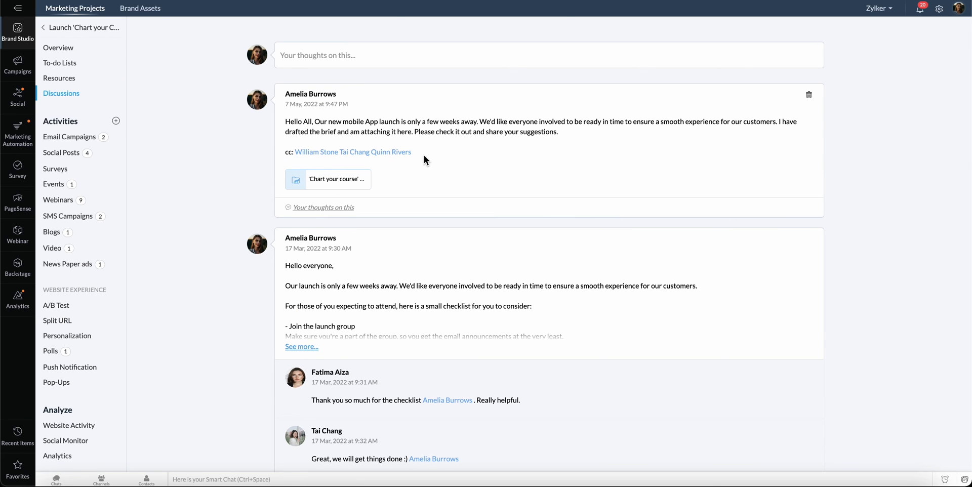
{"action": "left_click", "coordinate": [115, 121]}
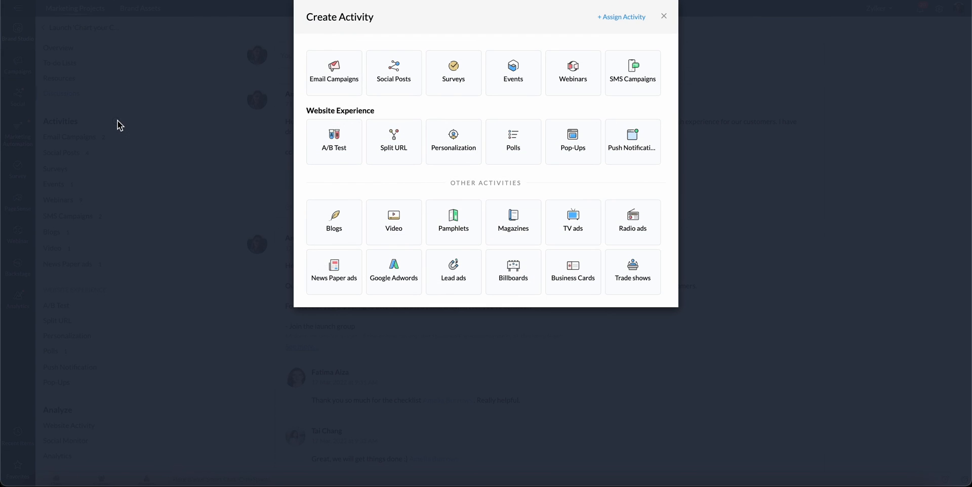
{"action": "mouse_move", "coordinate": [384, 23]}
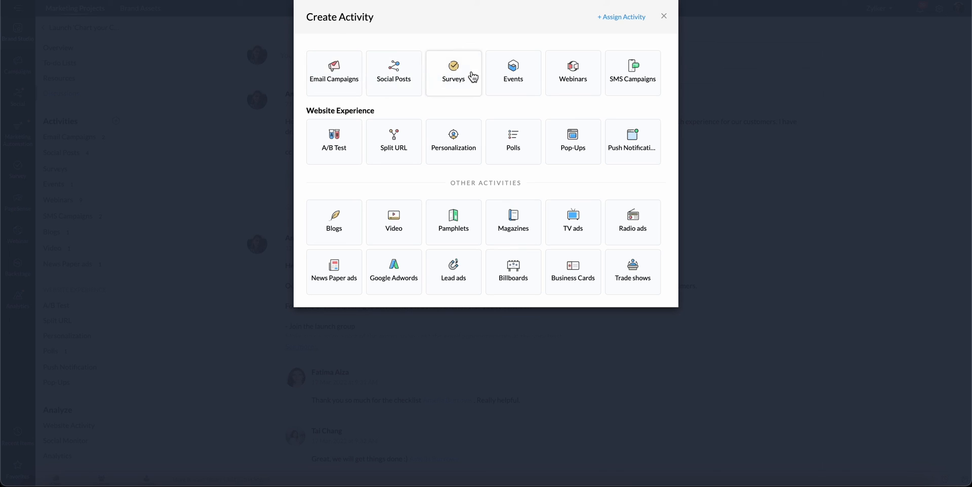
{"action": "mouse_move", "coordinate": [573, 72]}
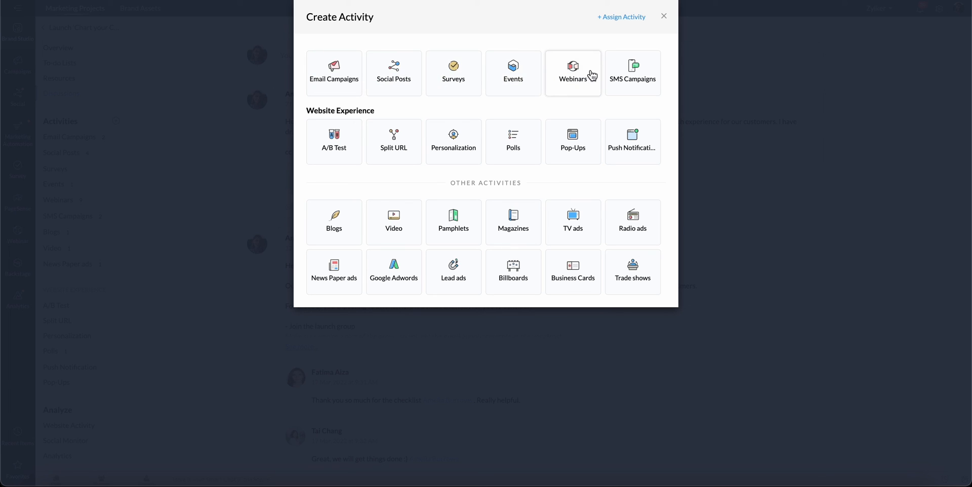
{"action": "mouse_move", "coordinate": [367, 137]}
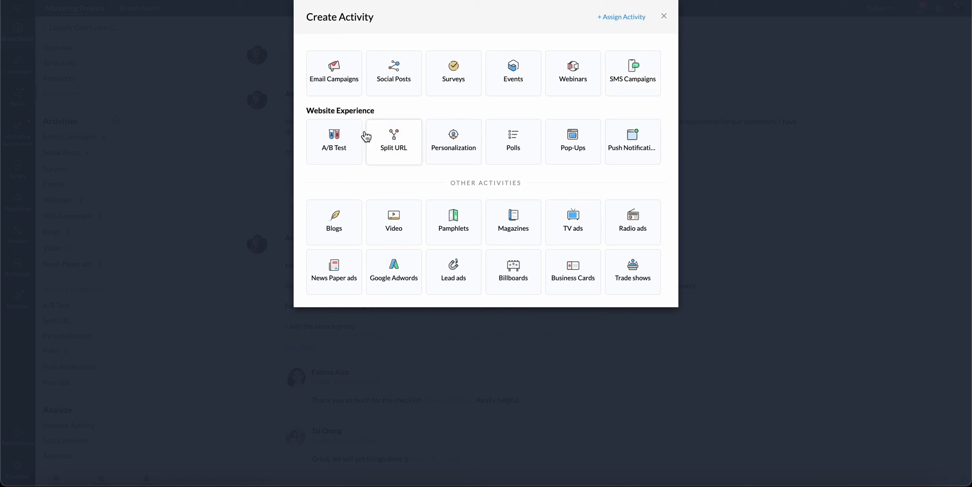
{"action": "mouse_move", "coordinate": [355, 136]}
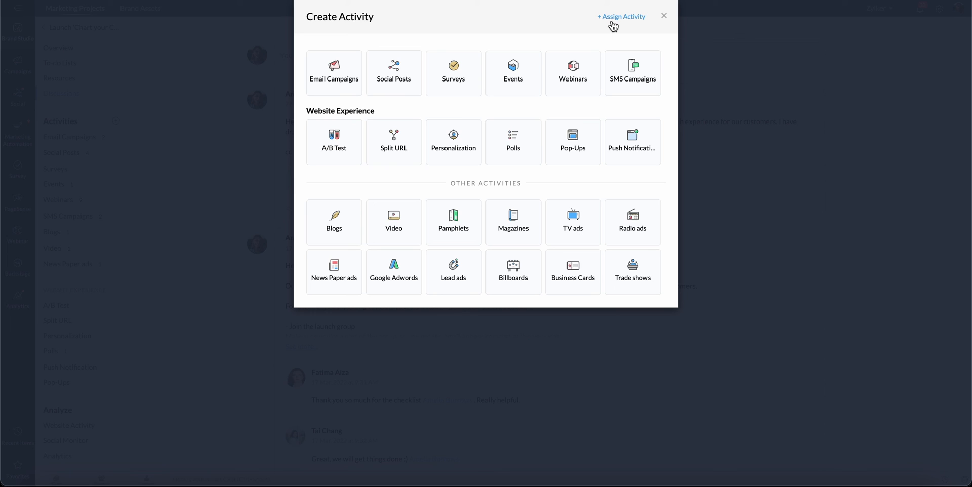
{"action": "left_click", "coordinate": [664, 15]}
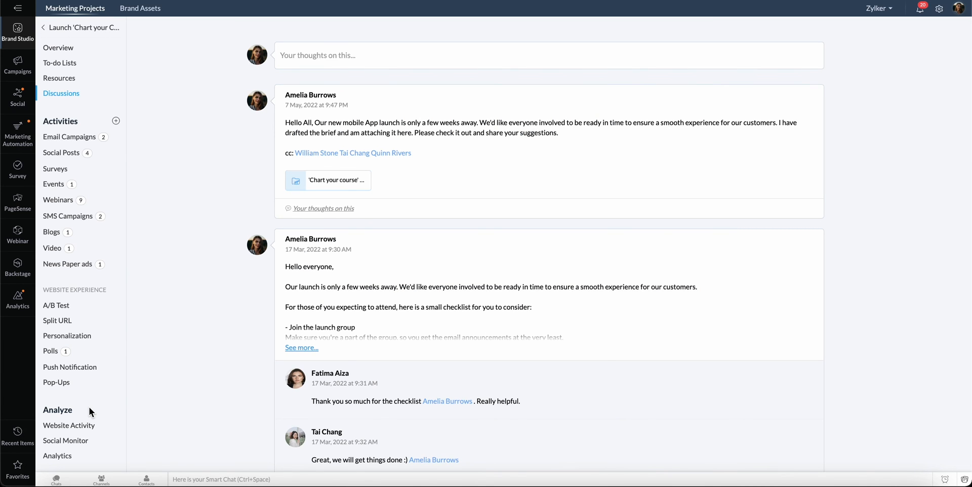
Step: View the homepage heatmap, then show the Chart your course analytics dashboard, dismissing the category picker
{"action": "left_click", "coordinate": [68, 425]}
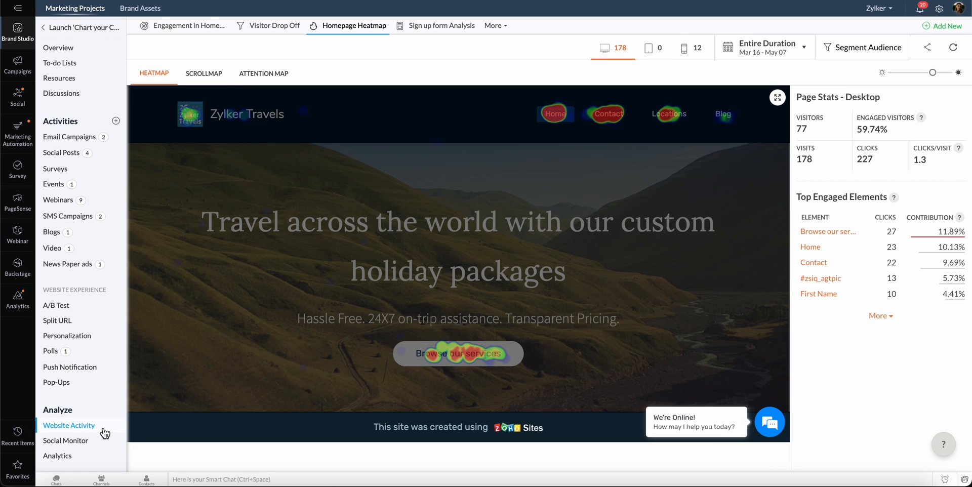
{"action": "left_click", "coordinate": [65, 441]}
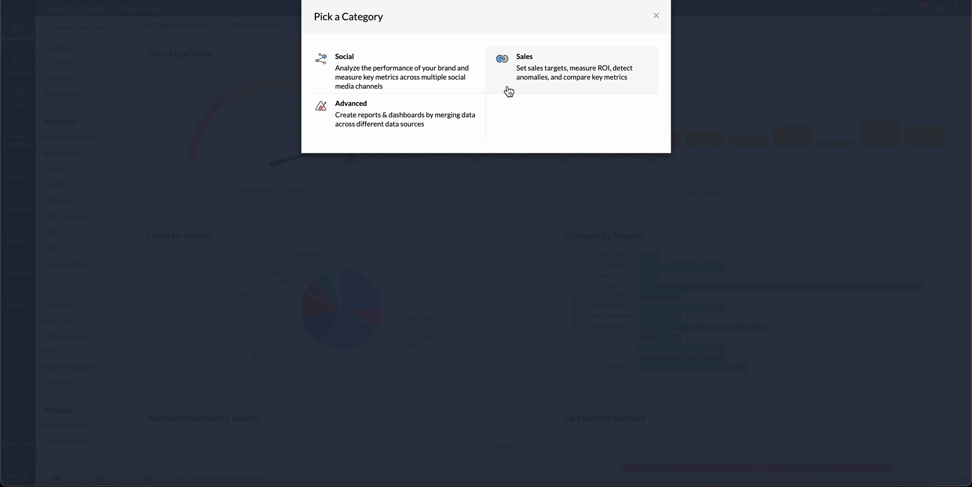
{"action": "left_click", "coordinate": [656, 15]}
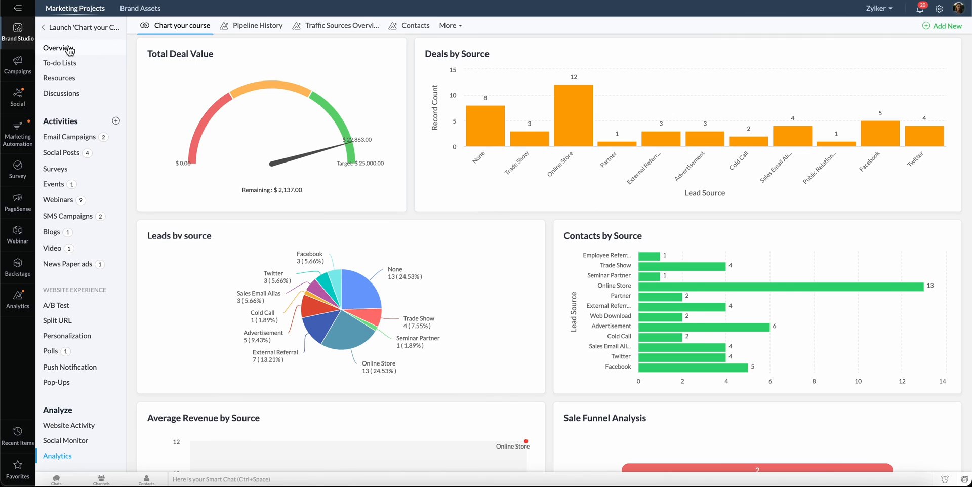
{"action": "mouse_move", "coordinate": [28, 225]}
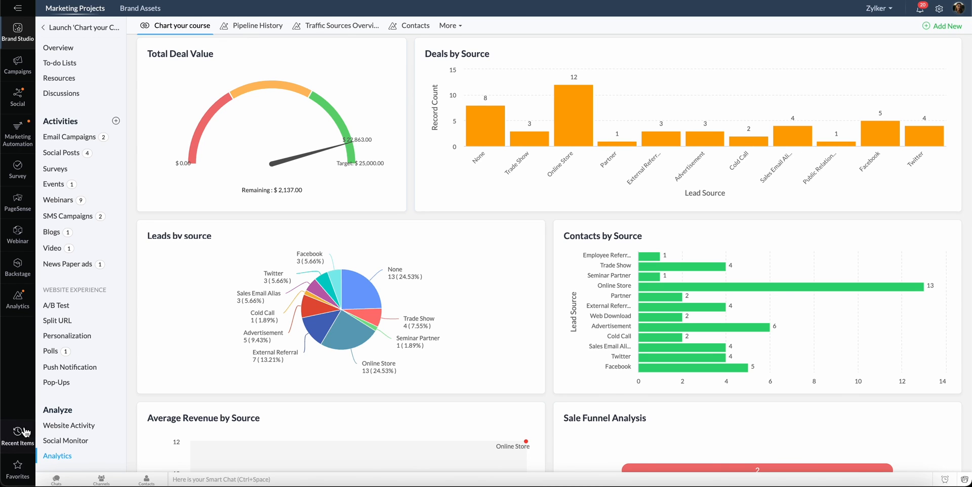
{"action": "mouse_move", "coordinate": [27, 465]}
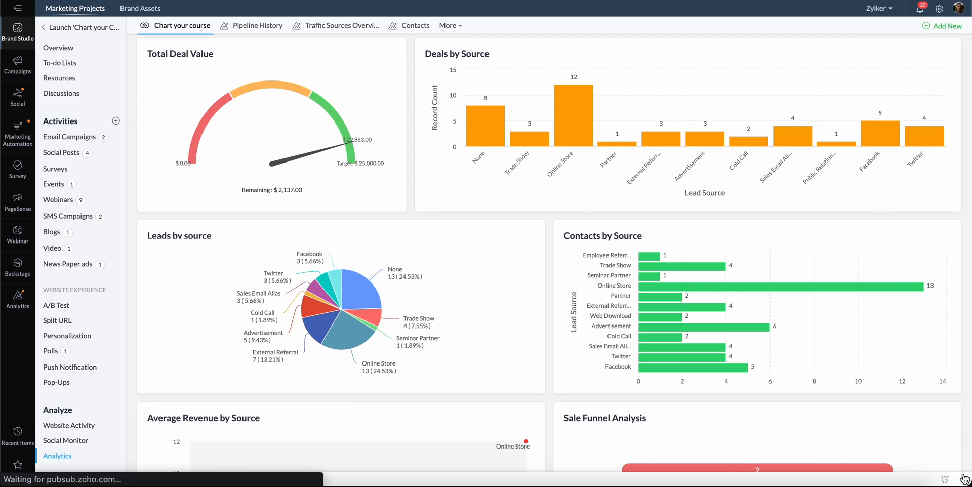
Step: Show the Zoho Notebook panel with saved notes like Internal Launch Plan post
{"action": "left_click", "coordinate": [962, 478]}
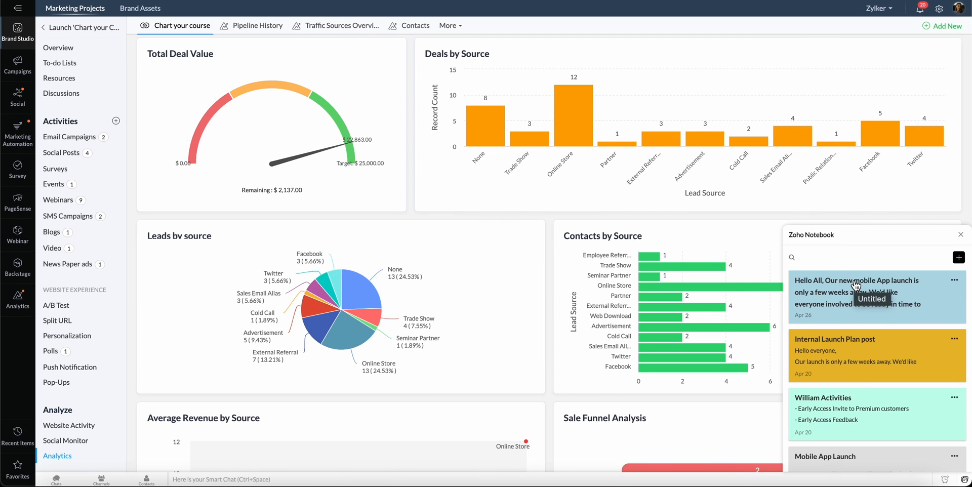